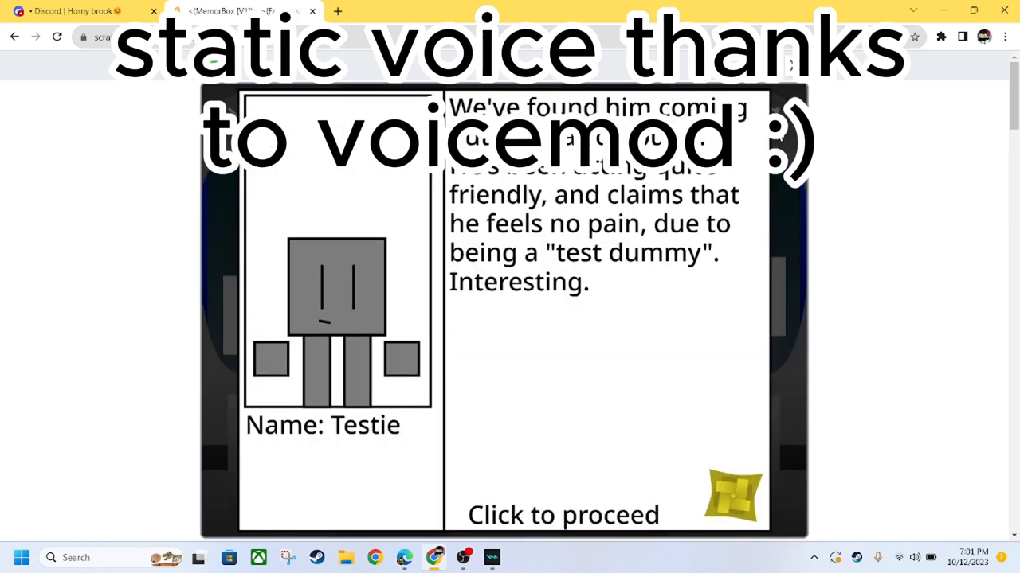
Dismiss the Testie bio card to return to the beat stage with seven empty slots
click(563, 514)
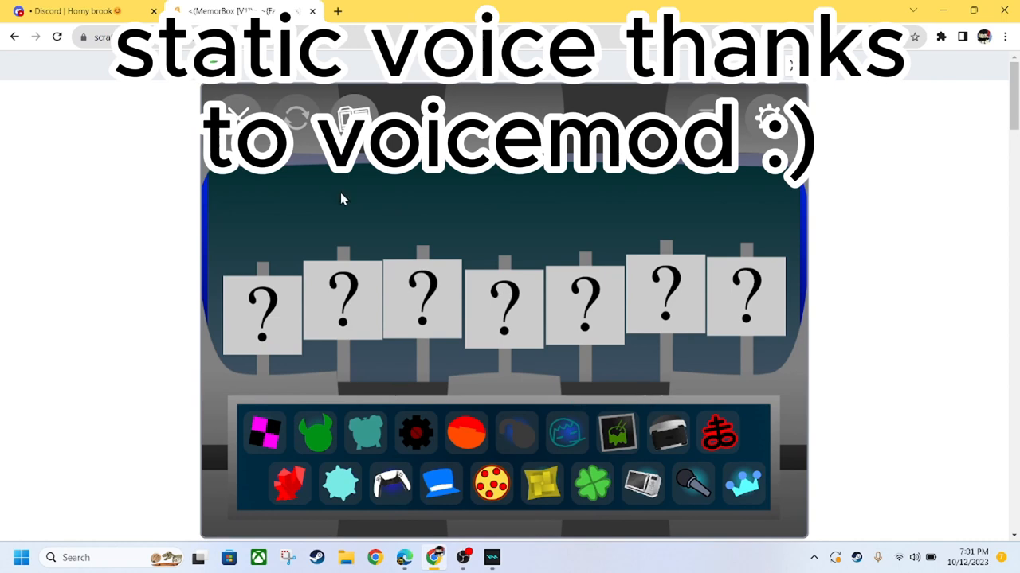
click(768, 115)
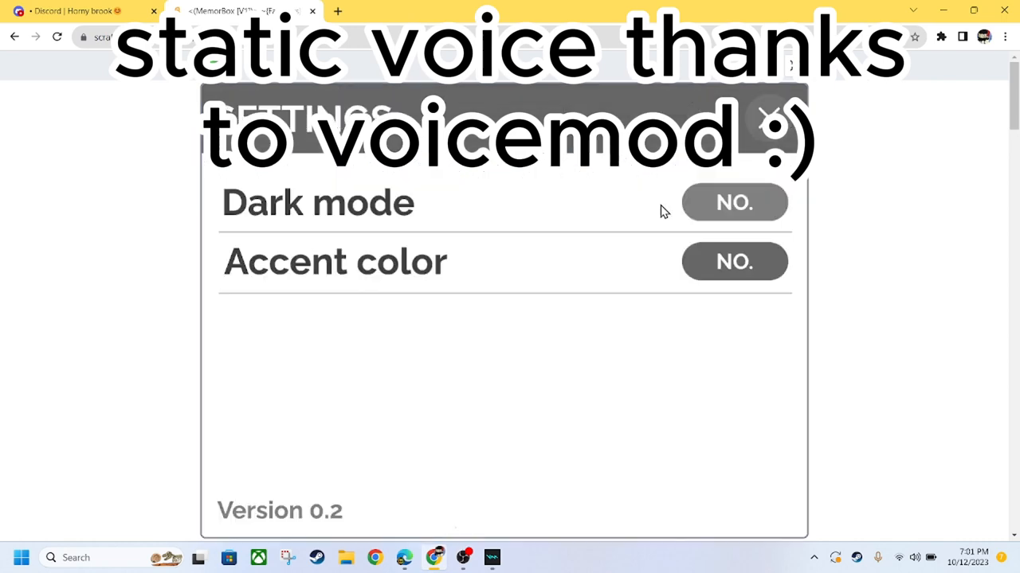
mouse_move(540, 463)
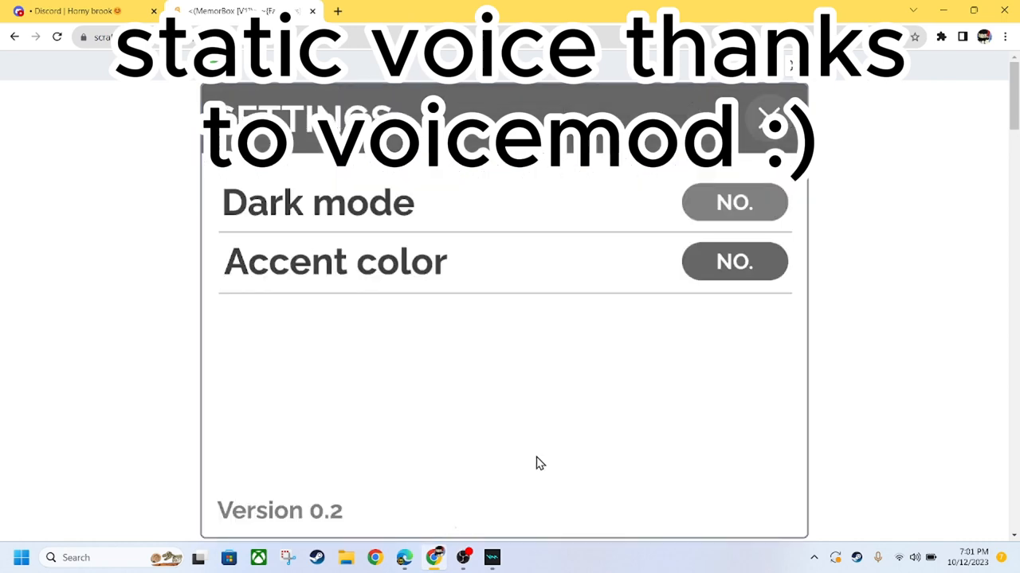
click(733, 203)
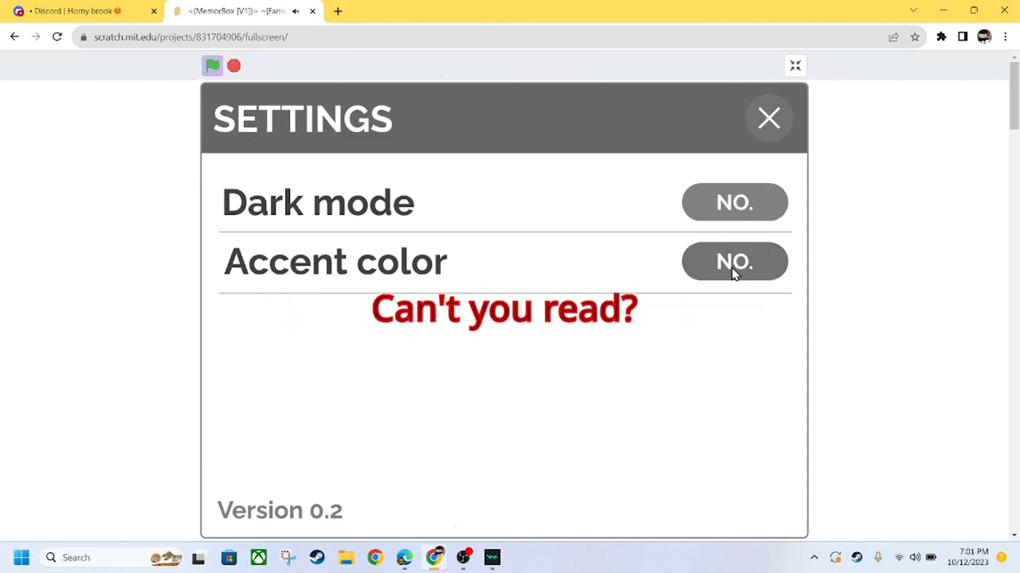
click(733, 261)
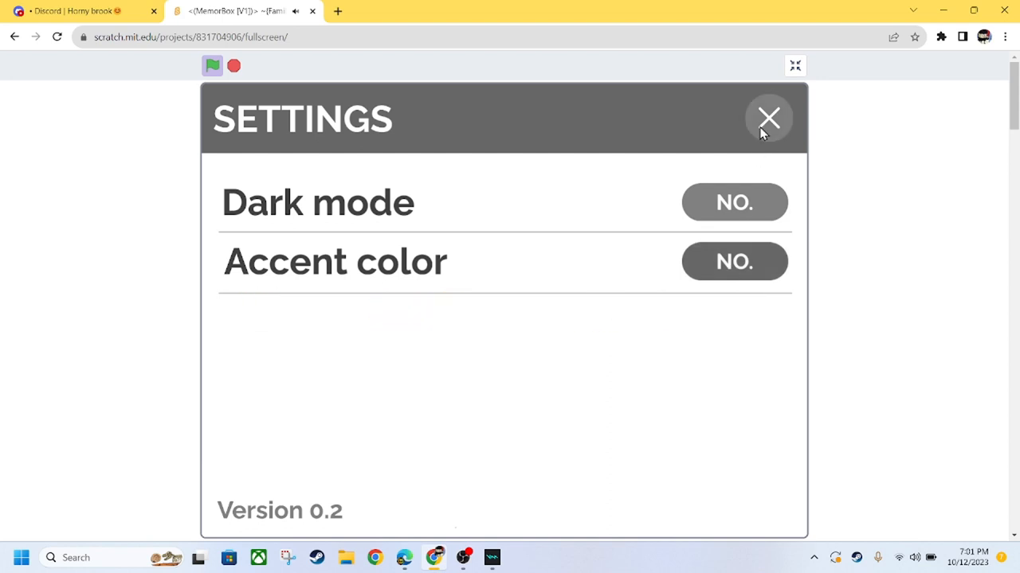
click(768, 118)
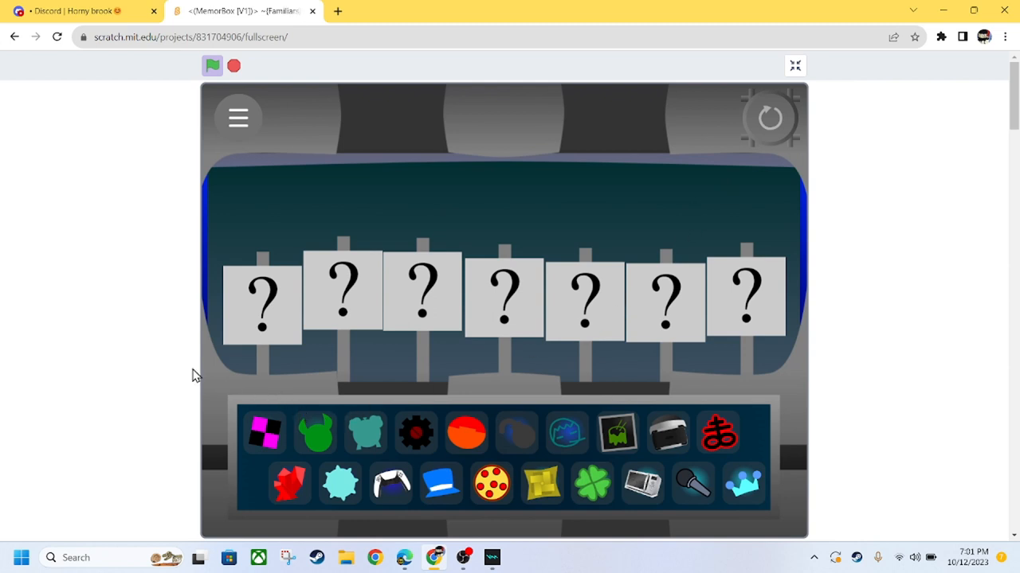
mouse_move(131, 355)
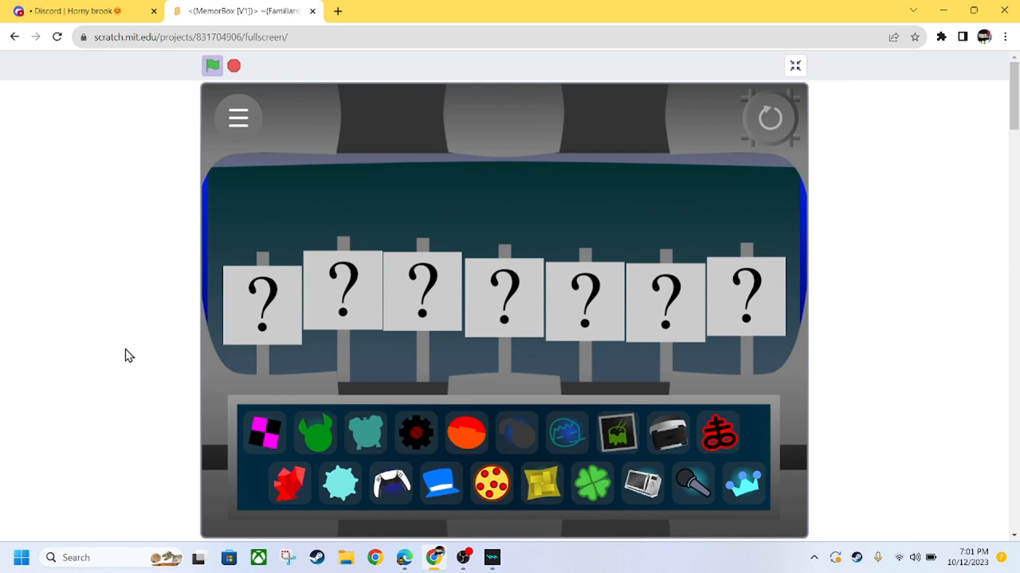
mouse_move(118, 365)
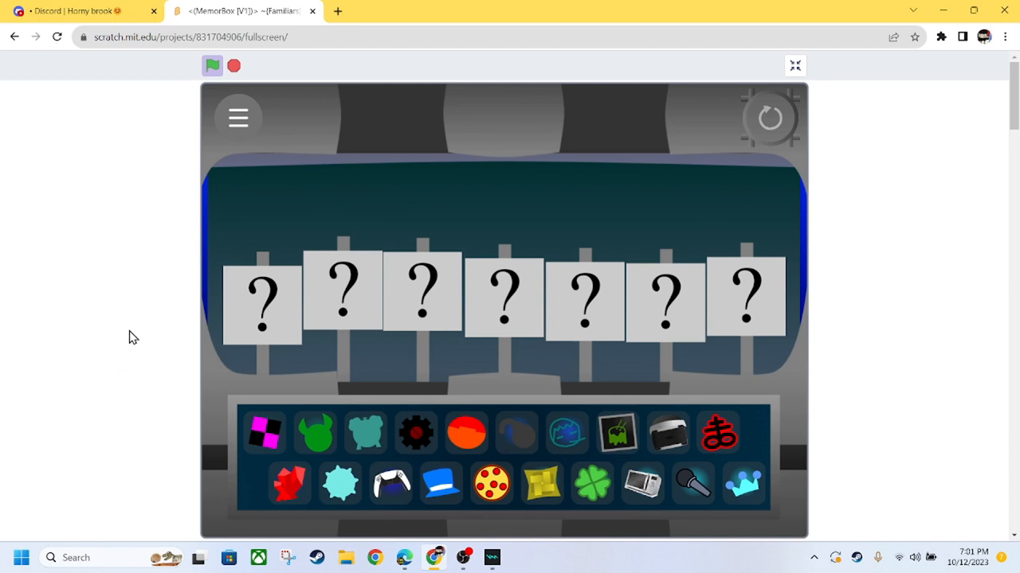
mouse_move(174, 312)
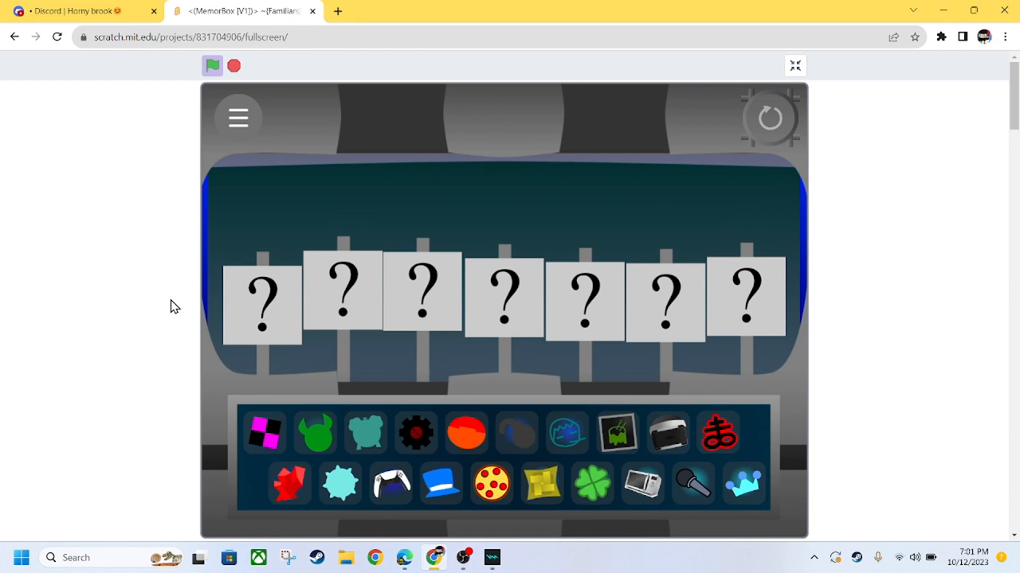
mouse_move(197, 295)
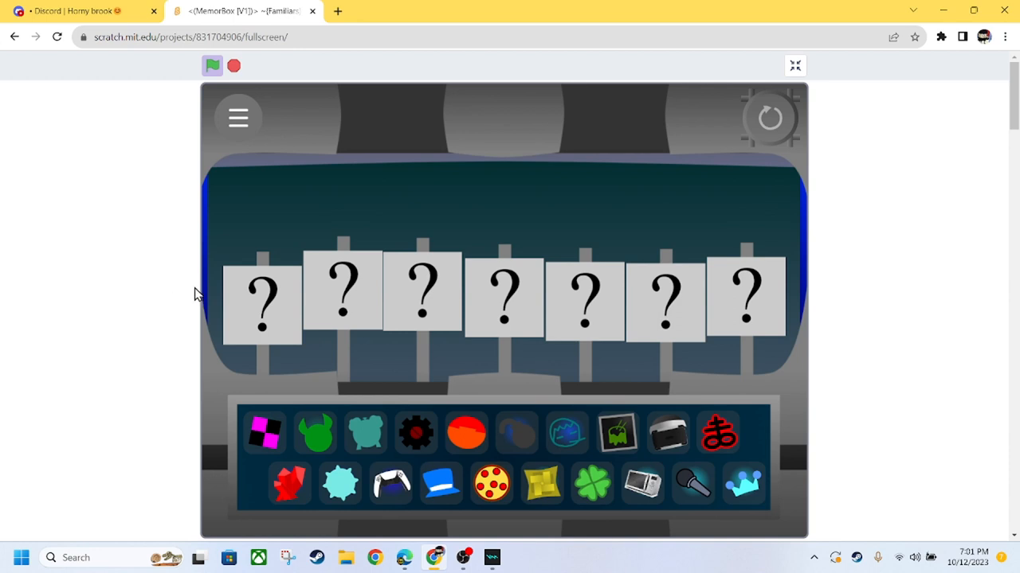
mouse_move(287, 102)
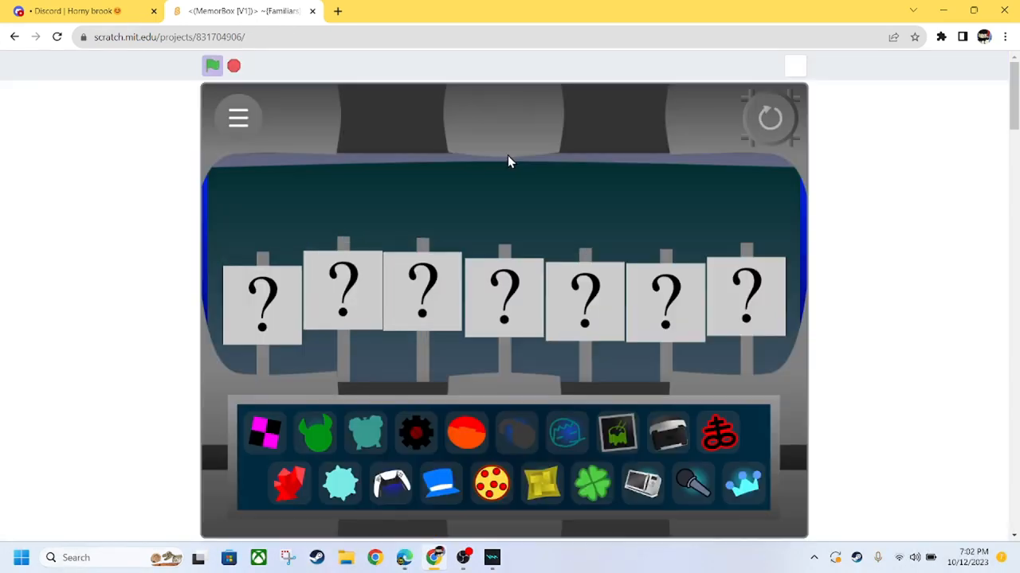
click(793, 65)
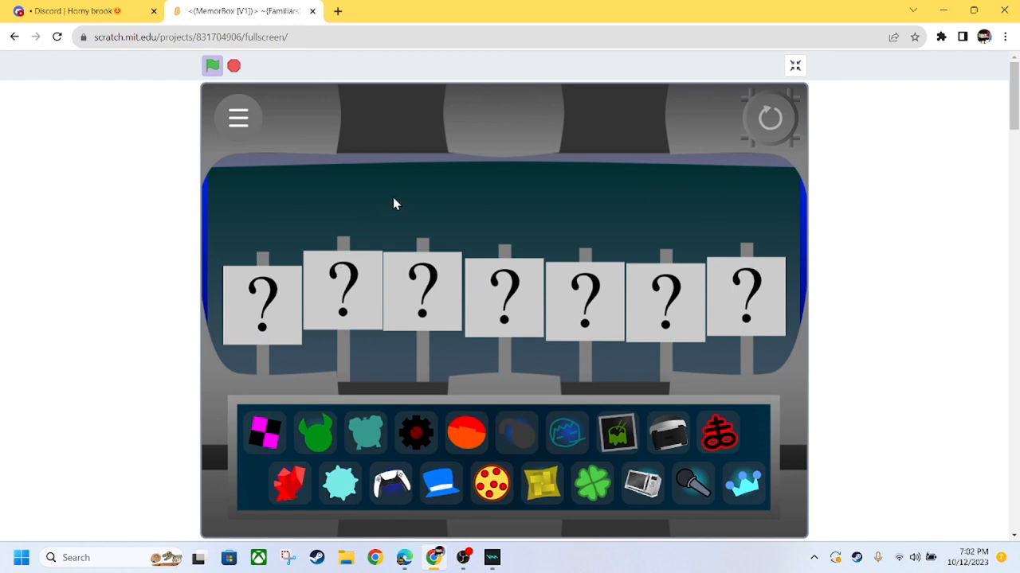
mouse_move(436, 185)
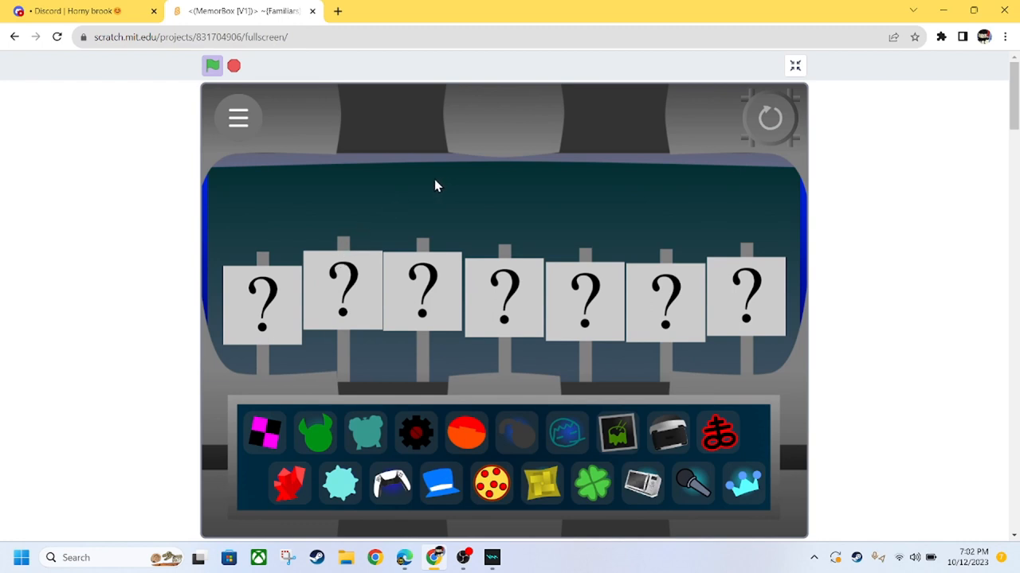
mouse_move(443, 185)
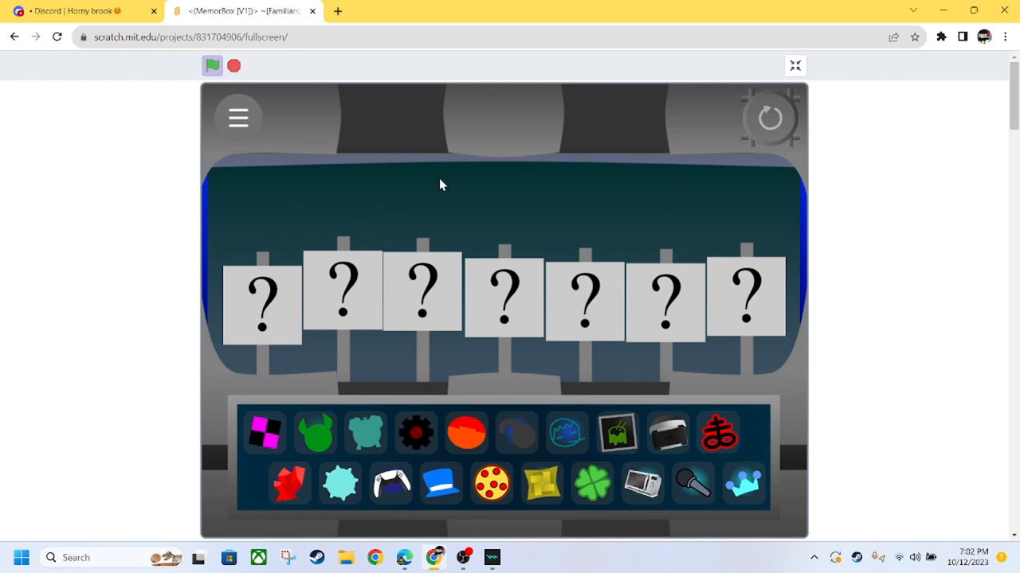
mouse_move(460, 181)
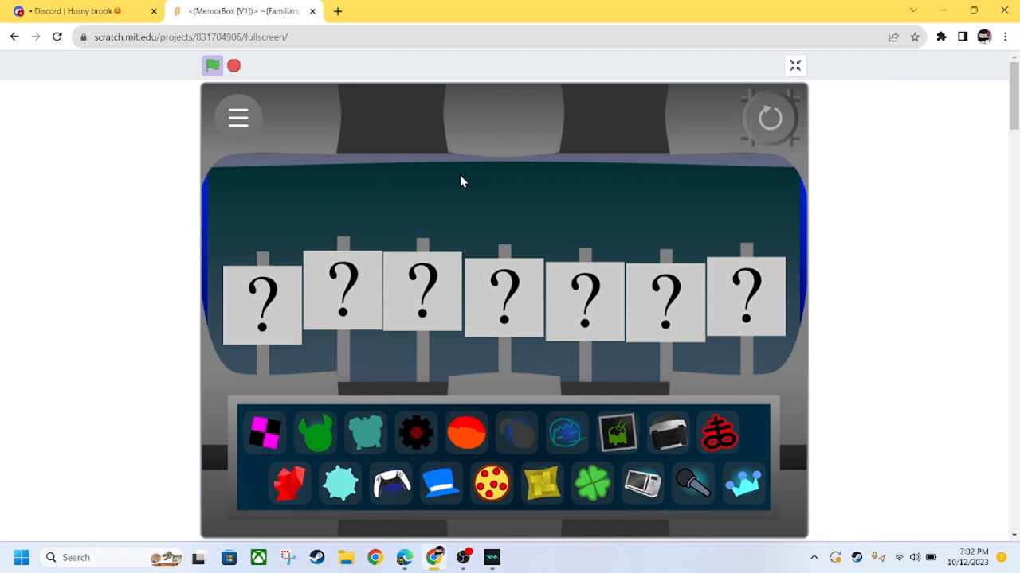
mouse_move(459, 174)
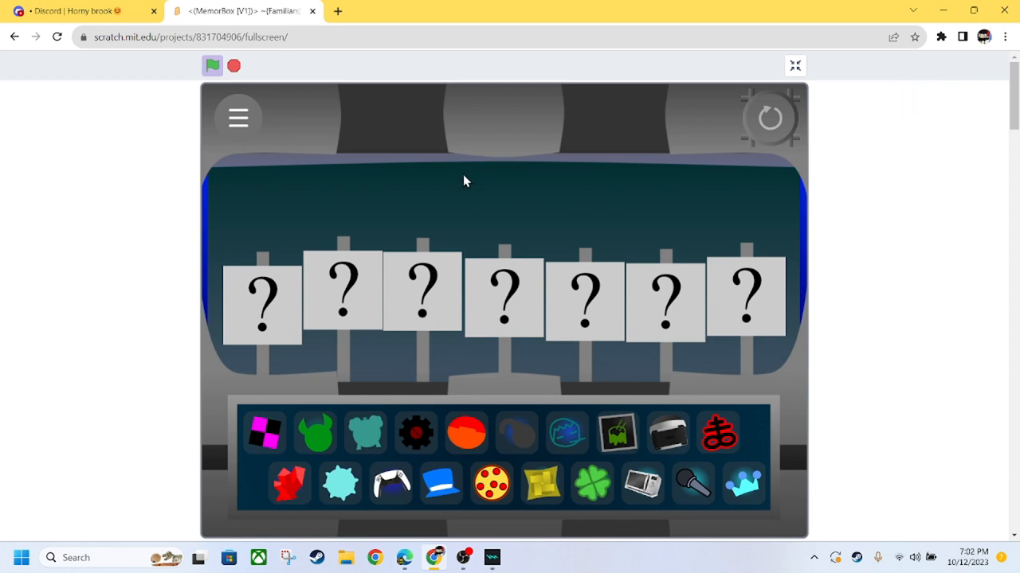
mouse_move(459, 172)
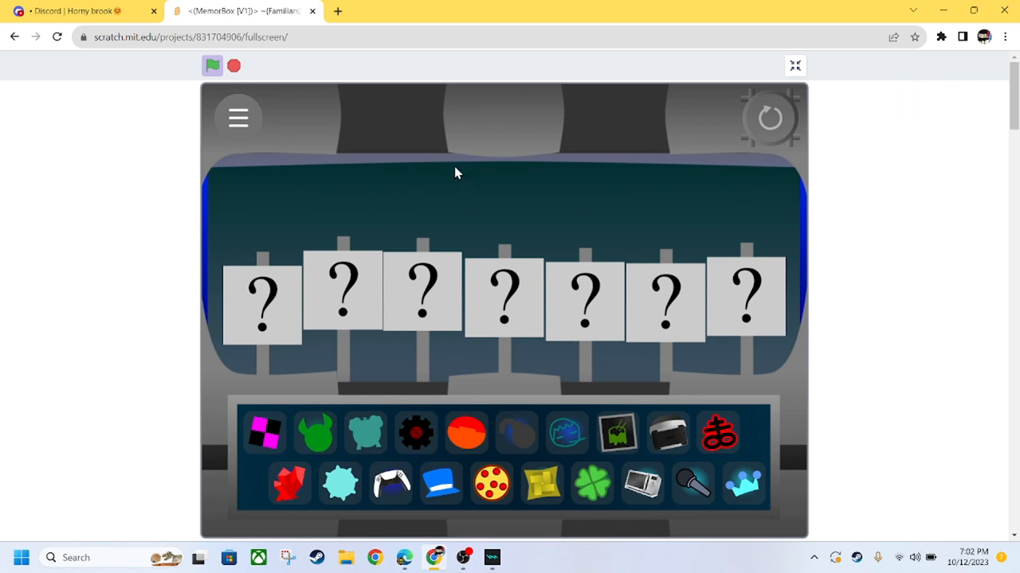
mouse_move(463, 192)
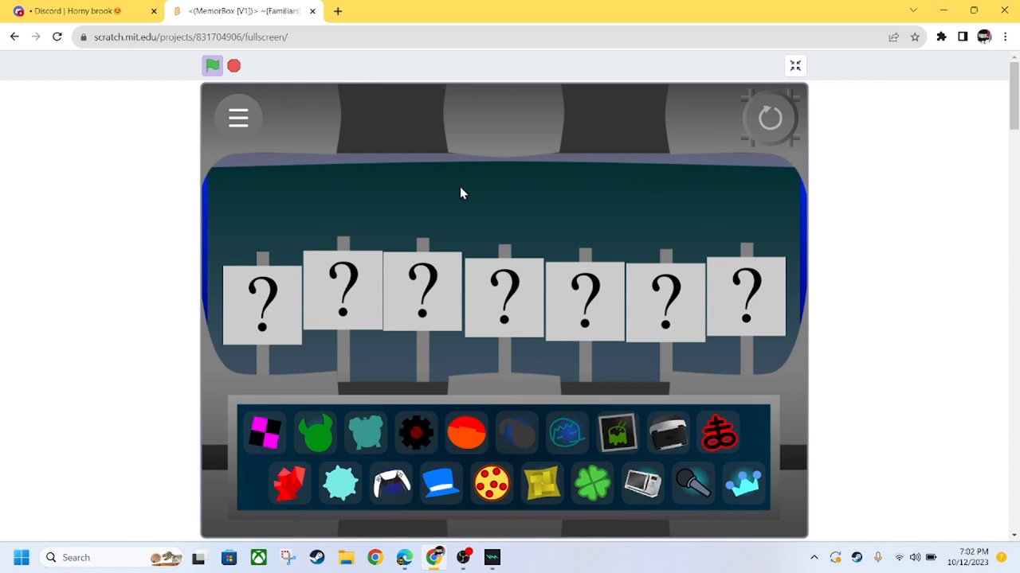
mouse_move(445, 257)
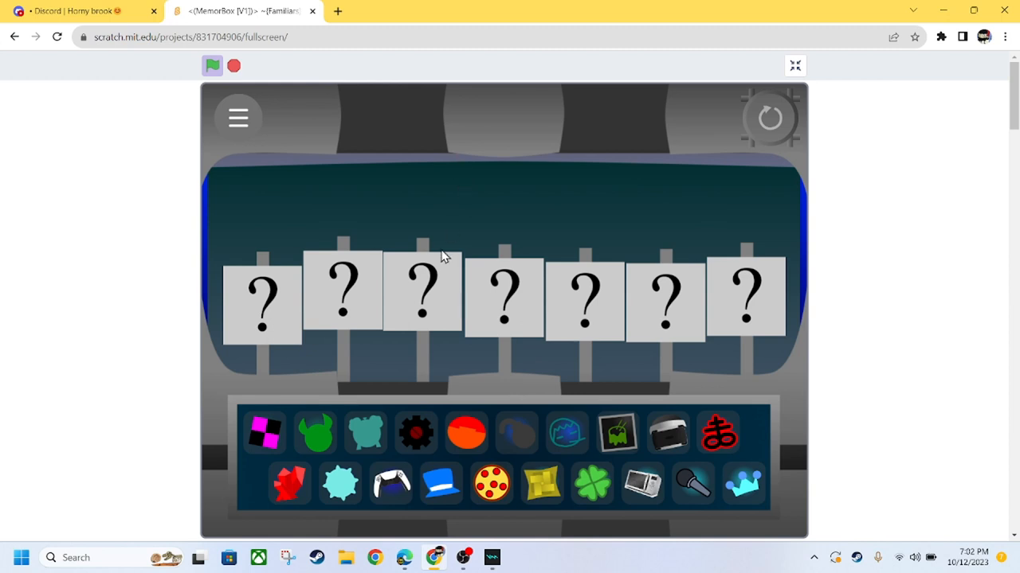
mouse_move(554, 169)
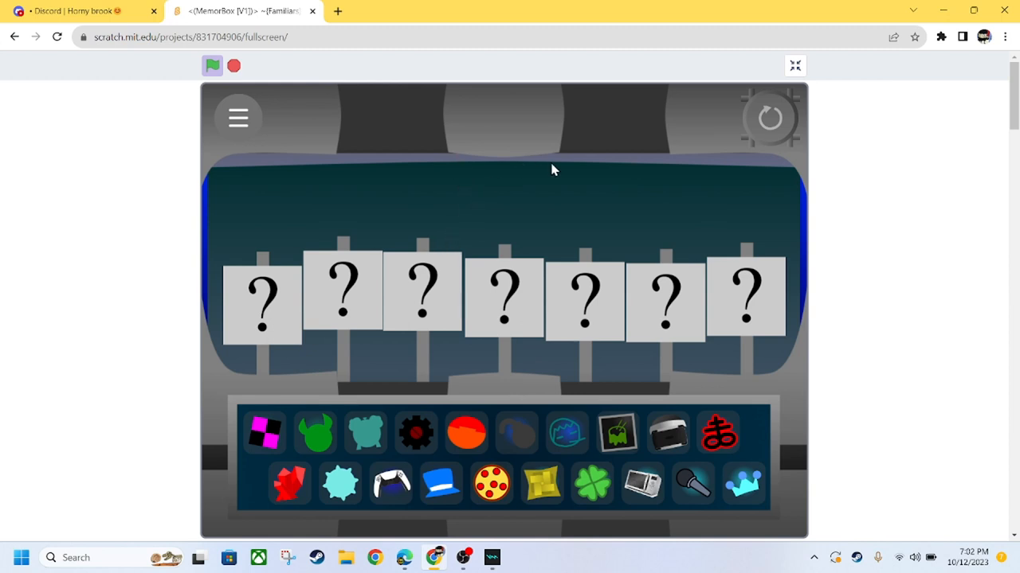
mouse_move(558, 168)
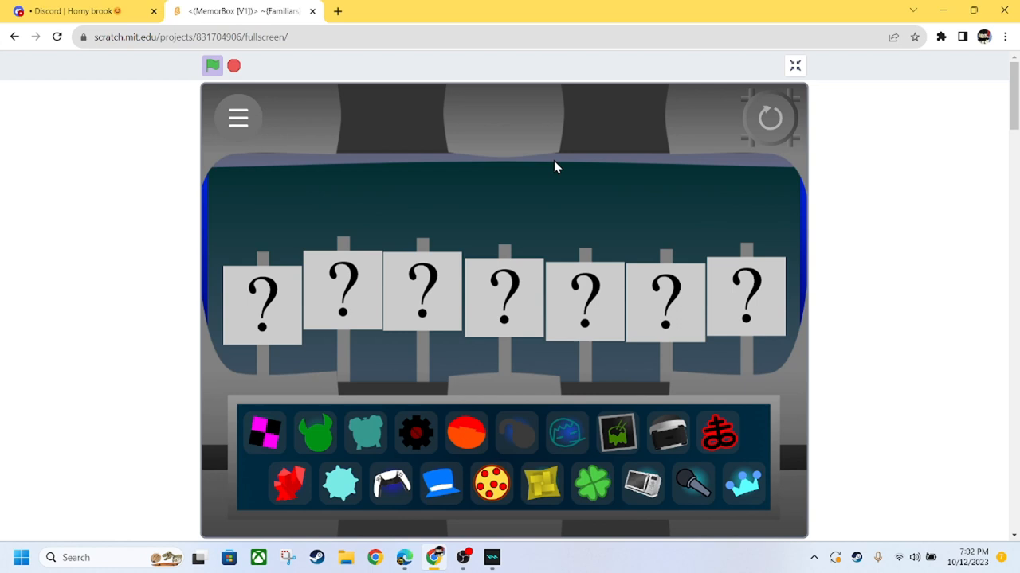
mouse_move(556, 159)
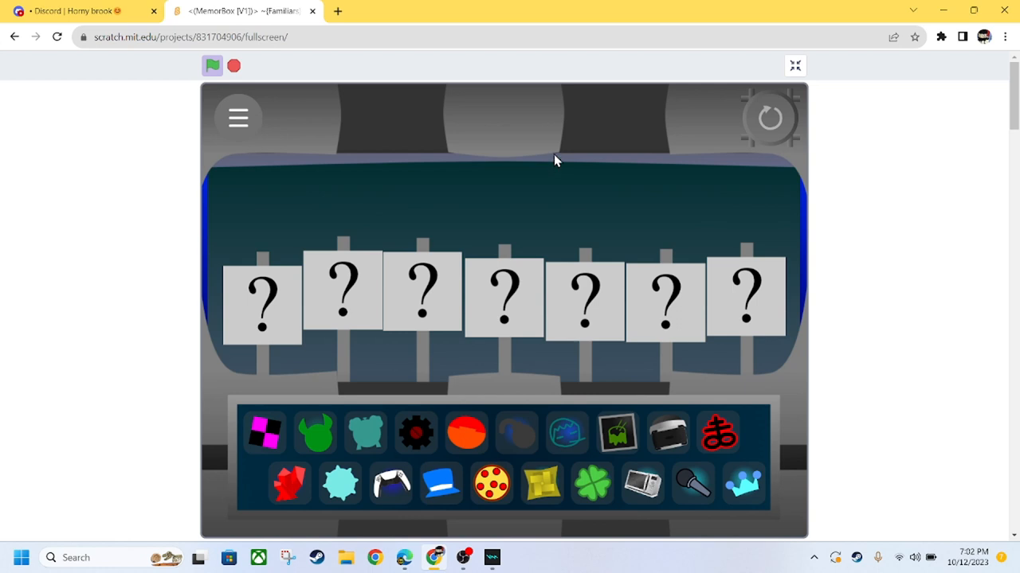
mouse_move(564, 156)
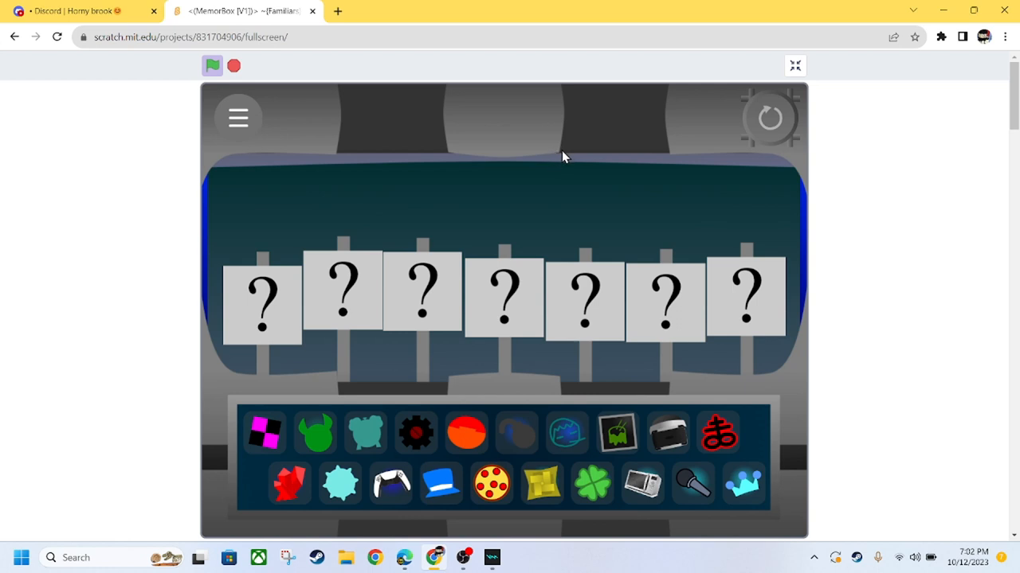
mouse_move(548, 209)
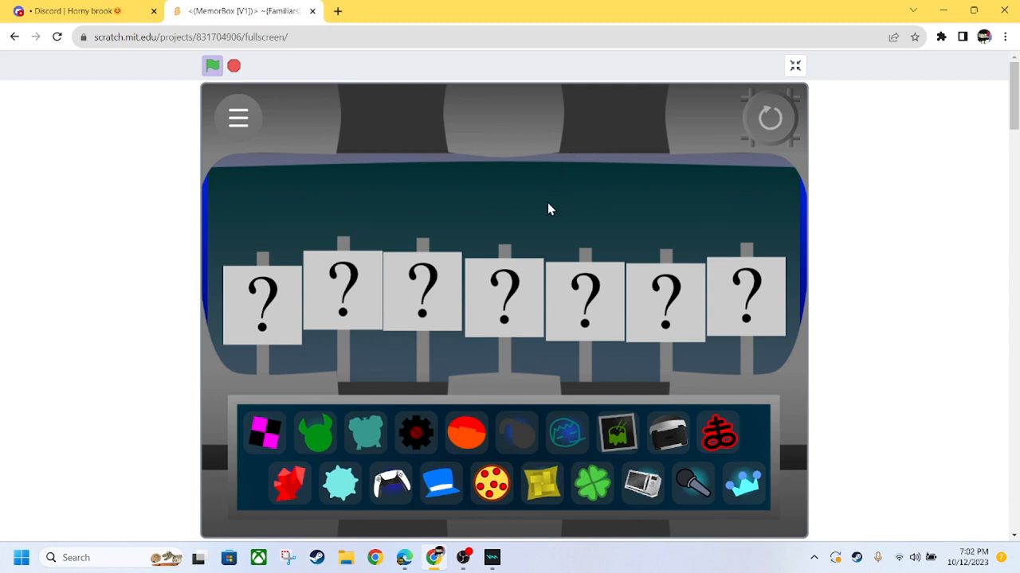
mouse_move(413, 281)
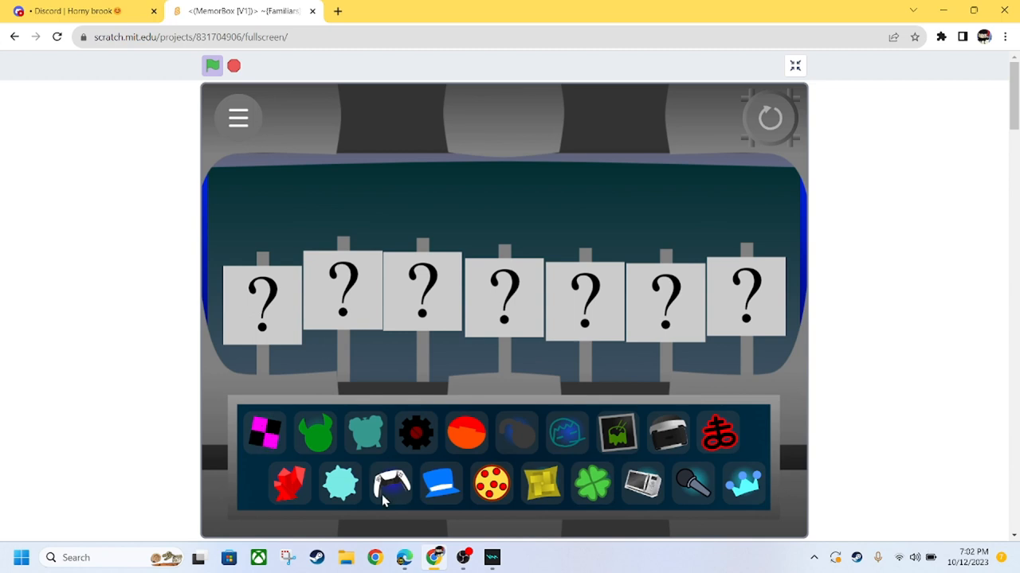
mouse_move(508, 405)
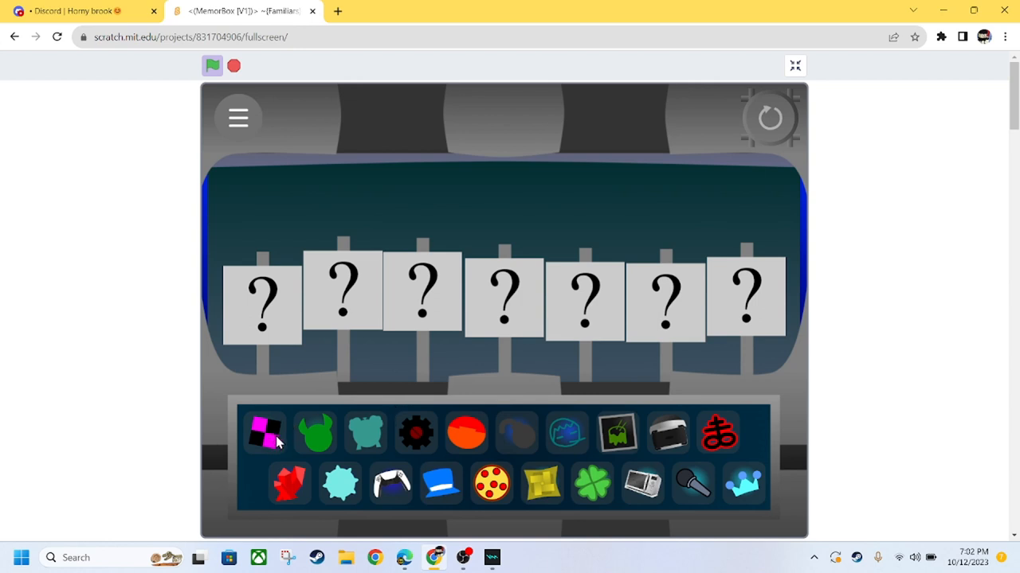
Place the drummer, green horned character and tick-tock clock on slots one to three
drag(264, 432, 261, 316)
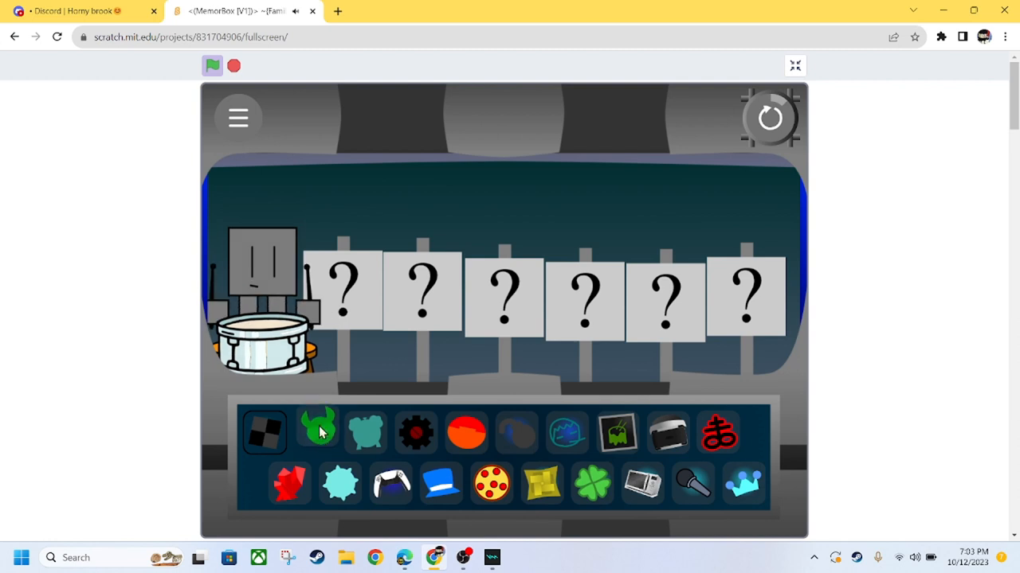
click(315, 432)
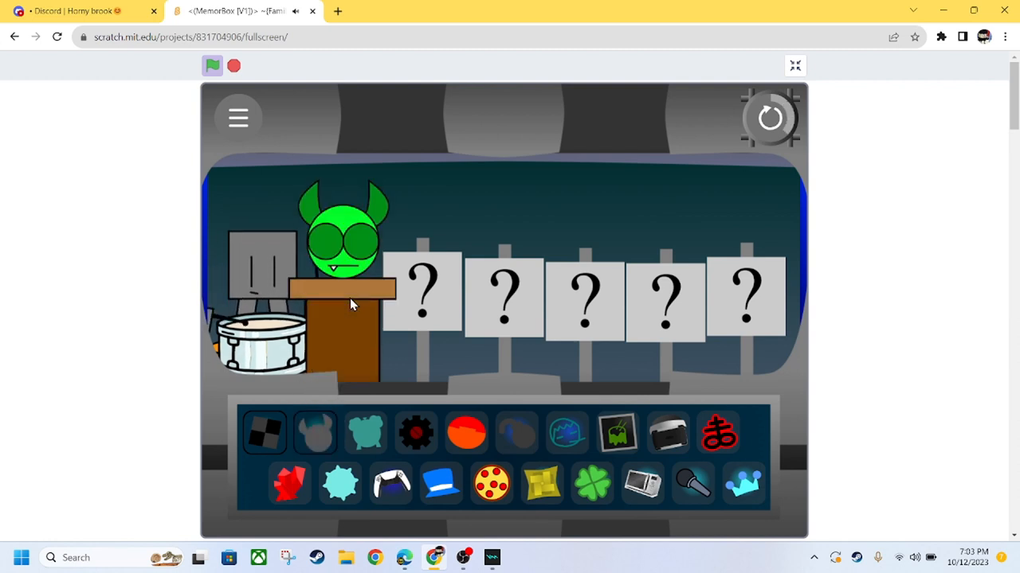
click(315, 433)
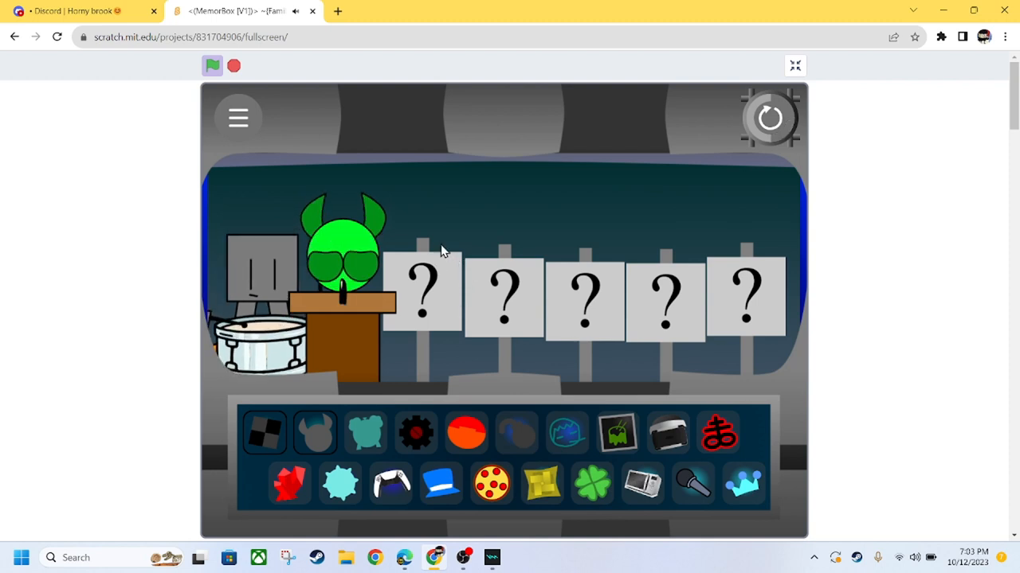
mouse_move(429, 254)
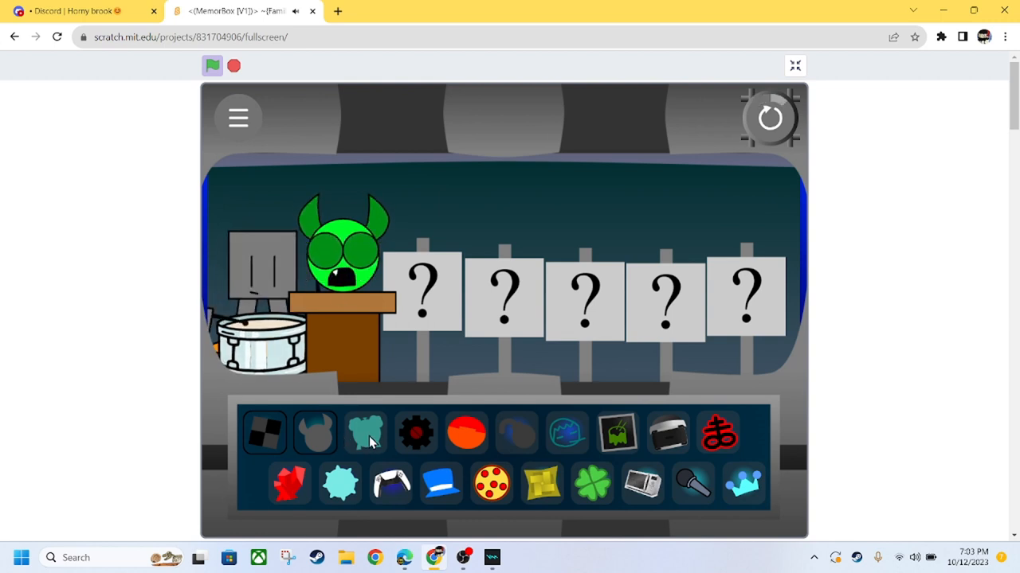
click(366, 432)
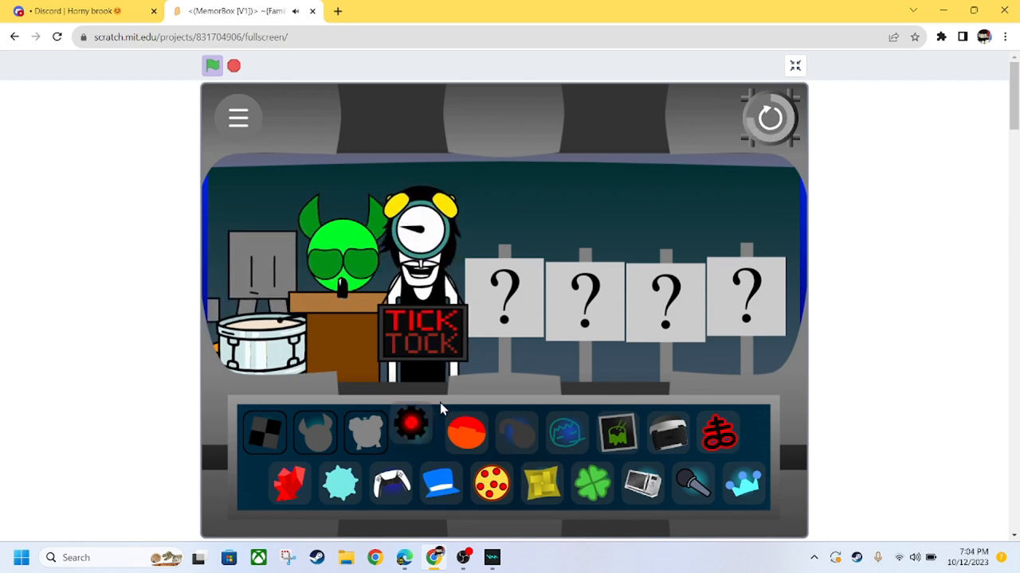
Add the grey robot to slot four and the orange-headed character to slot five
click(414, 431)
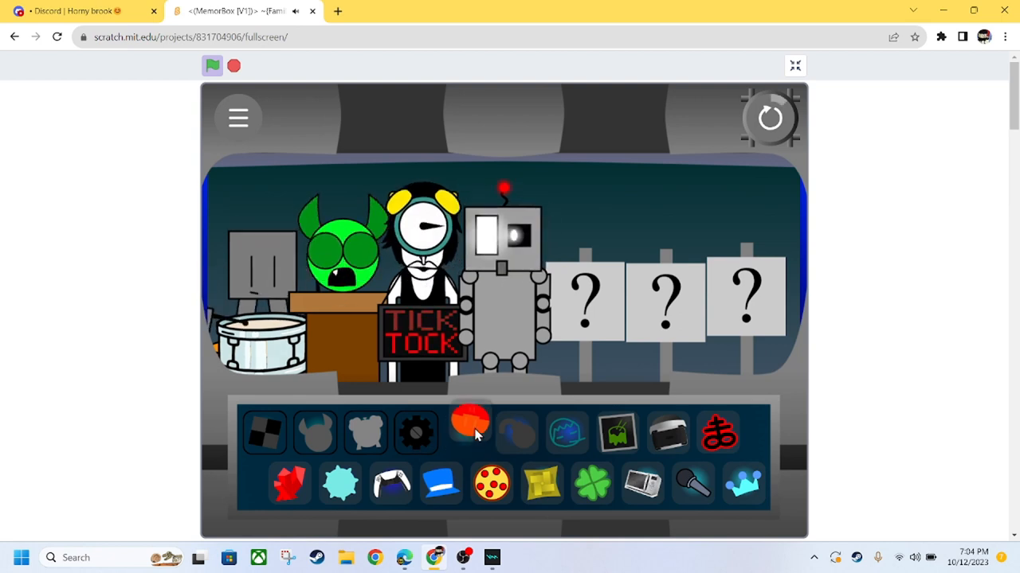
drag(470, 430, 592, 316)
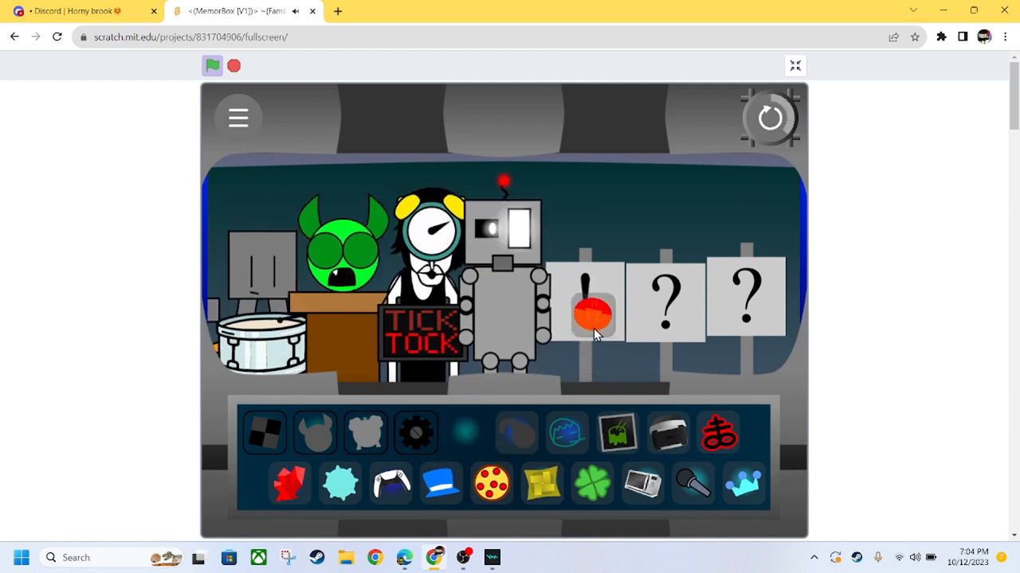
click(591, 312)
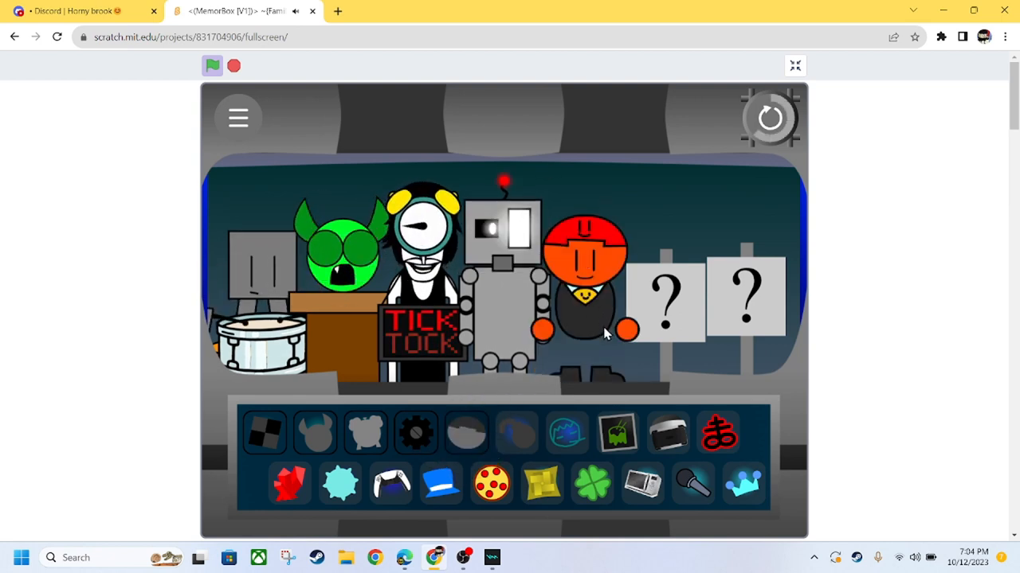
Reset the stage so all seven slots show question marks again
click(212, 65)
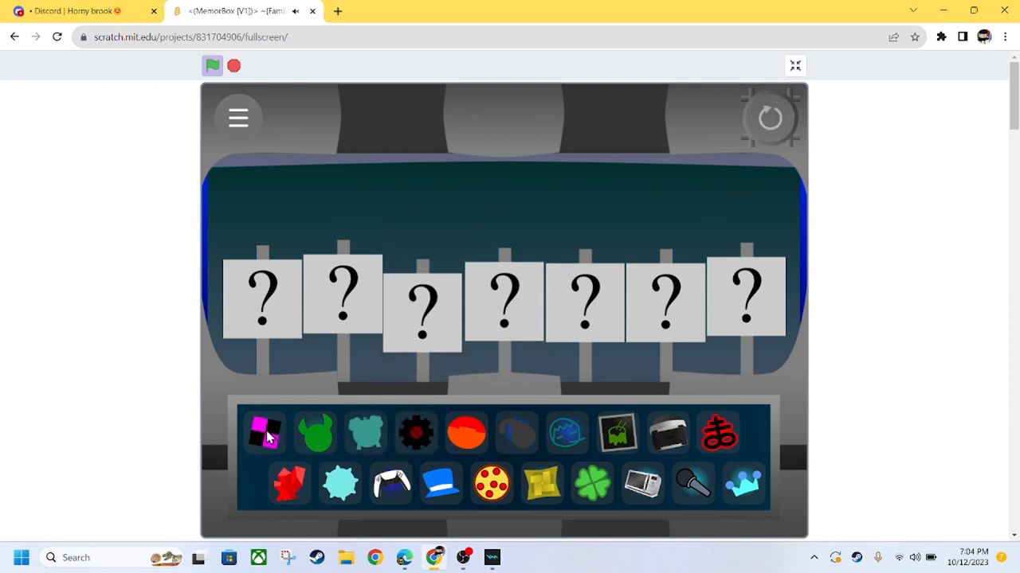
Place the drummer, green horned character, cyan-shirt person and VR-headset character on slots one to four
click(265, 432)
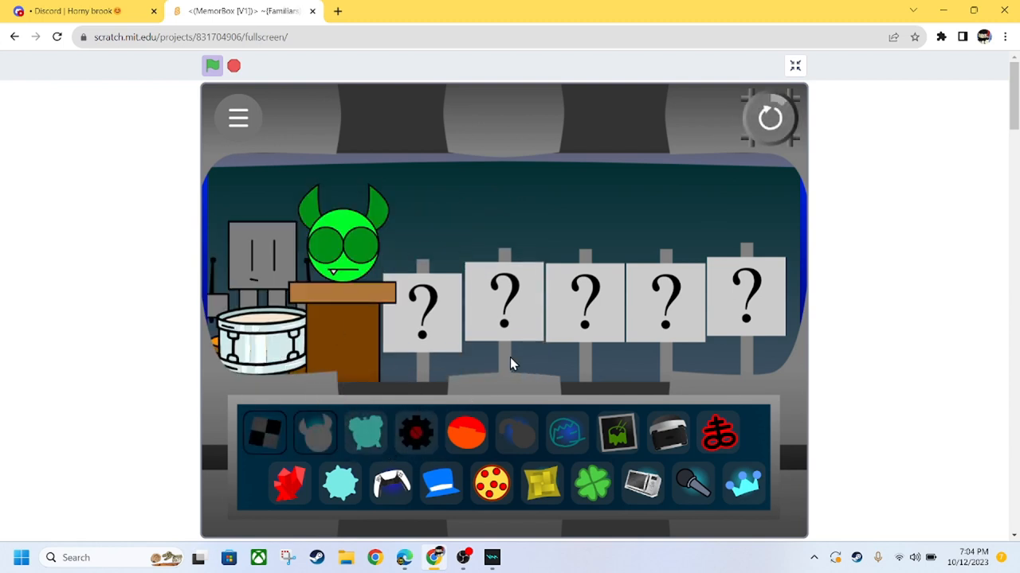
click(422, 300)
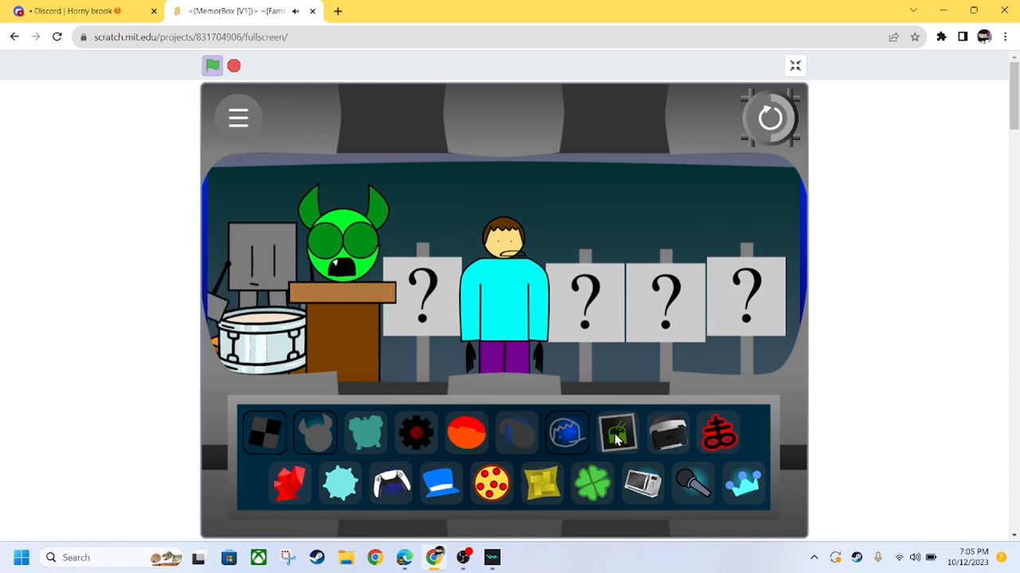
click(618, 434)
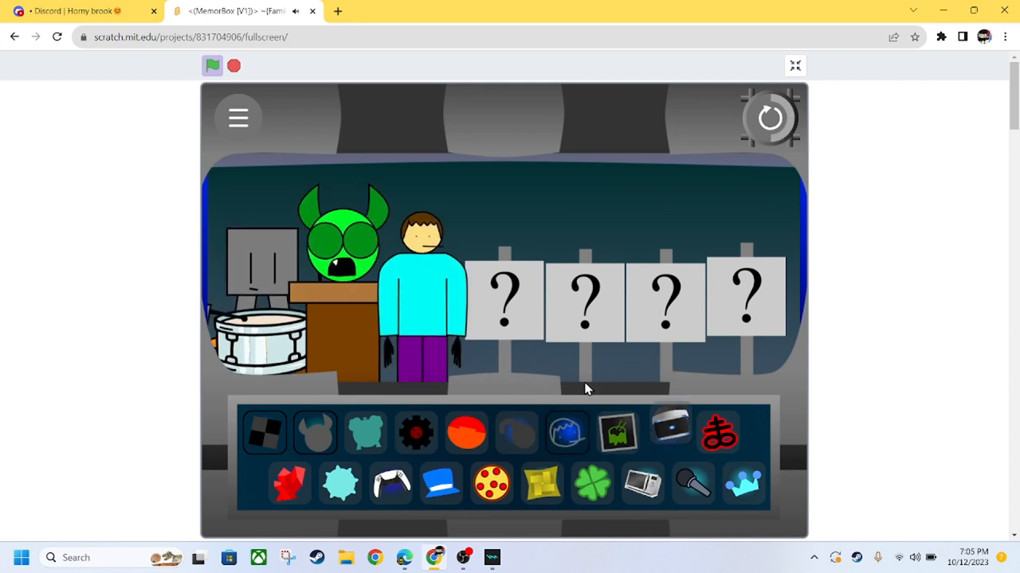
click(671, 431)
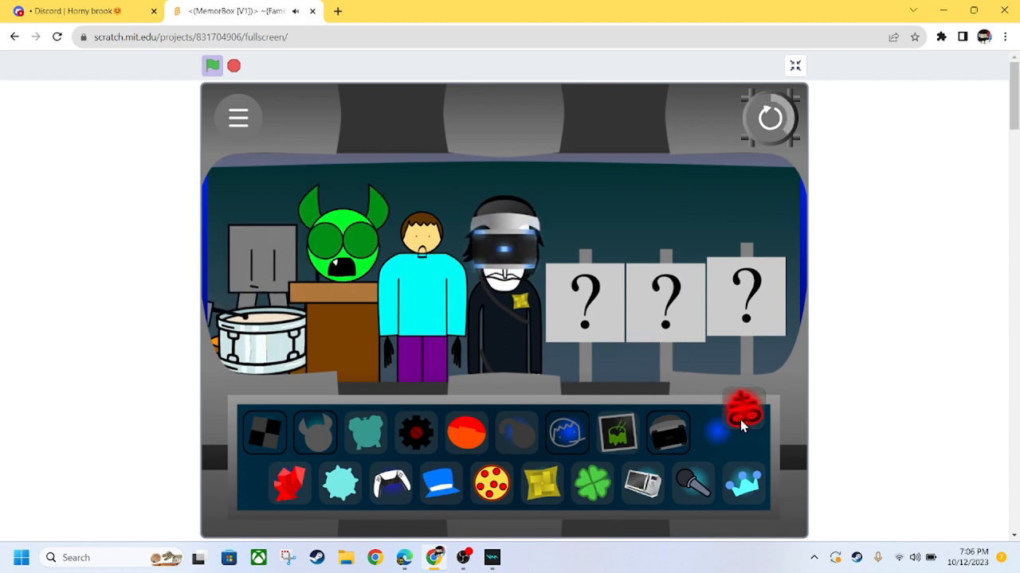
Add the long-haired grey character to the fifth stage slot
click(743, 411)
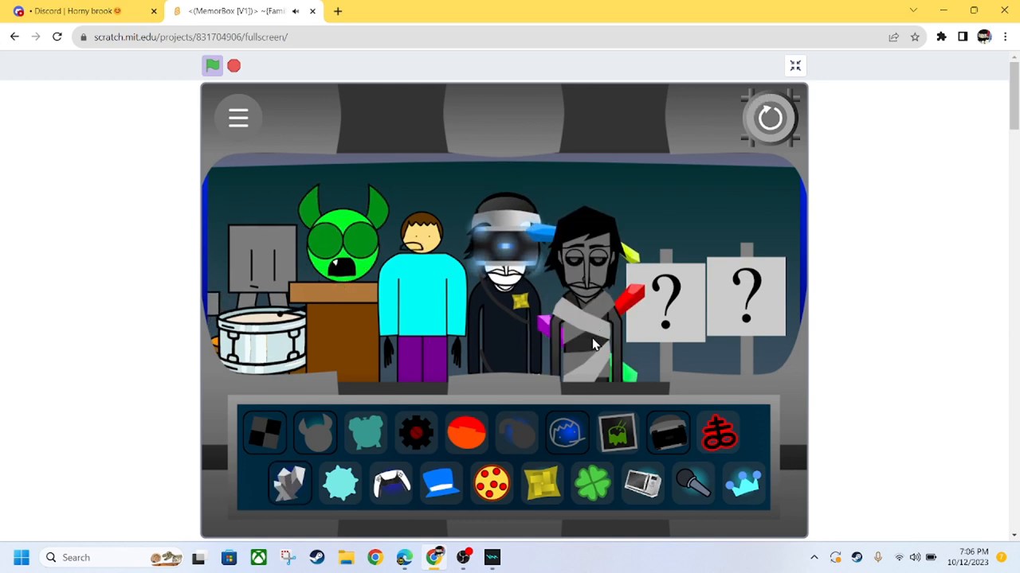
mouse_move(812, 298)
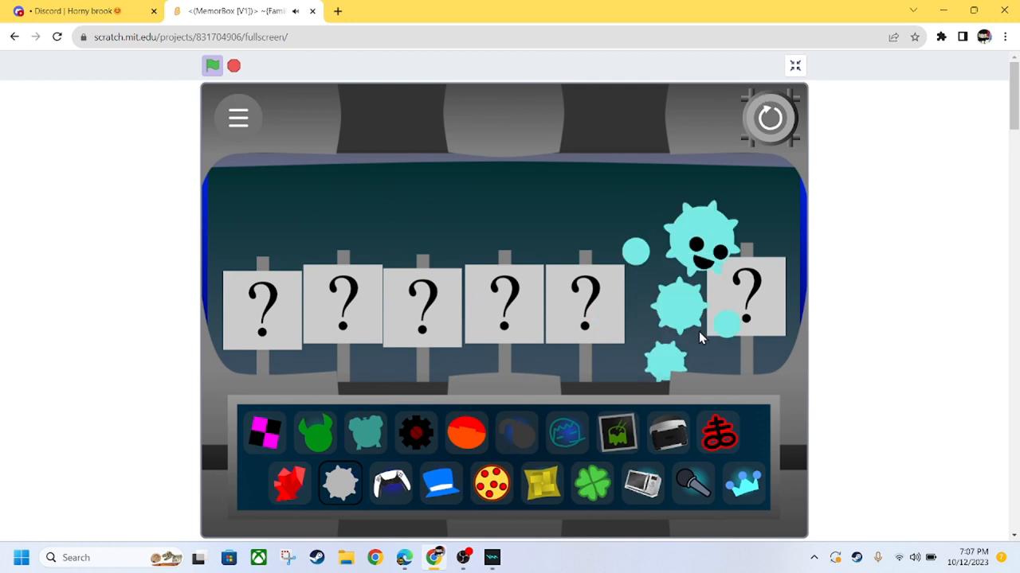
mouse_move(699, 352)
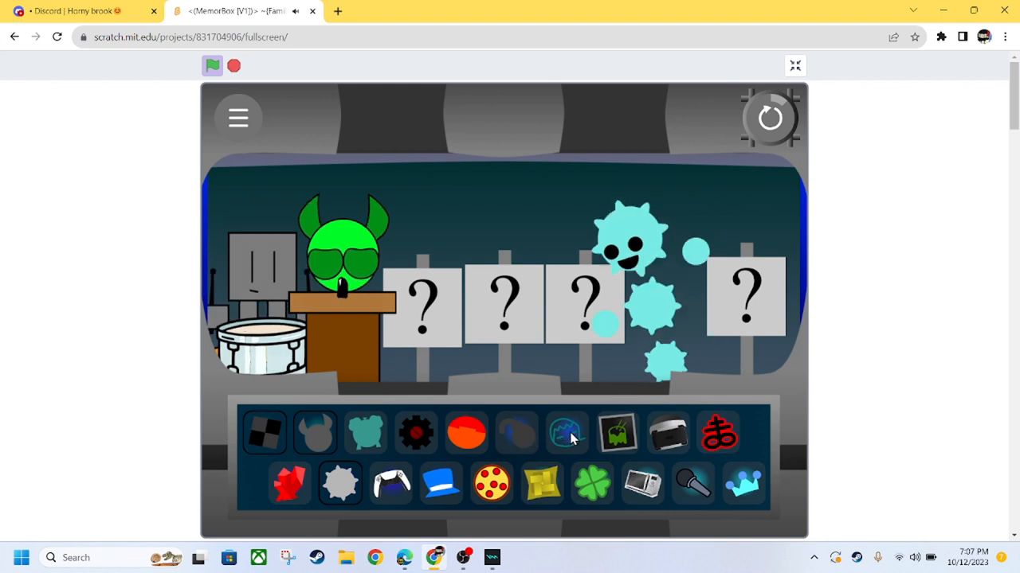
Pick a character from the palette while rebuilding the stage around the drummer
click(567, 433)
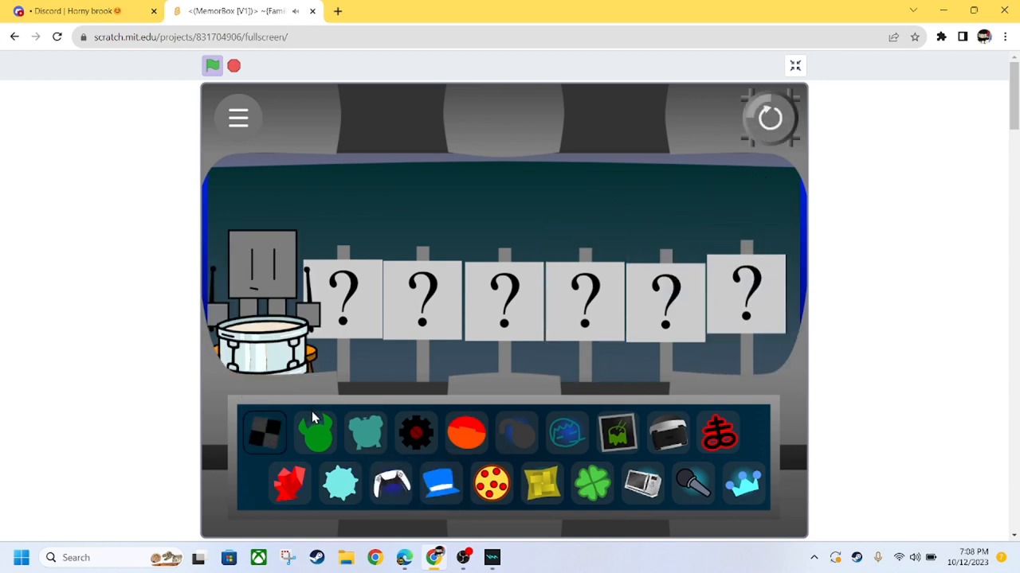
Add another character beside the drummer, then pick one from the lower tray row
click(317, 432)
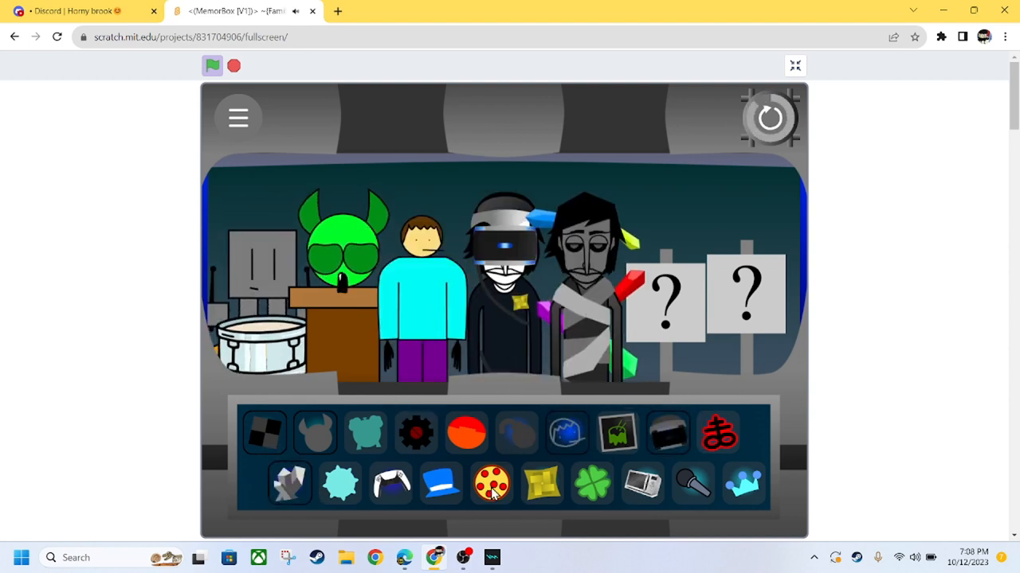
click(491, 485)
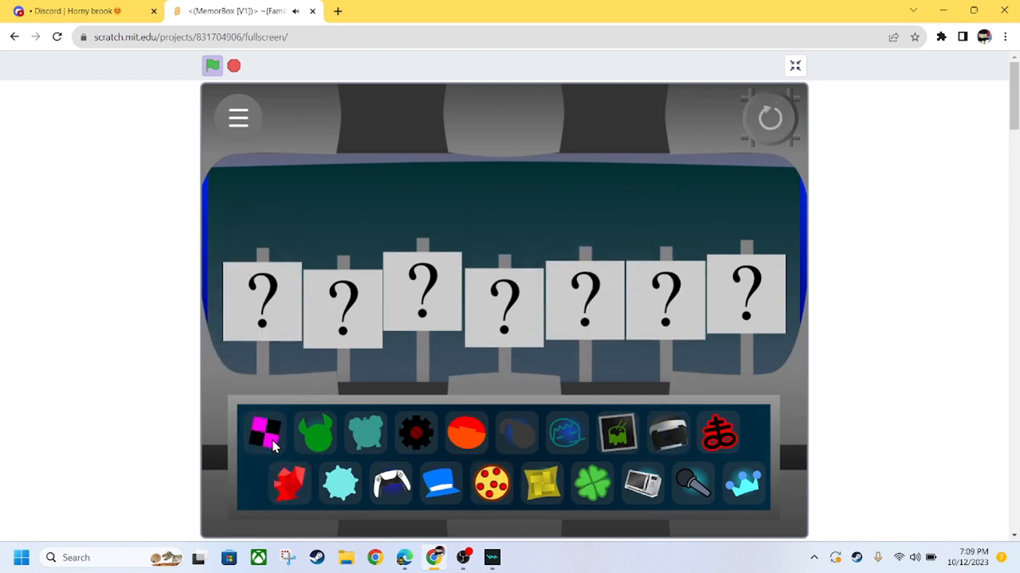
Place the snare-drum character in slot one and add further performers to empty slots
drag(265, 431, 385, 330)
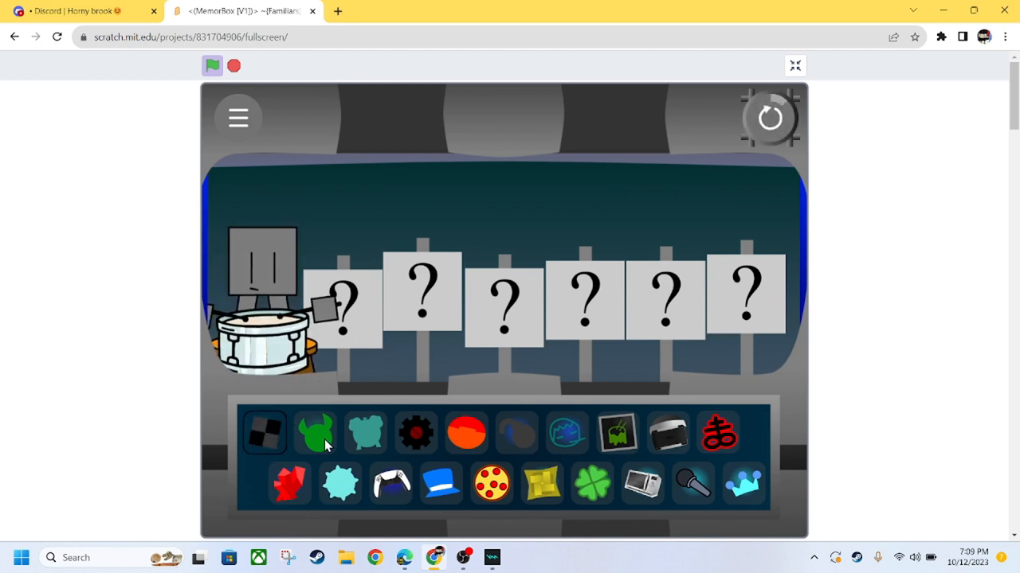
click(317, 433)
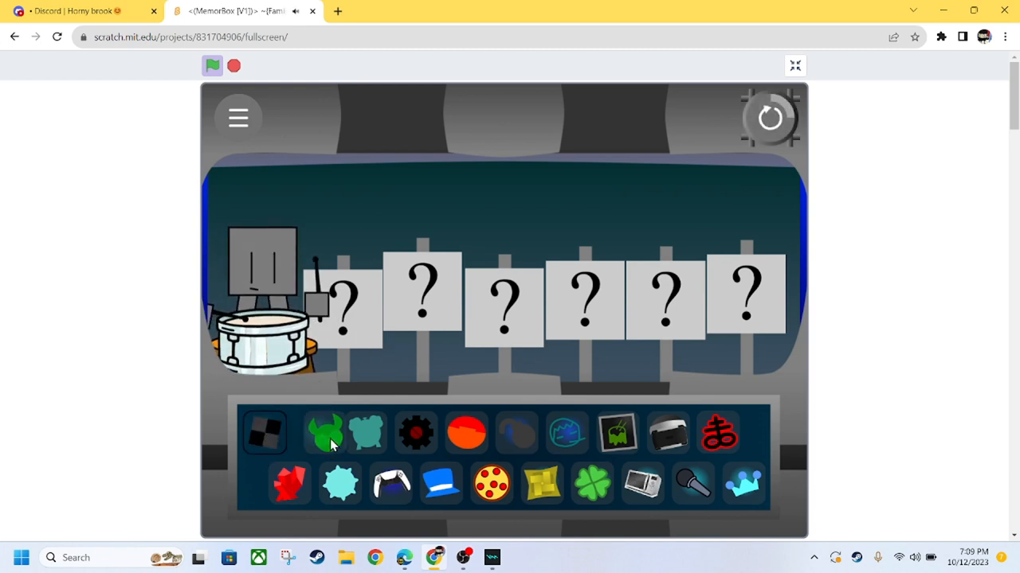
click(325, 433)
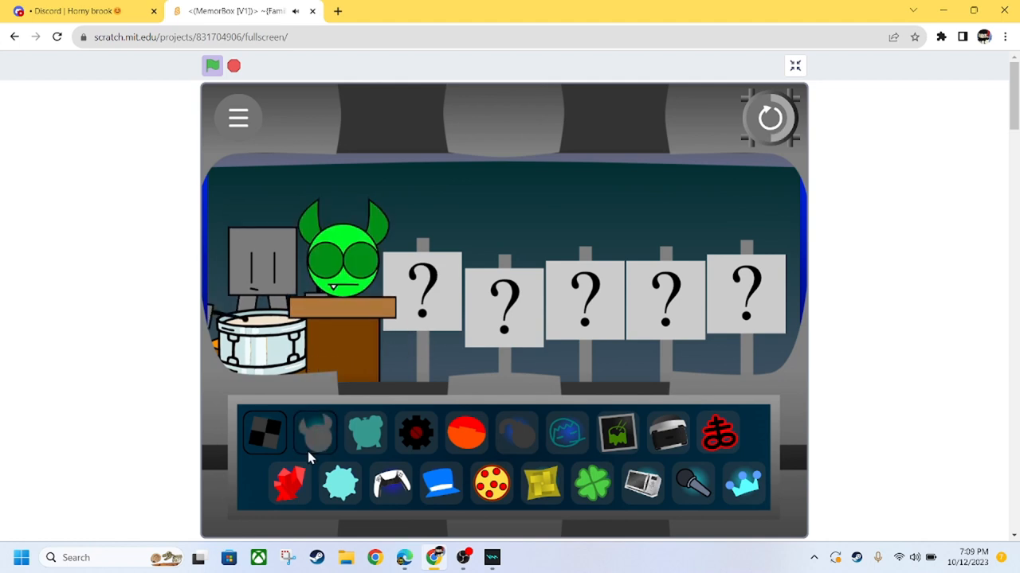
drag(367, 433, 478, 363)
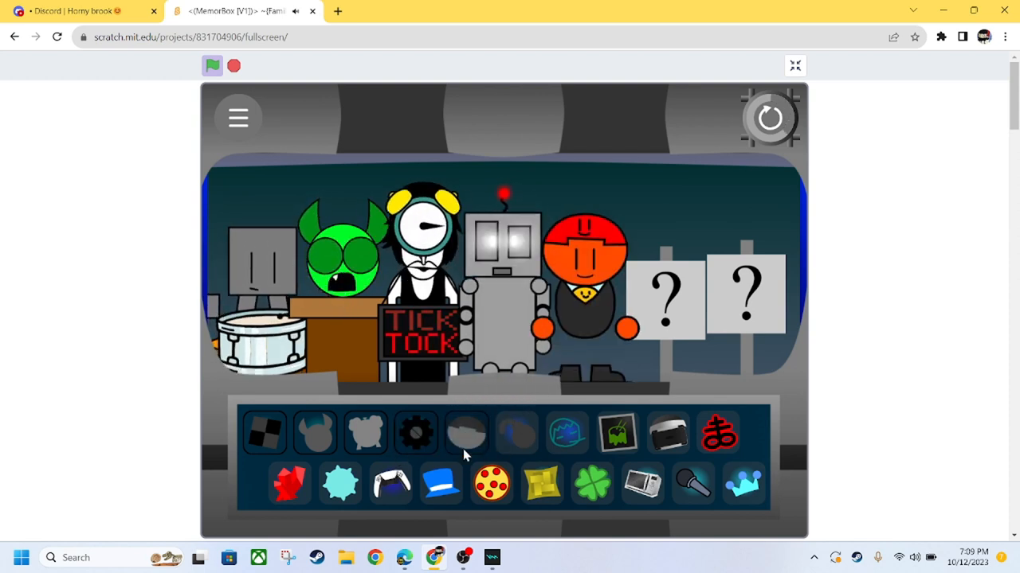
click(465, 433)
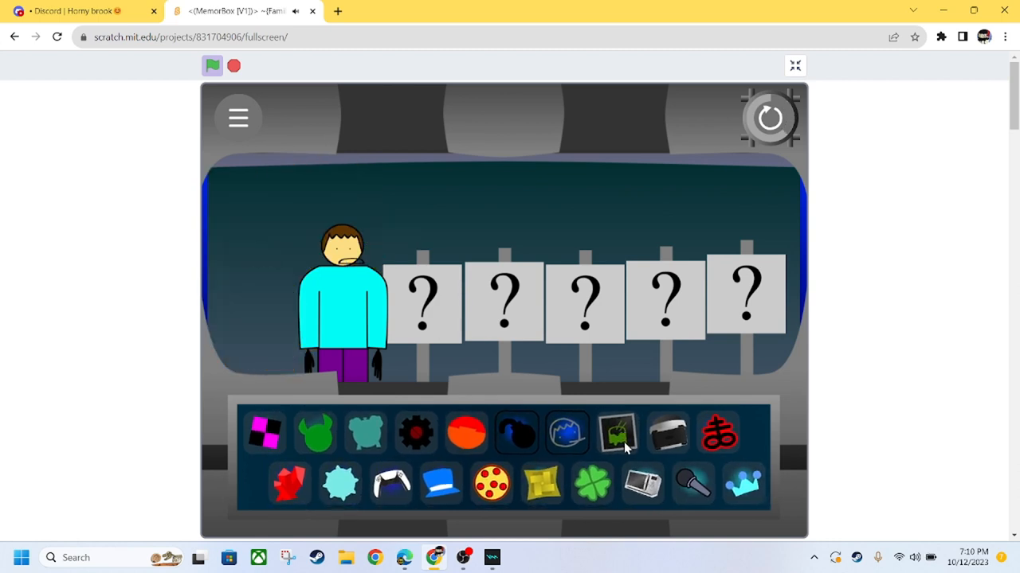
Audition the mummy and visor characters from the tray before the stage is cleared
click(618, 433)
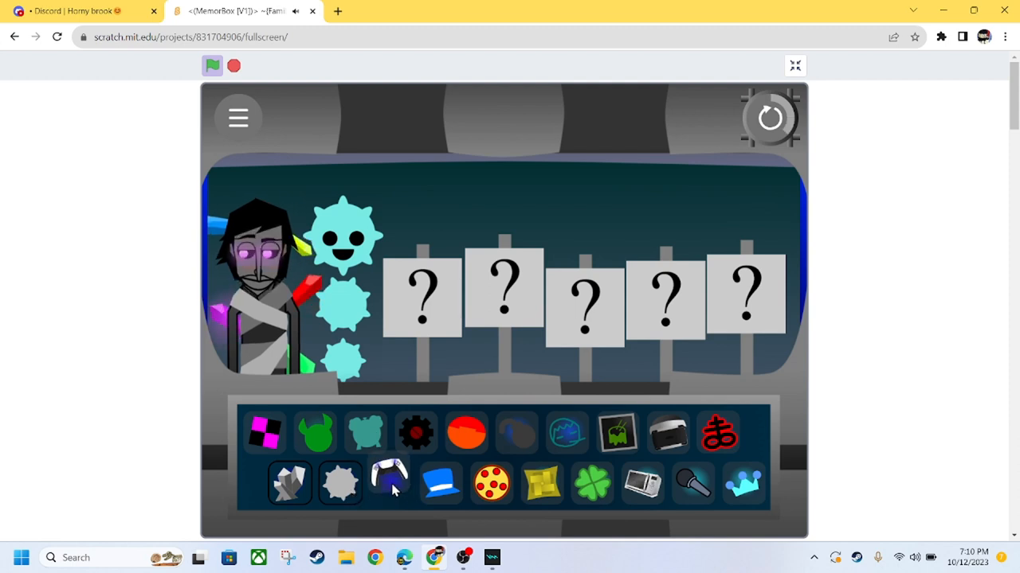
click(391, 481)
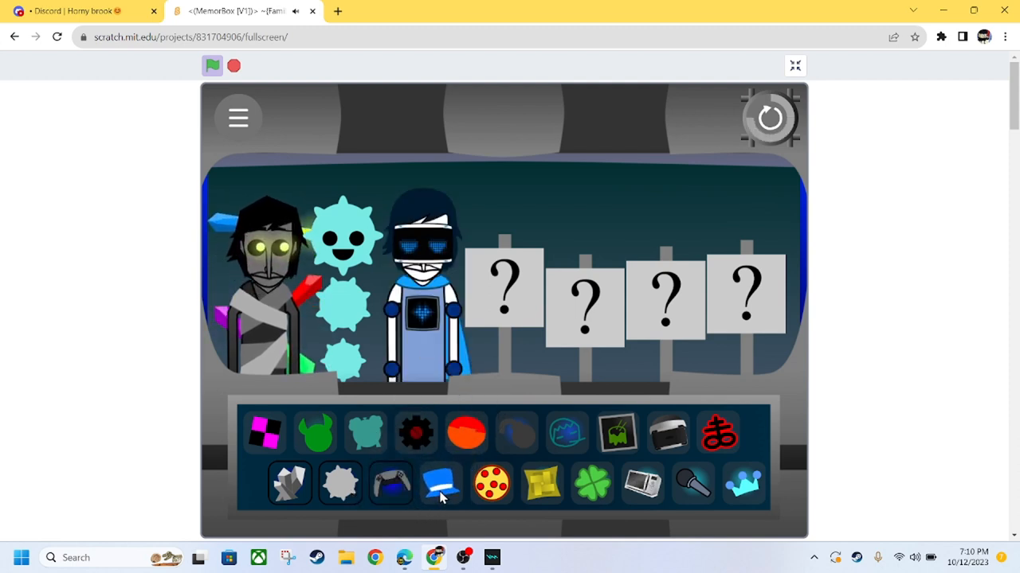
click(440, 484)
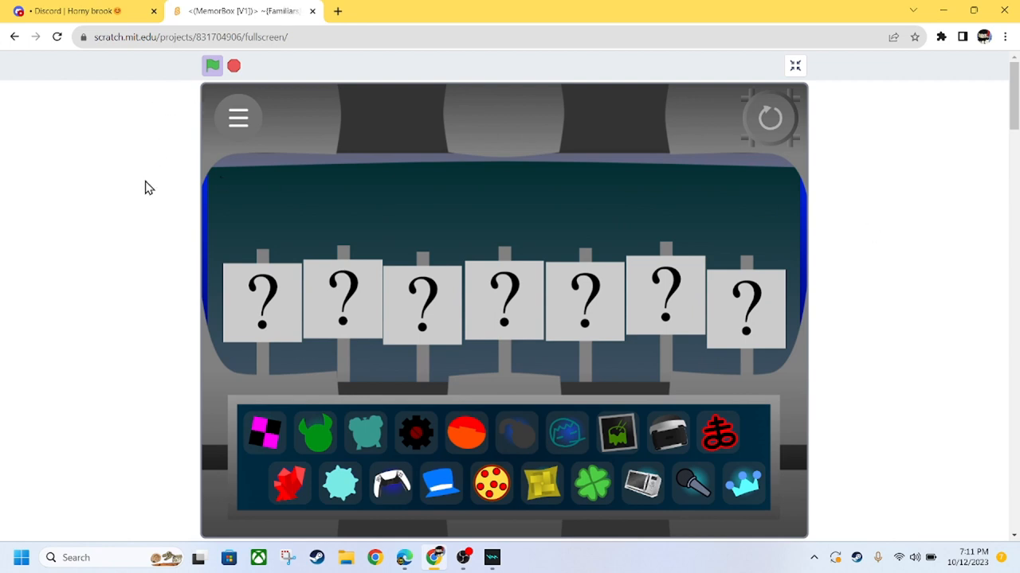
mouse_move(663, 306)
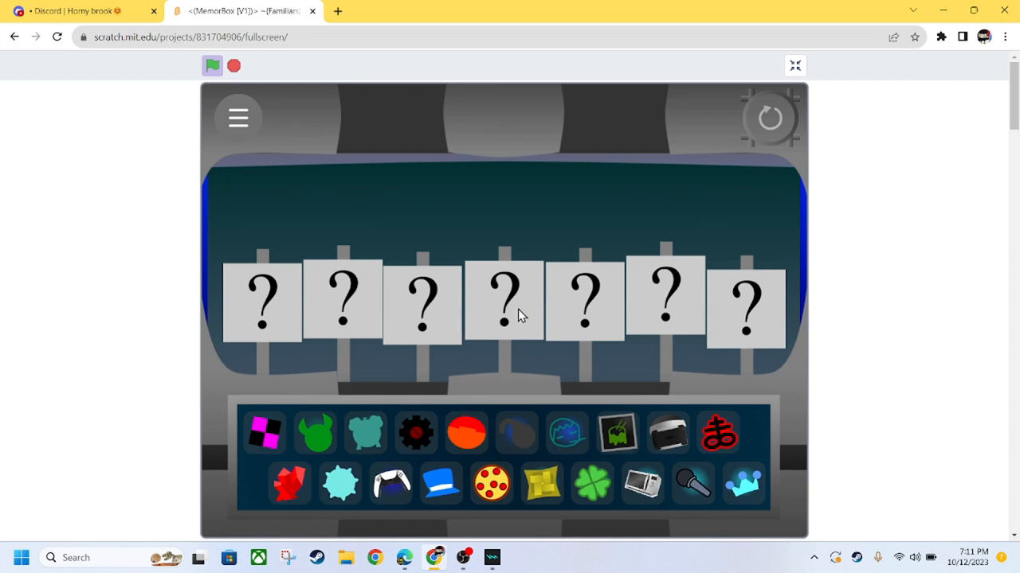
mouse_move(198, 462)
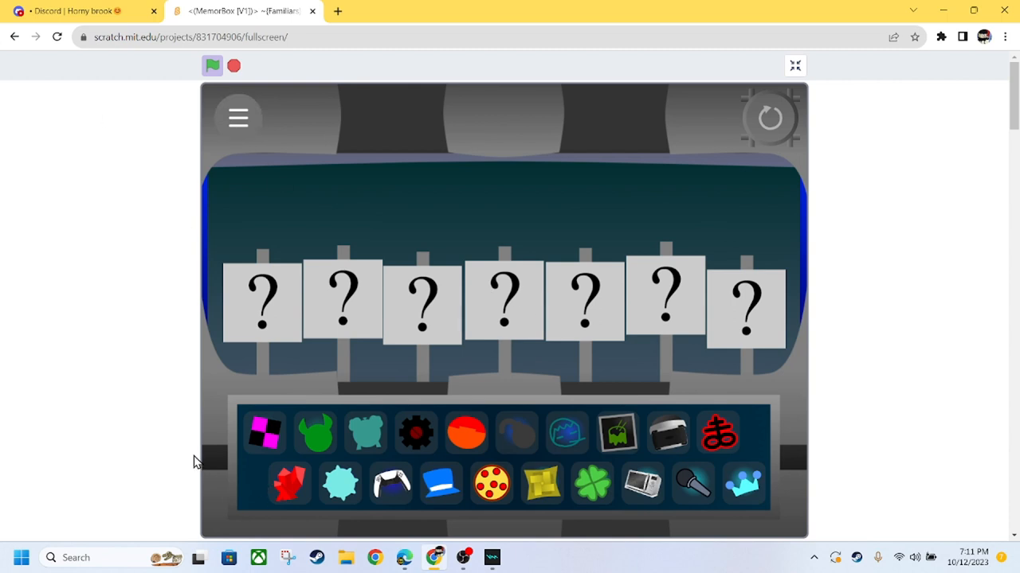
mouse_move(884, 449)
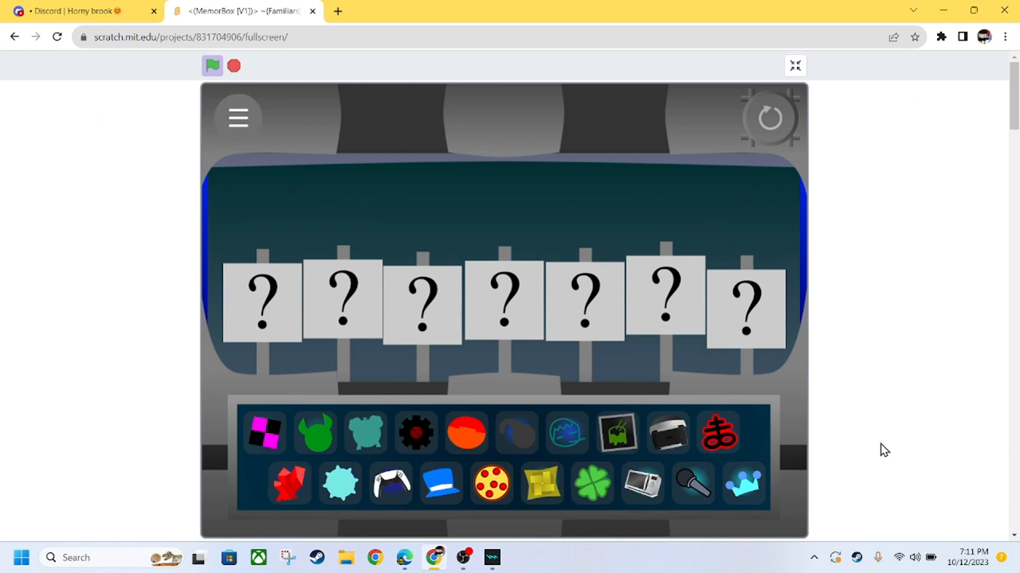
mouse_move(876, 449)
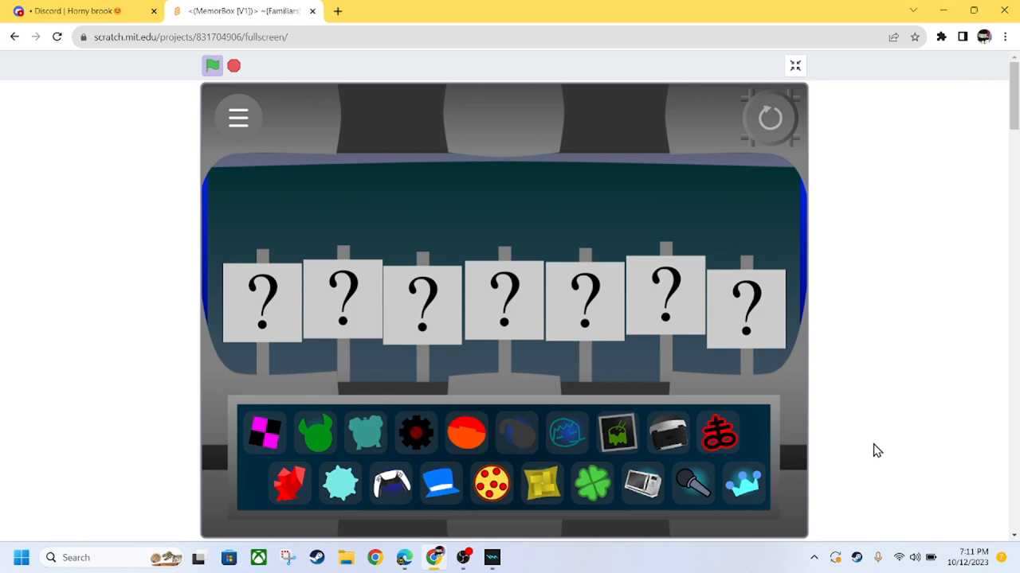
mouse_move(272, 185)
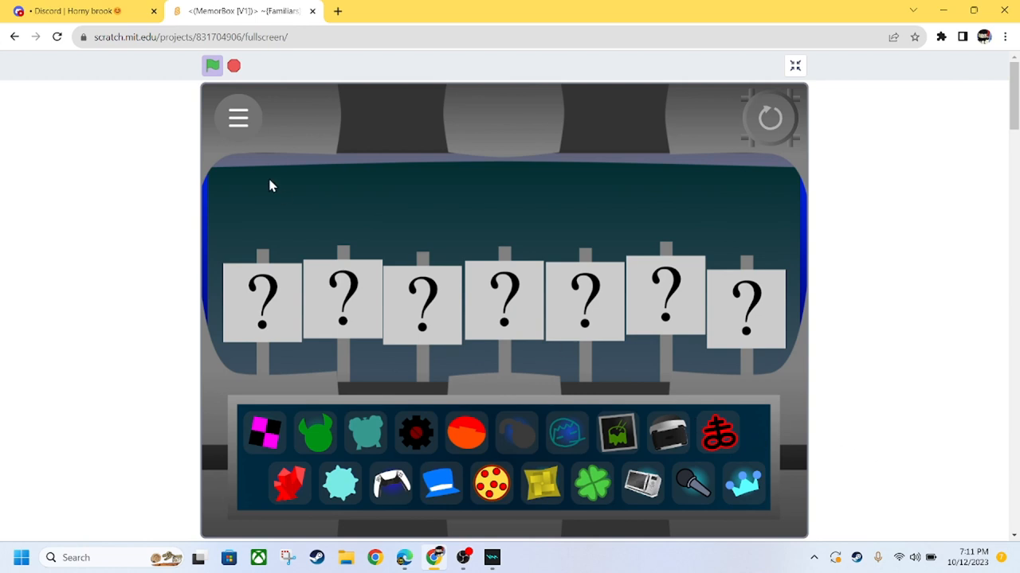
mouse_move(322, 317)
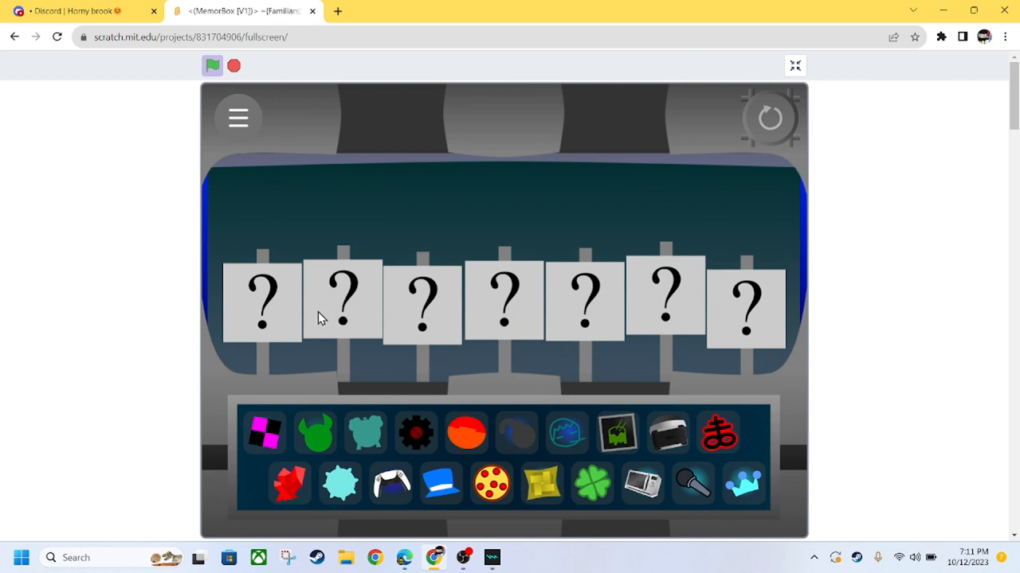
mouse_move(430, 485)
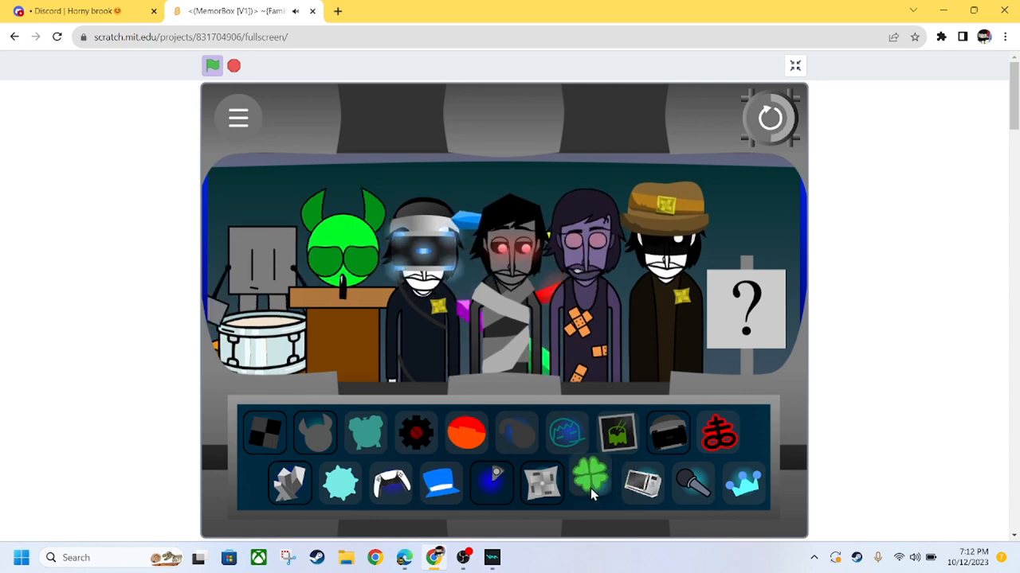
Pick a character from the lower tray row to complete the seven-slot lineup
click(592, 484)
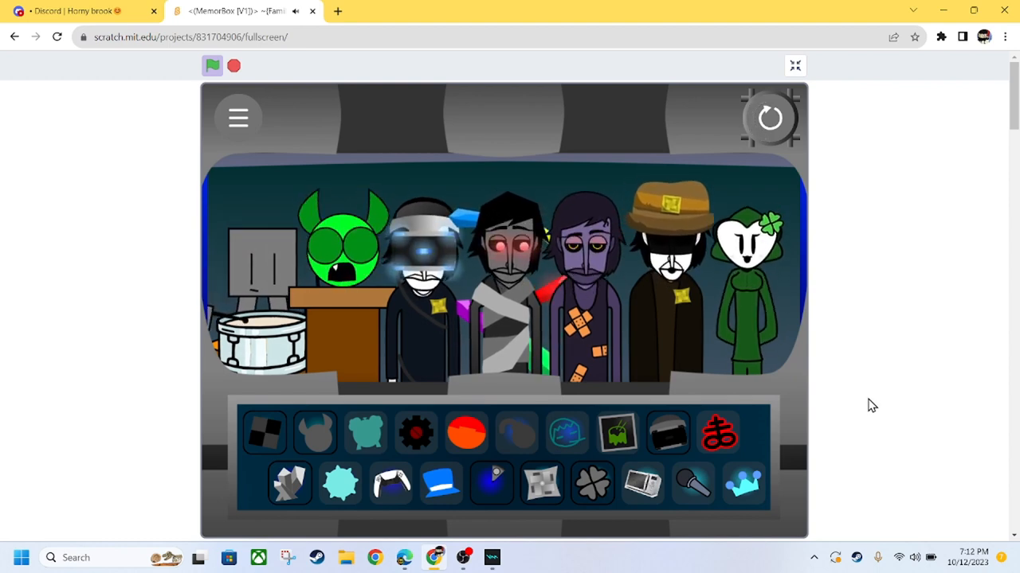
mouse_move(898, 360)
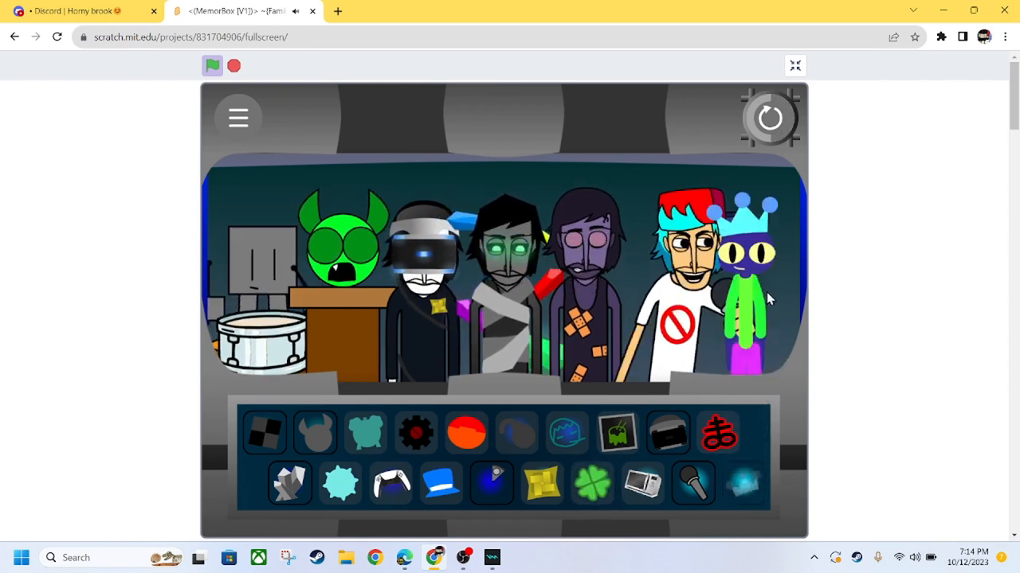
click(743, 482)
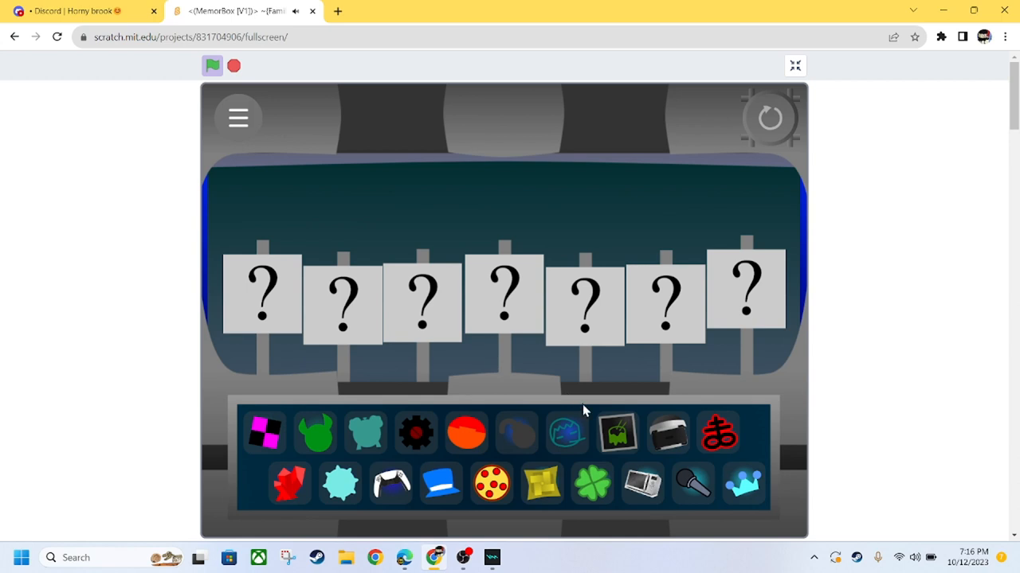
mouse_move(443, 481)
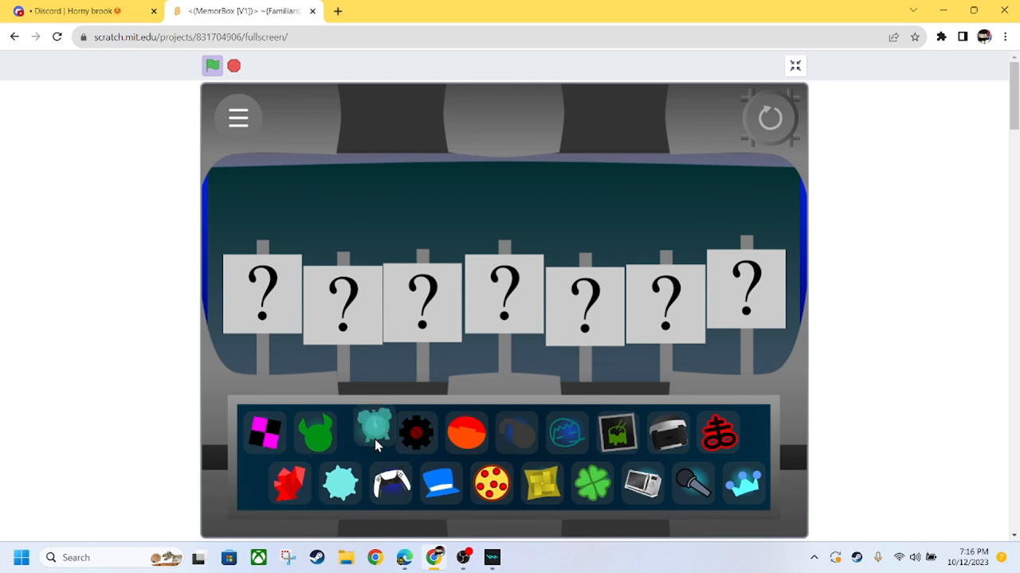
Leave the empty stage and land on Testie's bio card in the character gallery
click(368, 431)
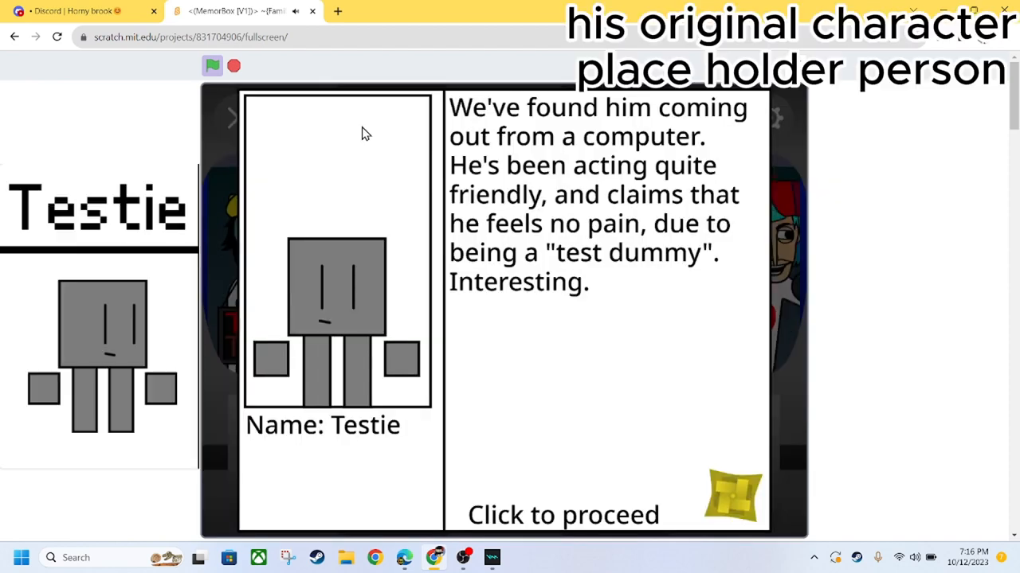
mouse_move(481, 212)
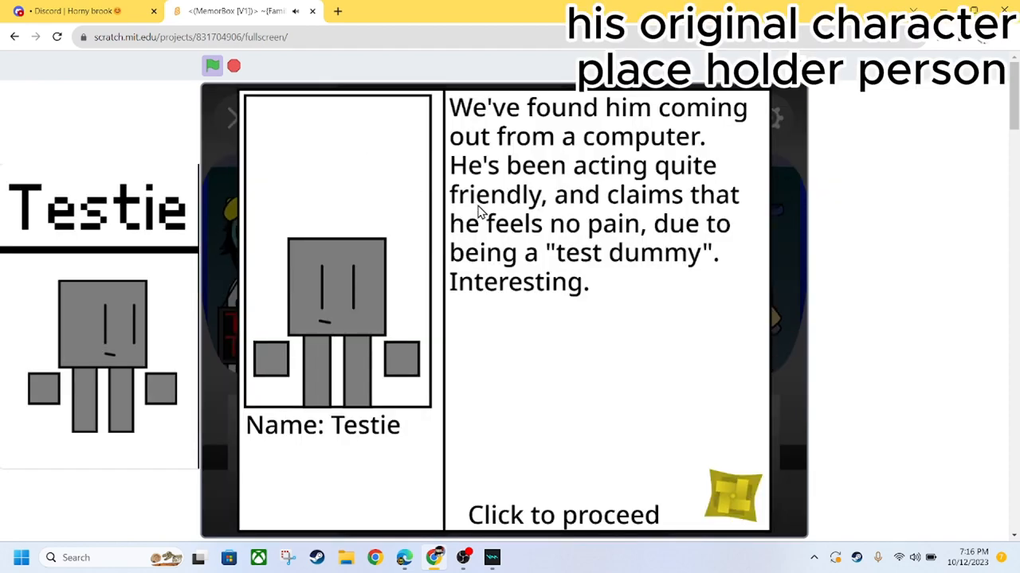
mouse_move(482, 295)
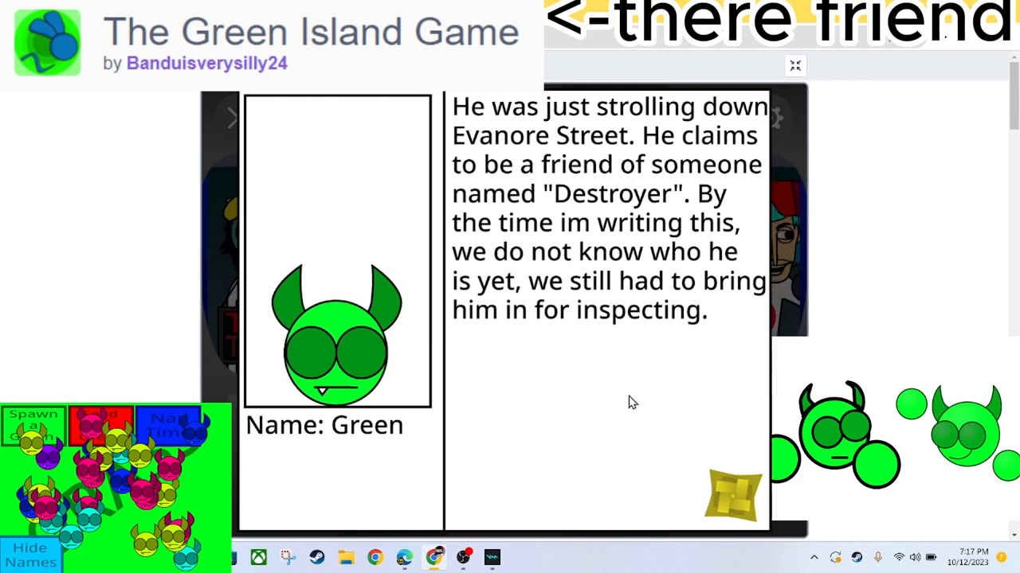
mouse_move(651, 434)
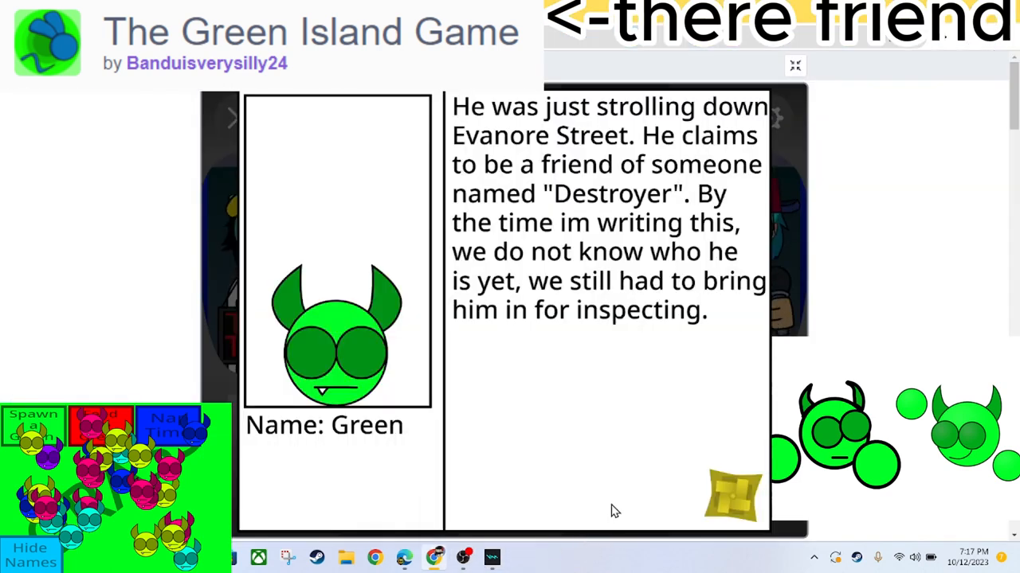
mouse_move(618, 523)
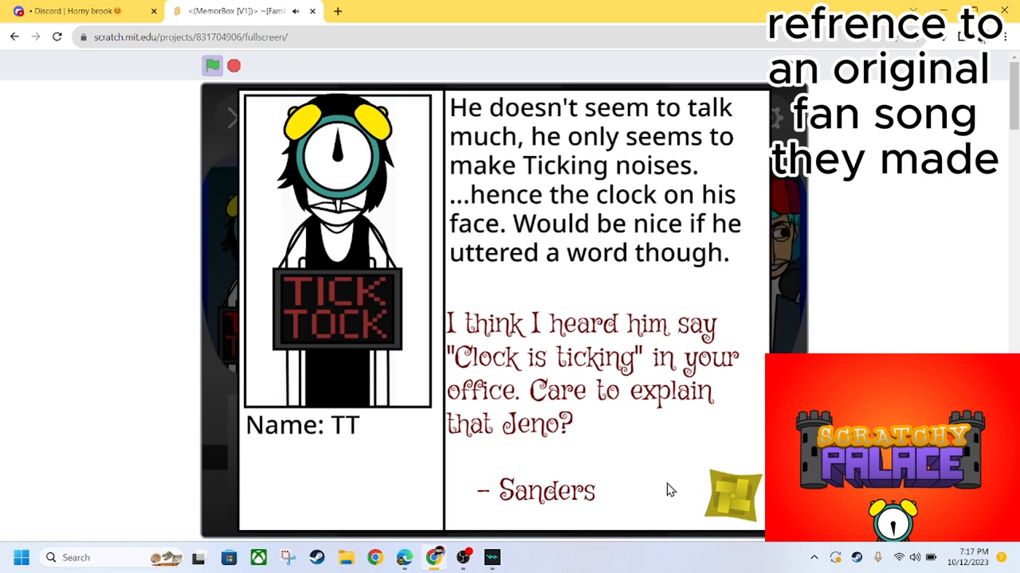
mouse_move(650, 494)
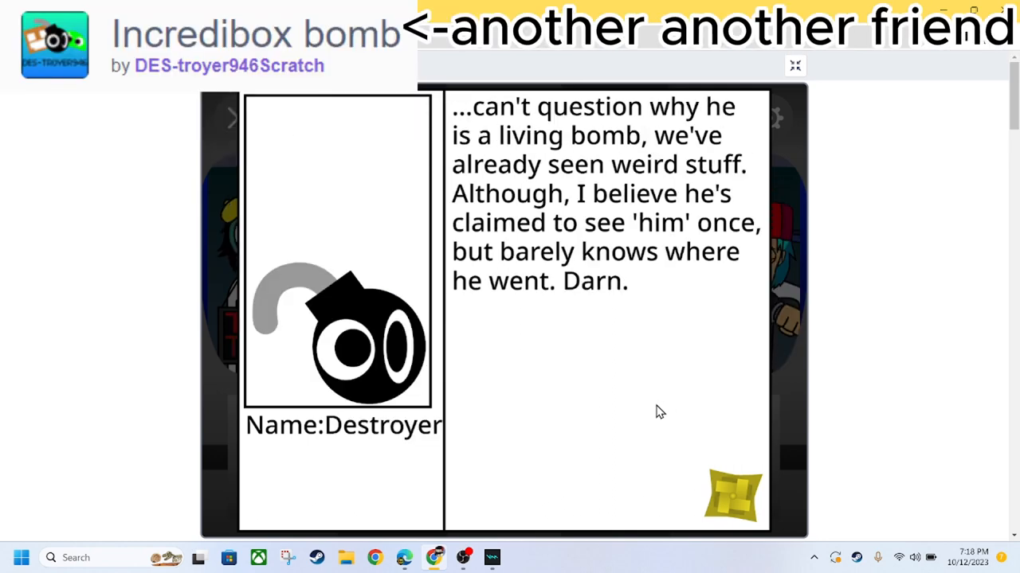
mouse_move(599, 411)
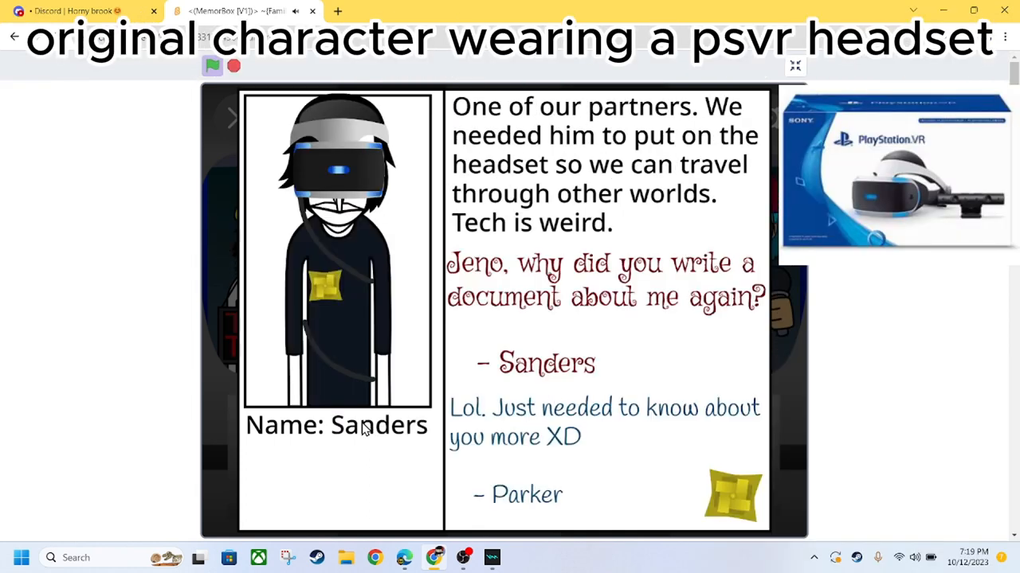
mouse_move(634, 443)
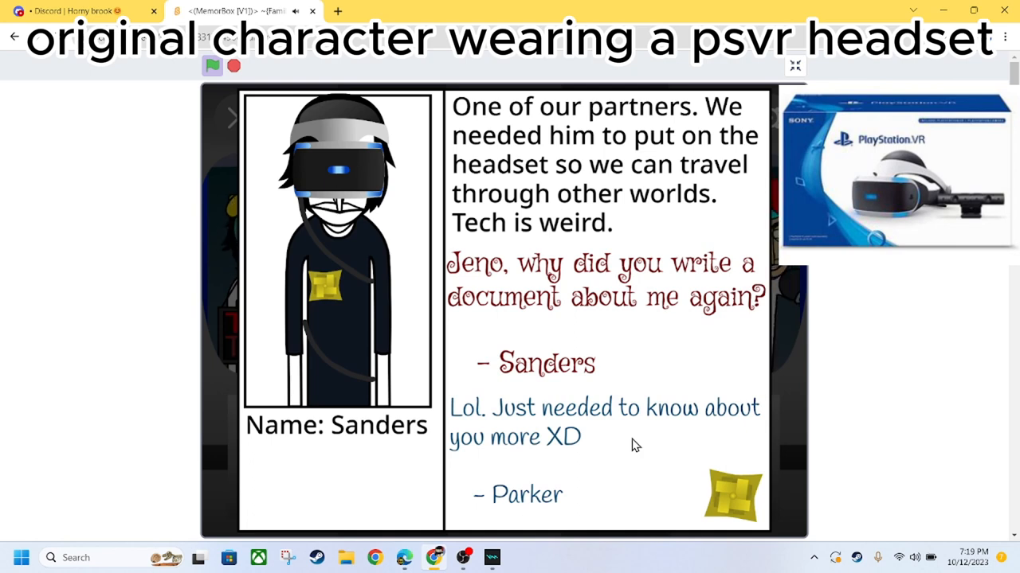
mouse_move(634, 452)
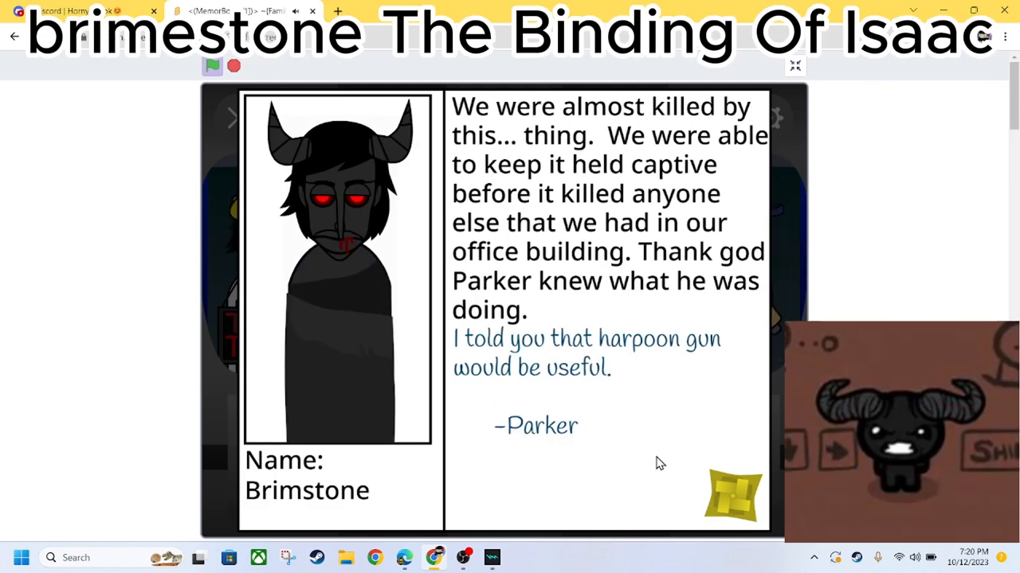
mouse_move(651, 430)
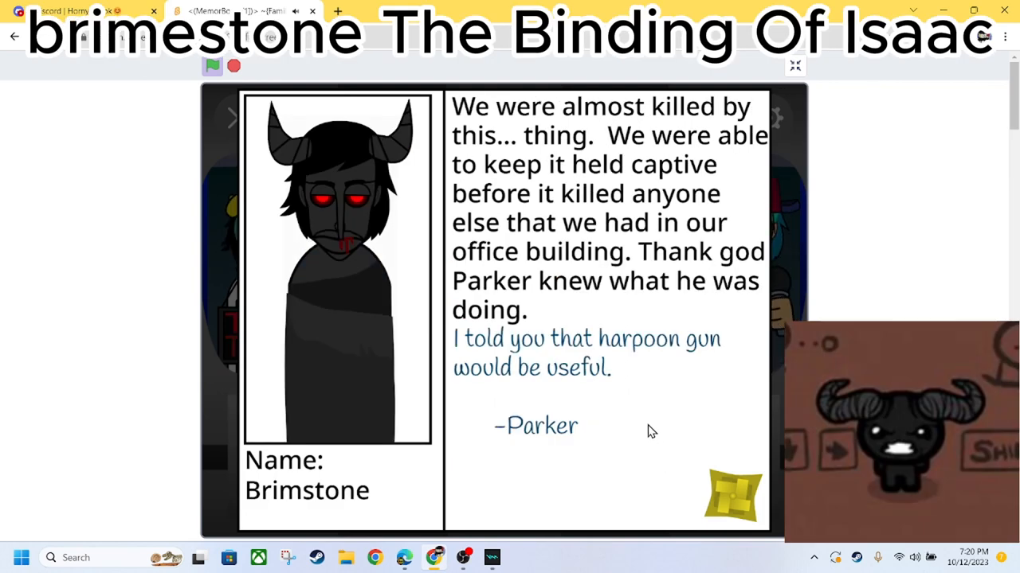
mouse_move(624, 476)
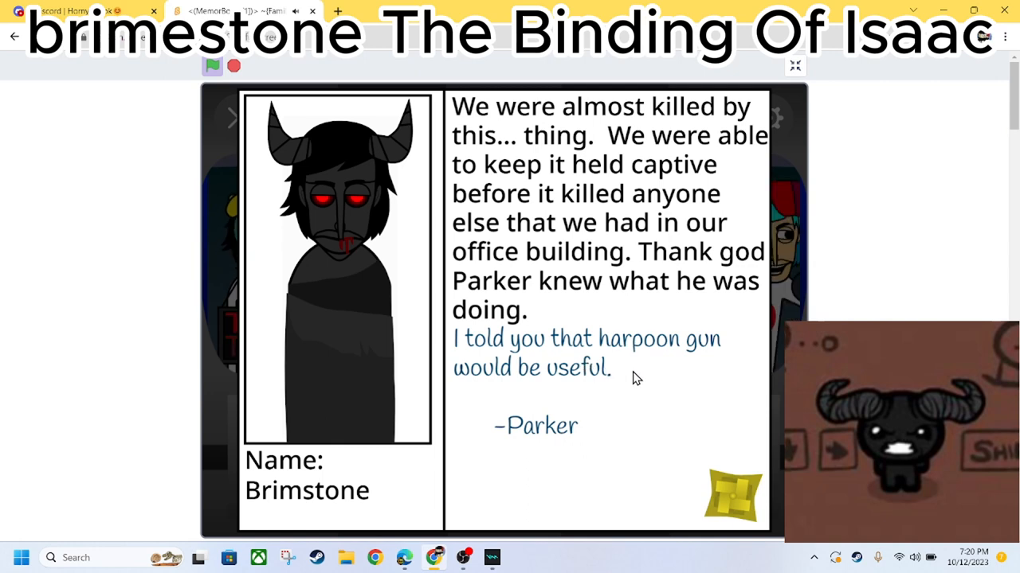
mouse_move(605, 337)
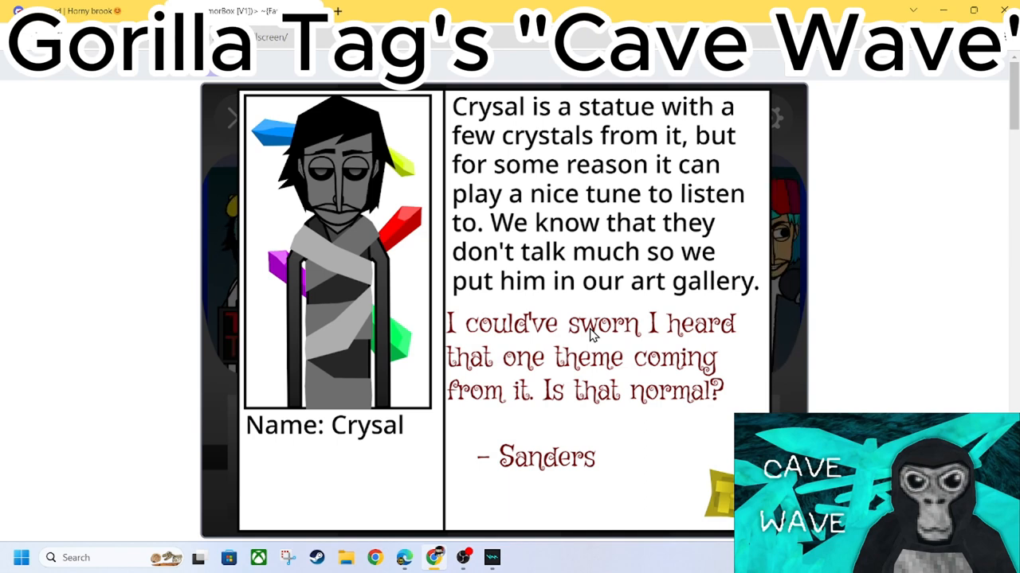
mouse_move(746, 374)
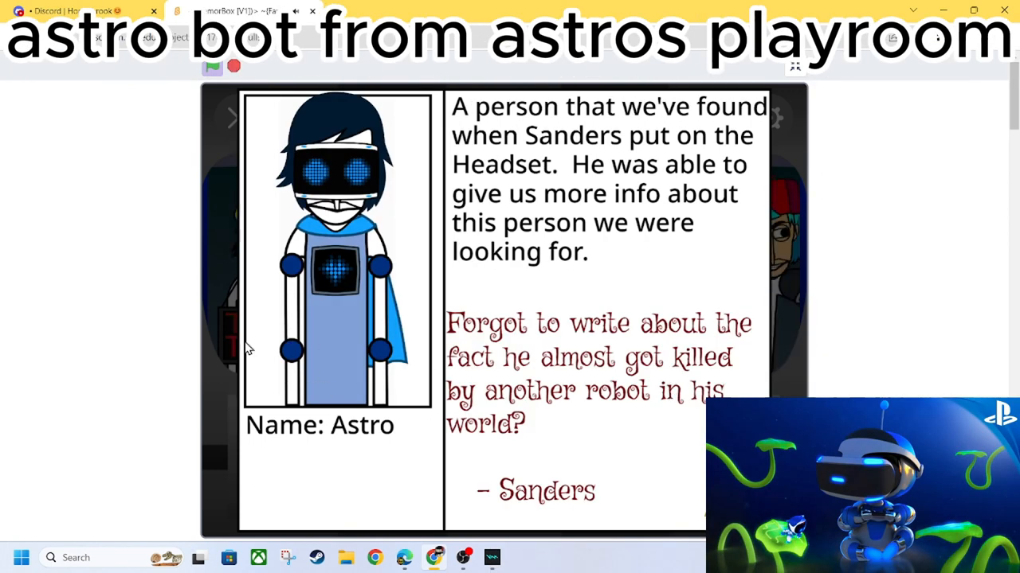
mouse_move(570, 430)
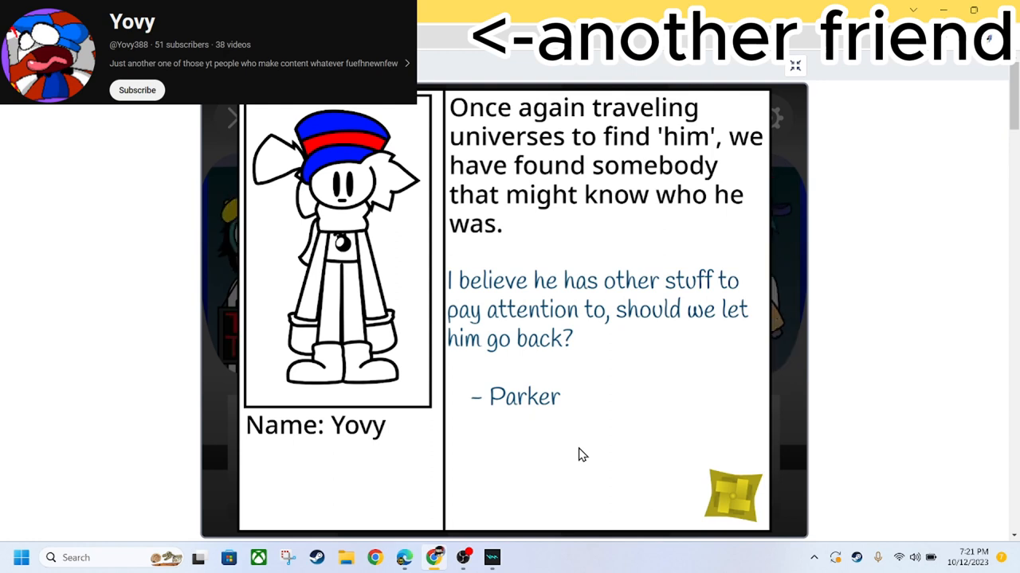
mouse_move(597, 456)
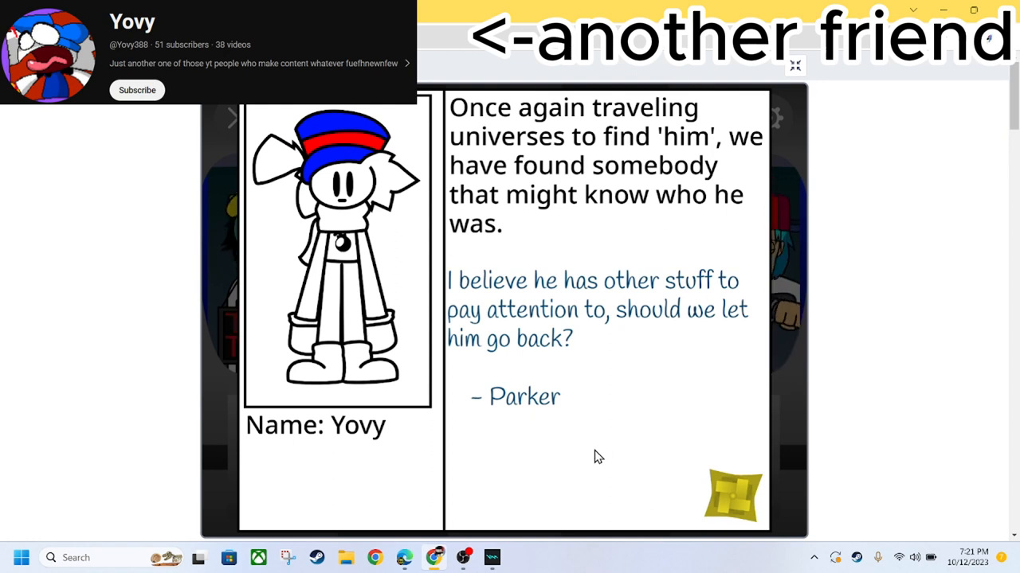
mouse_move(605, 462)
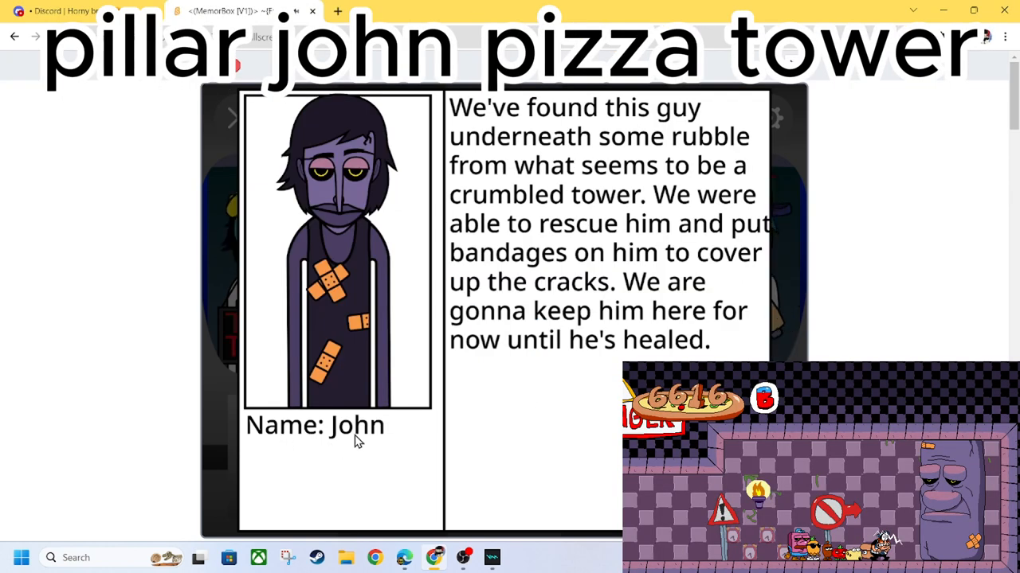
mouse_move(512, 411)
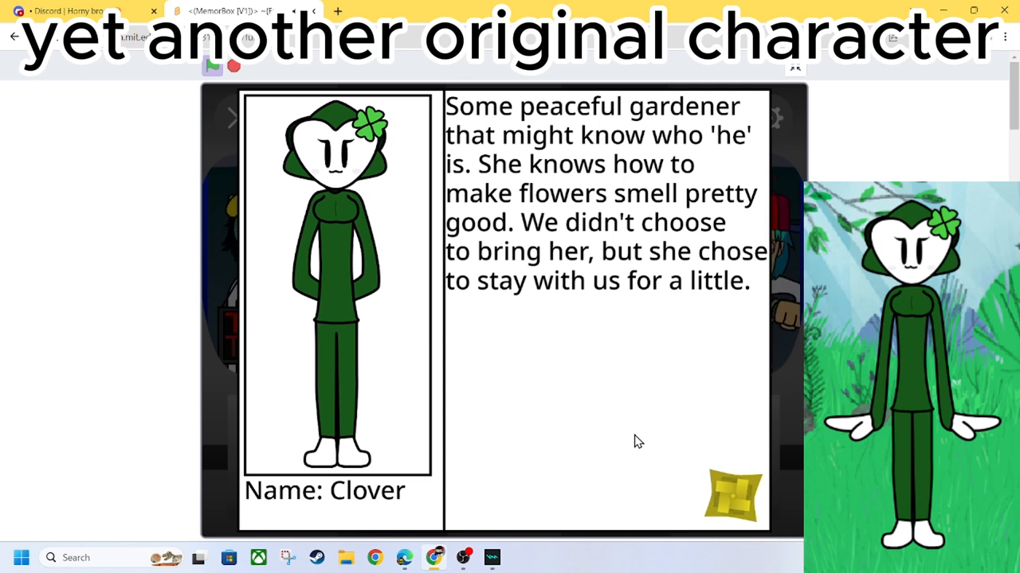
mouse_move(629, 443)
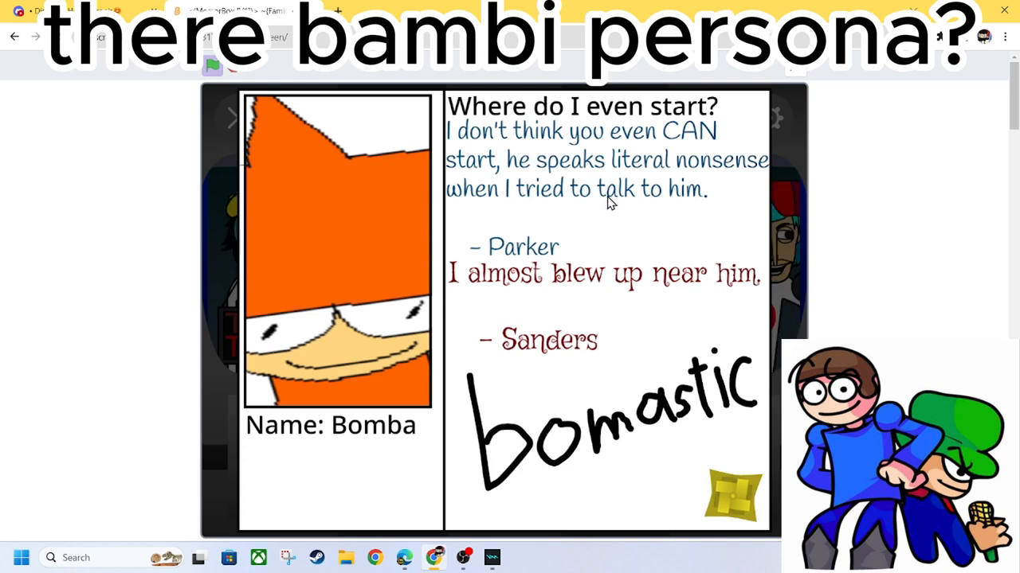
mouse_move(685, 306)
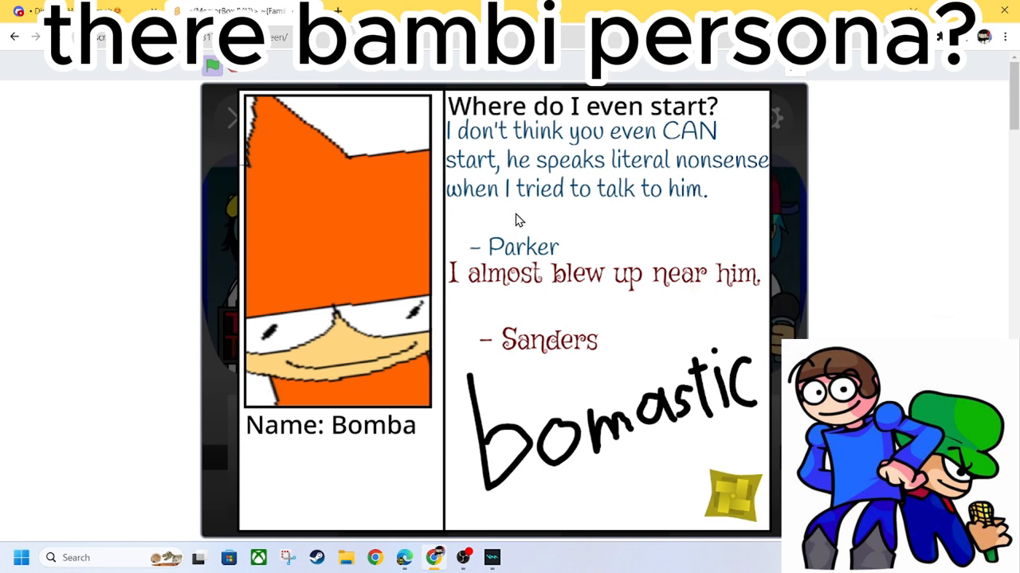
mouse_move(621, 312)
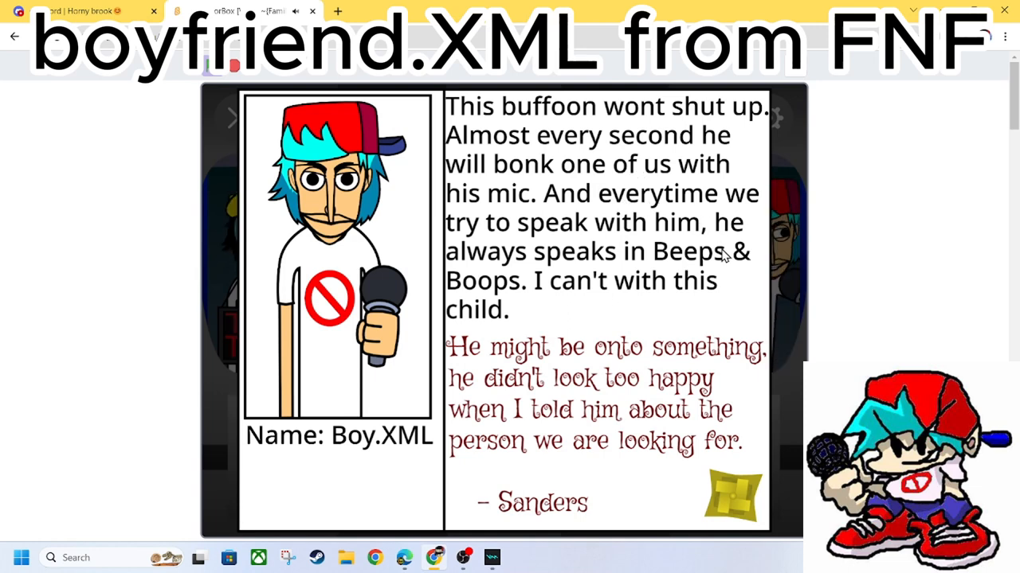
mouse_move(650, 299)
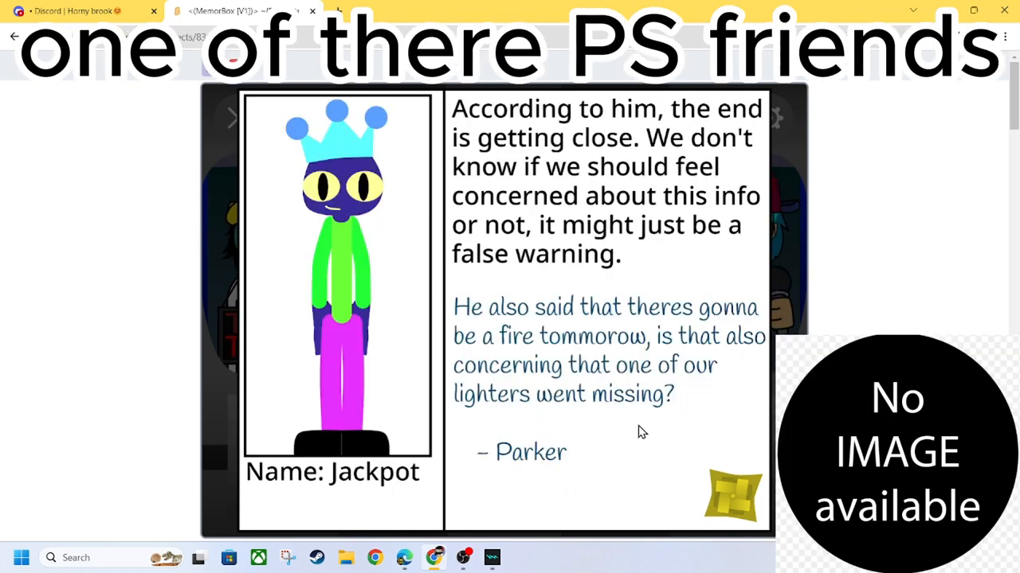
mouse_move(631, 424)
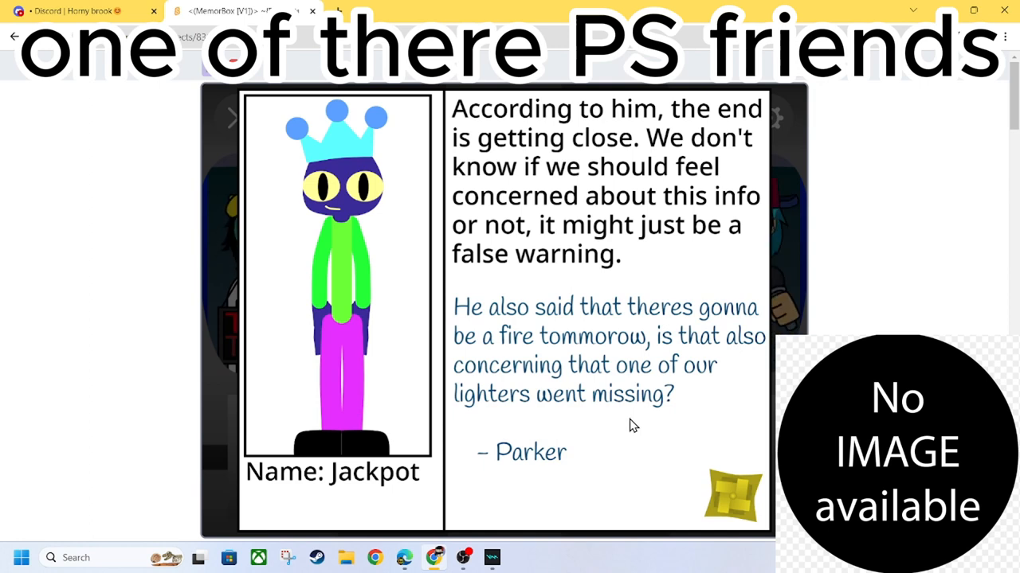
mouse_move(635, 433)
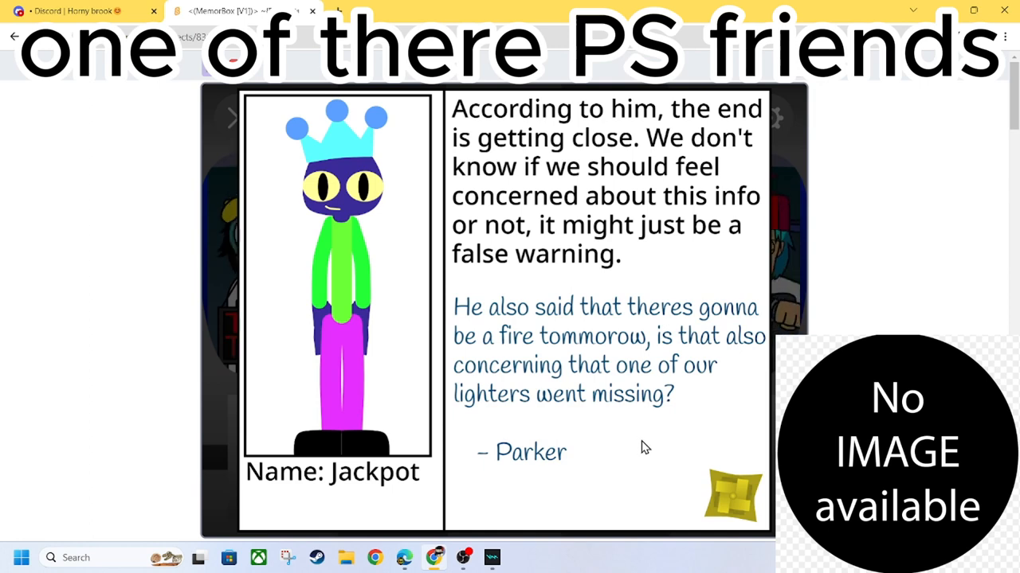
mouse_move(637, 430)
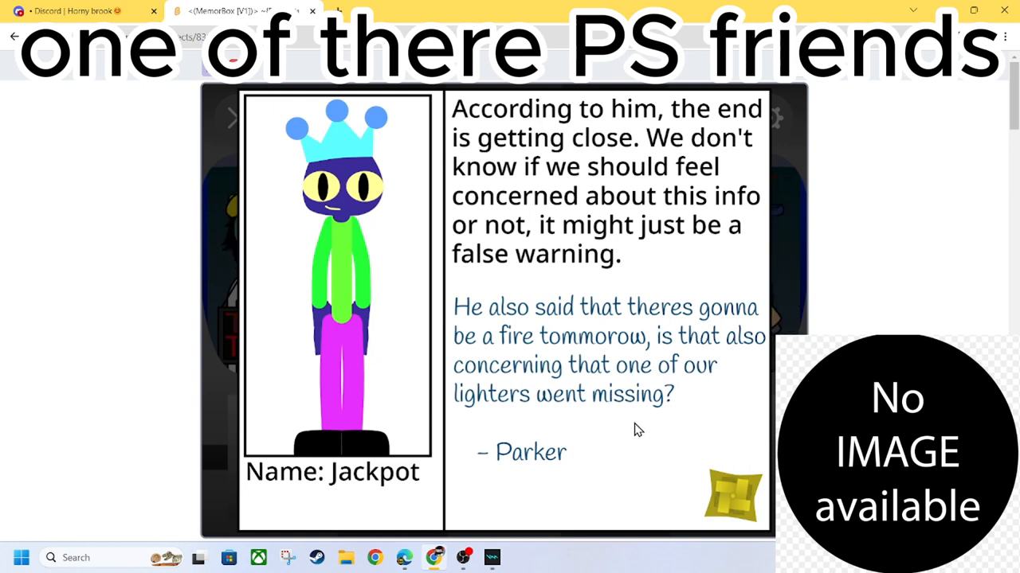
mouse_move(644, 422)
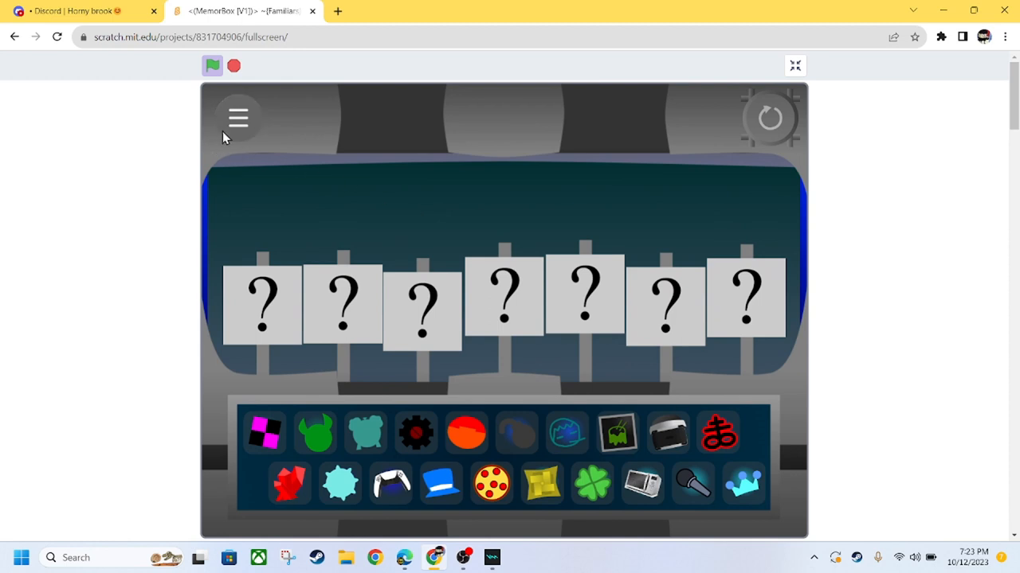
Expand the stage's hamburger options bar while all seven slots stay empty
click(237, 118)
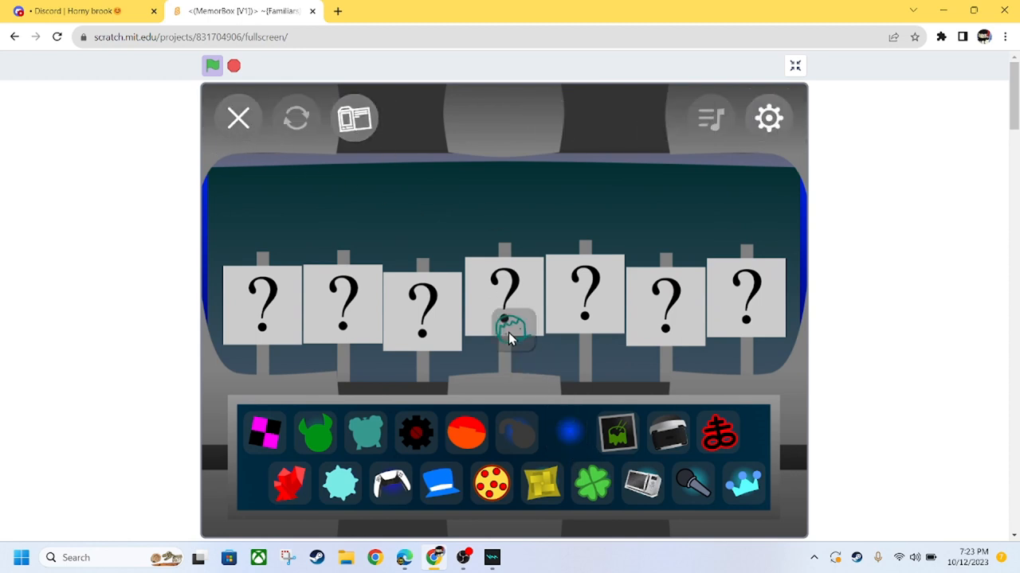
click(568, 432)
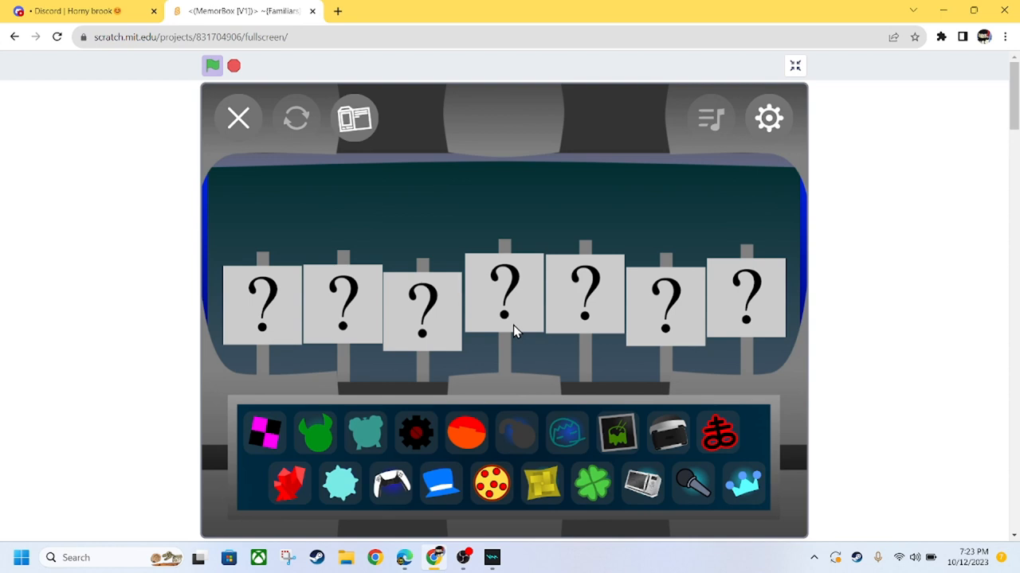
mouse_move(465, 246)
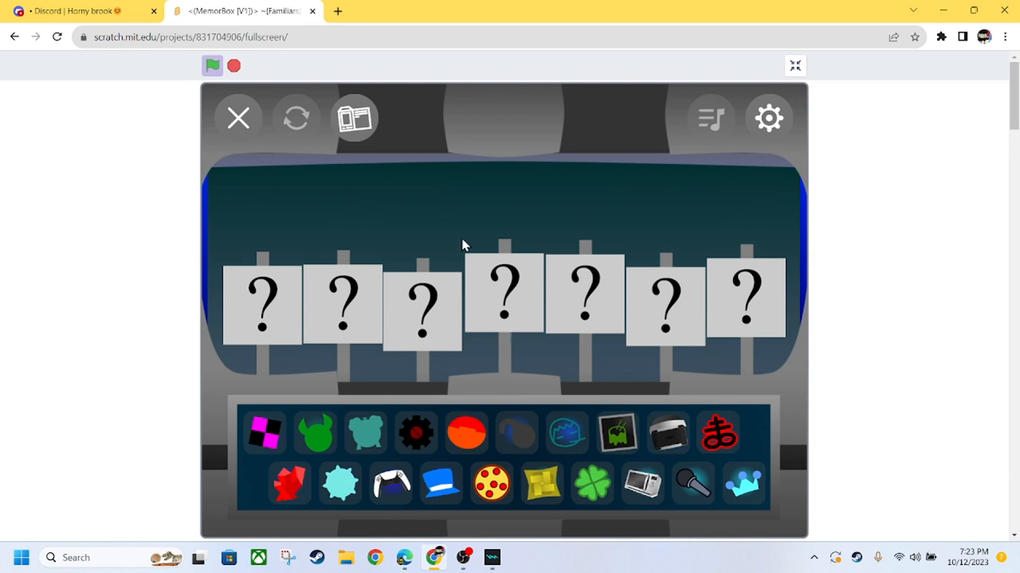
mouse_move(445, 207)
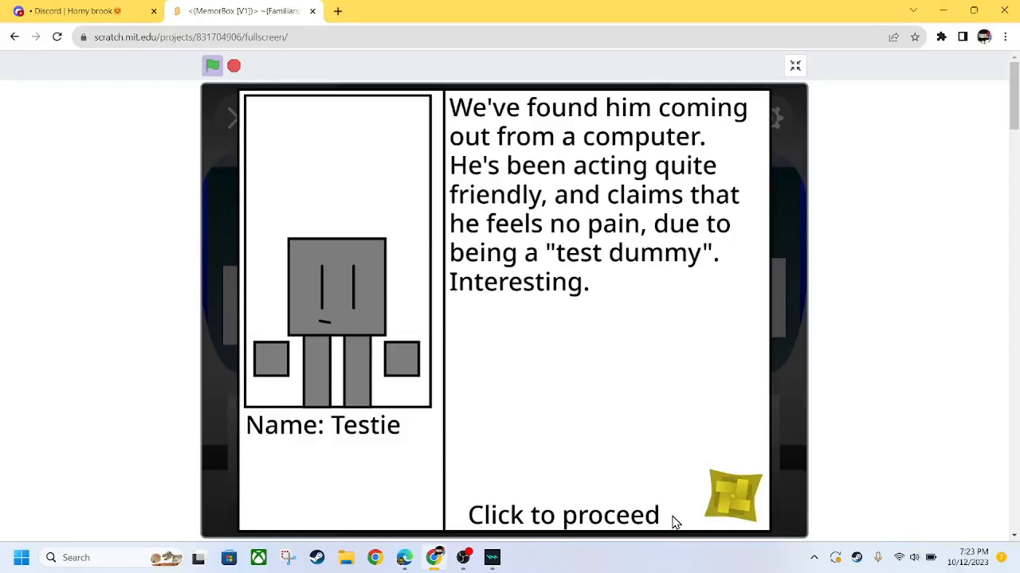
mouse_move(459, 443)
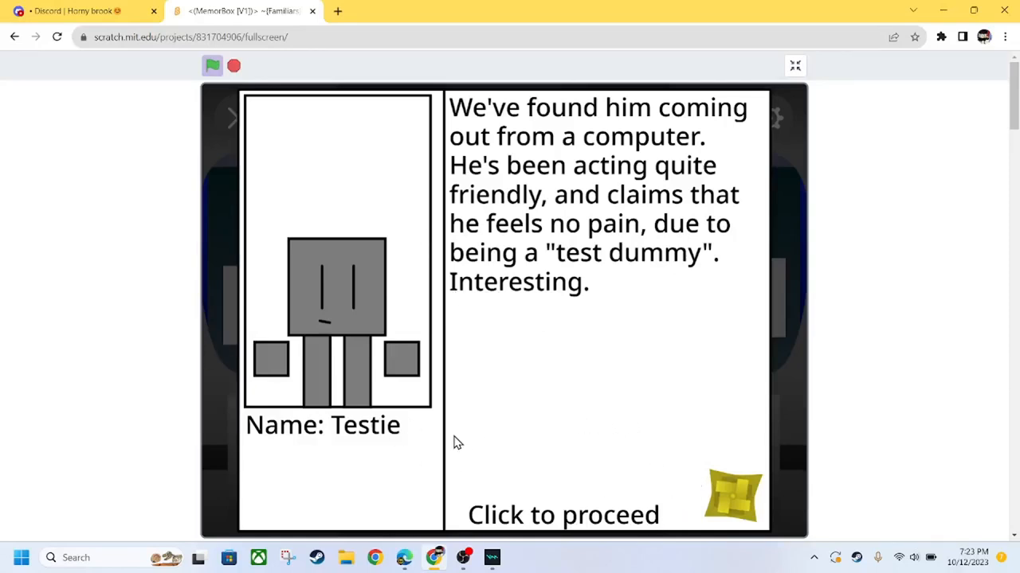
mouse_move(358, 318)
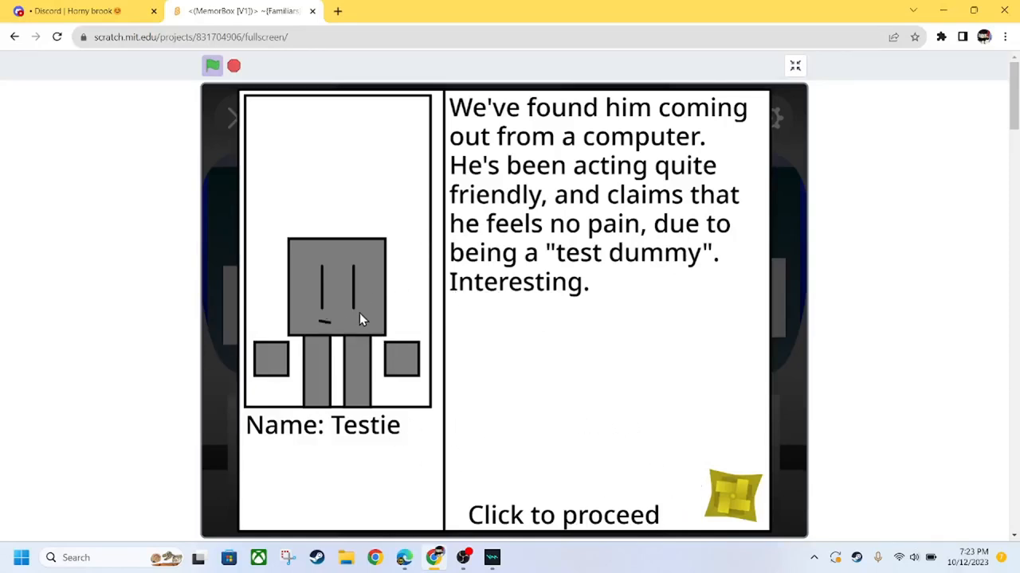
mouse_move(319, 289)
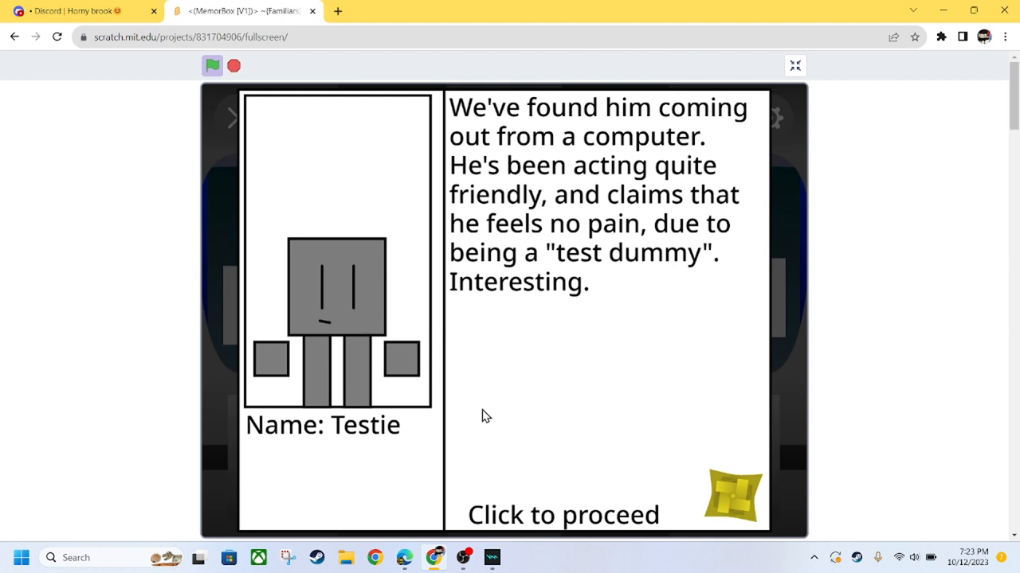
Advance past Testie's bio card toward Jackpot, TT and Mr.Idiot
click(484, 416)
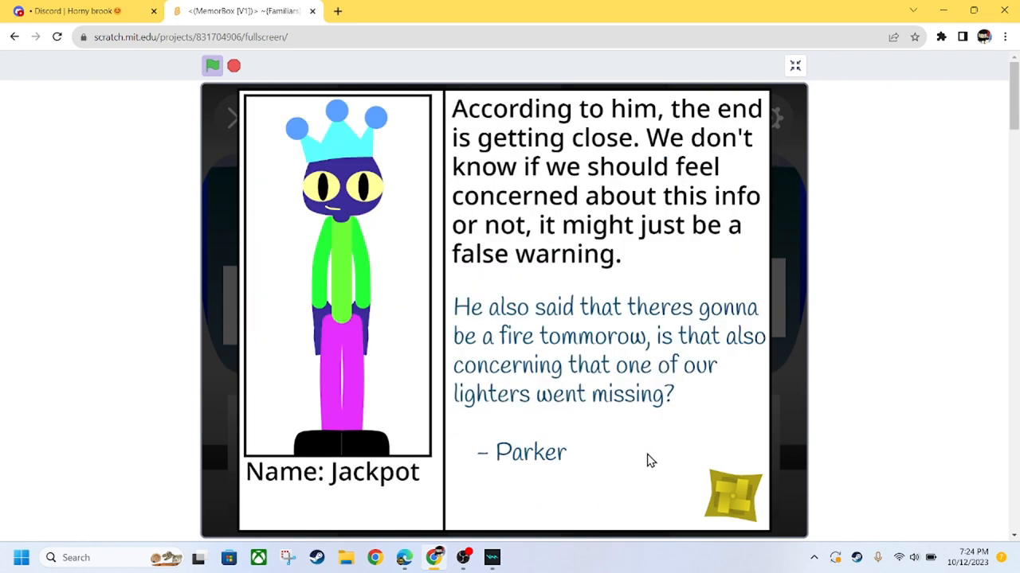
mouse_move(793, 387)
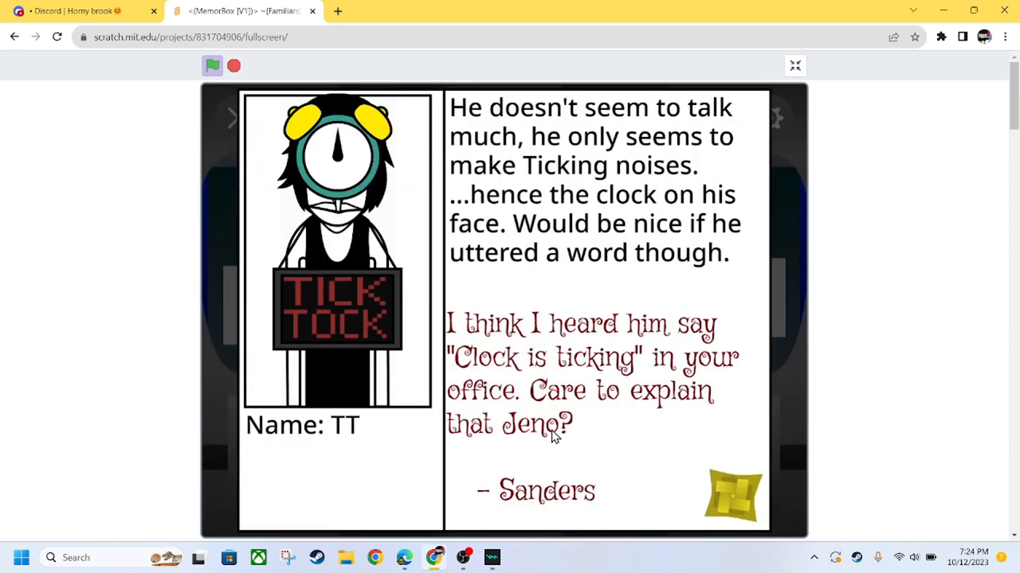
mouse_move(623, 381)
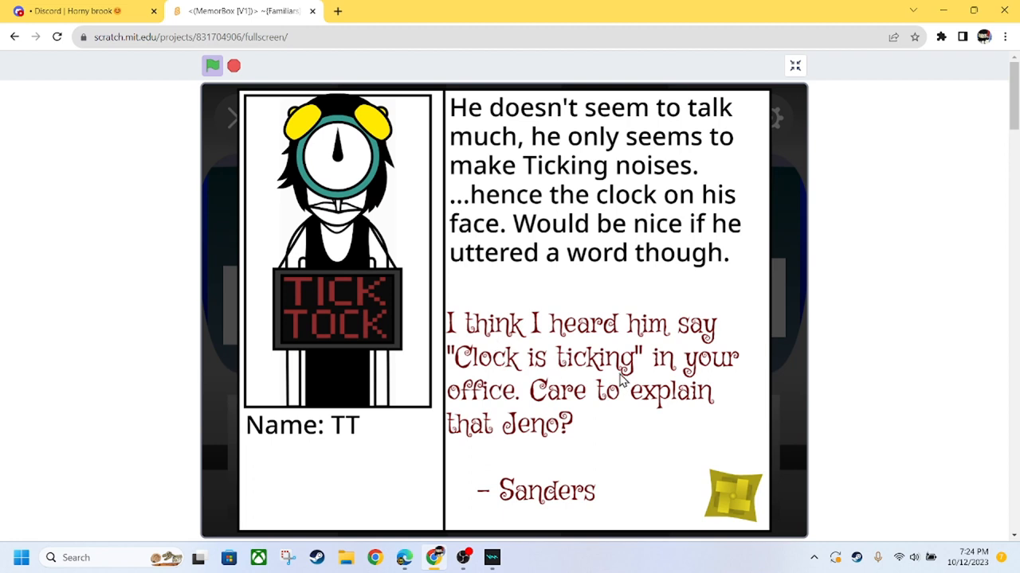
mouse_move(508, 414)
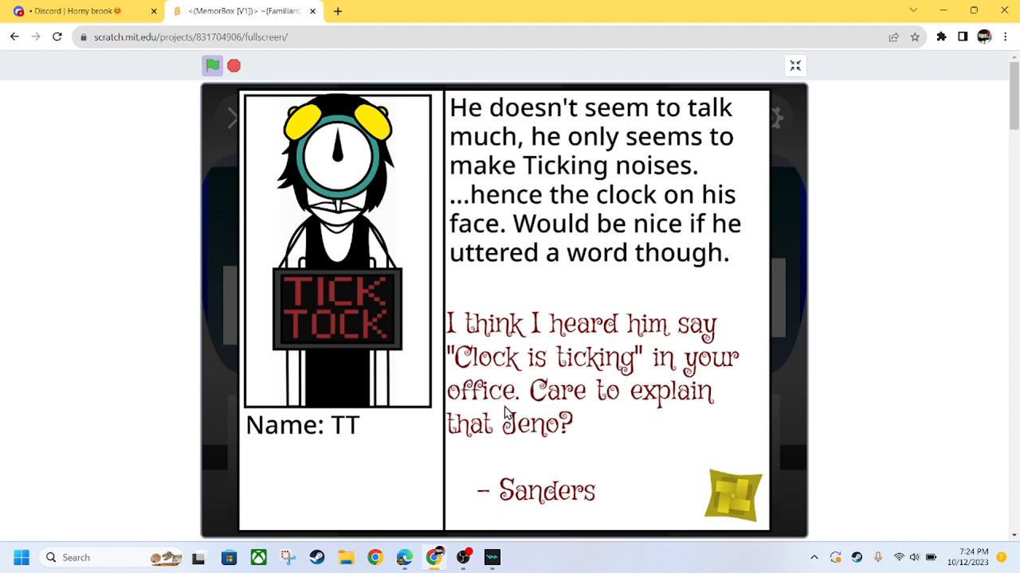
mouse_move(545, 397)
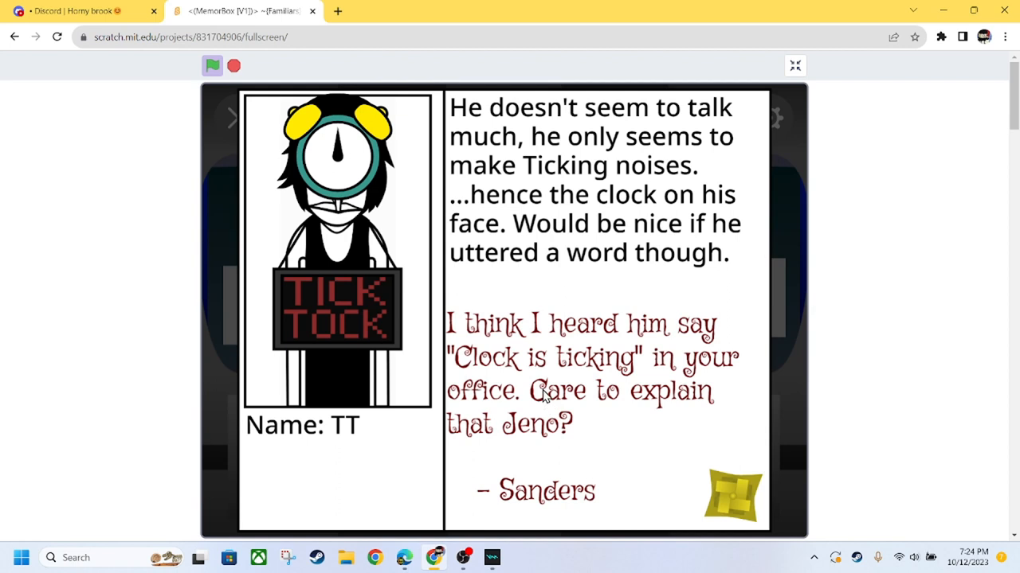
mouse_move(577, 433)
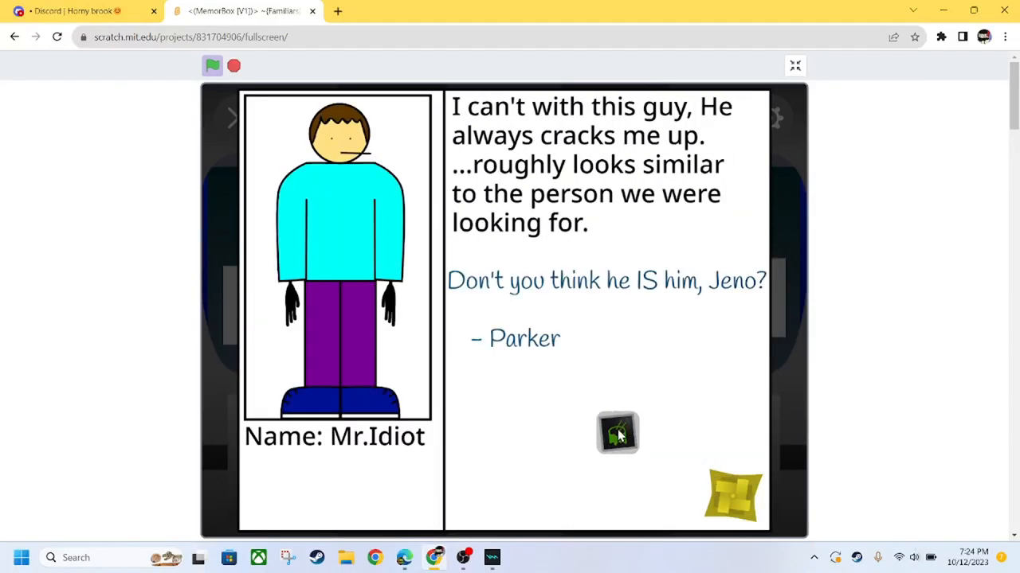
Advance the bio gallery past TT and Mr.Idiot toward Brimstone's card
click(618, 433)
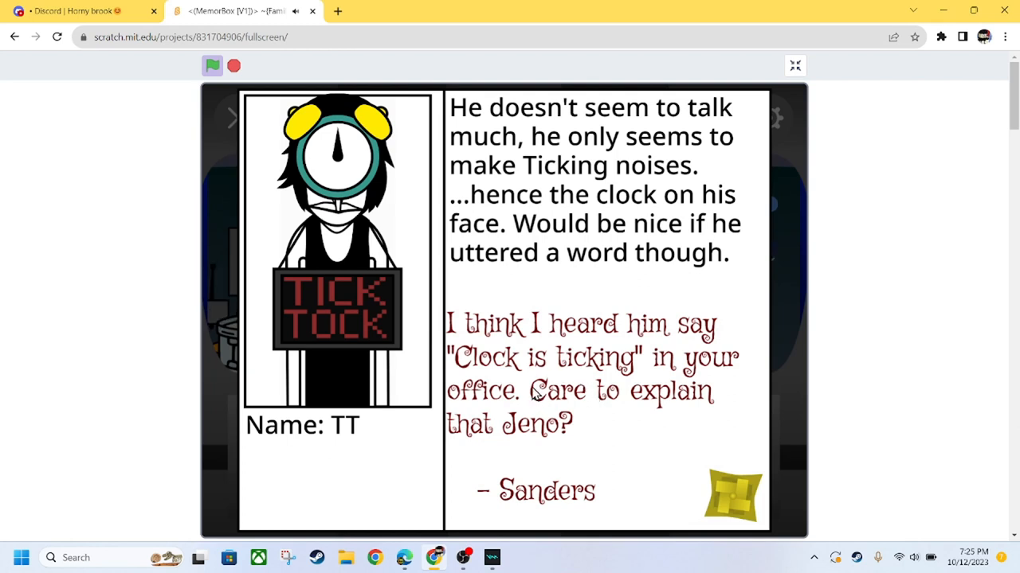
mouse_move(554, 401)
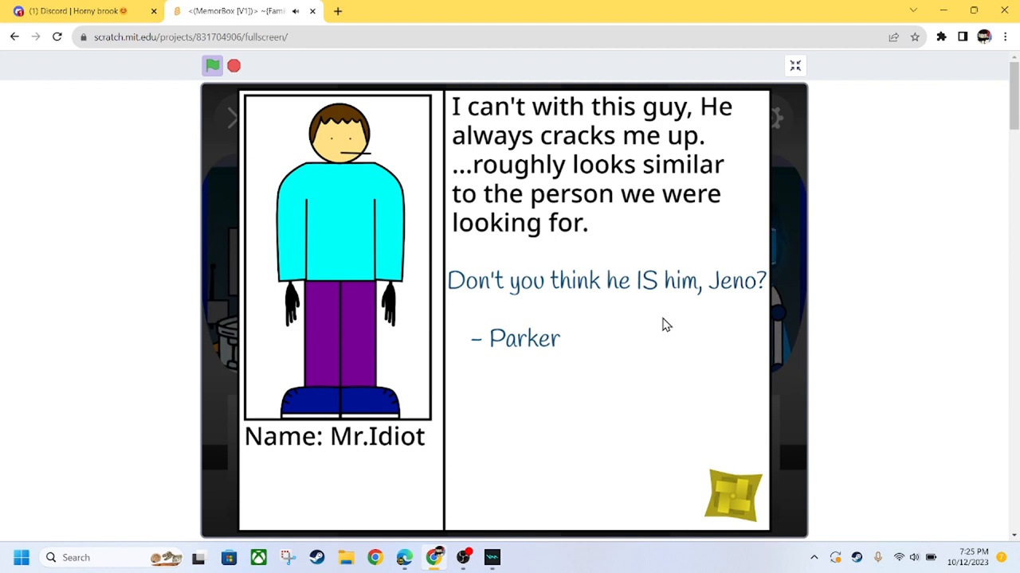
mouse_move(389, 364)
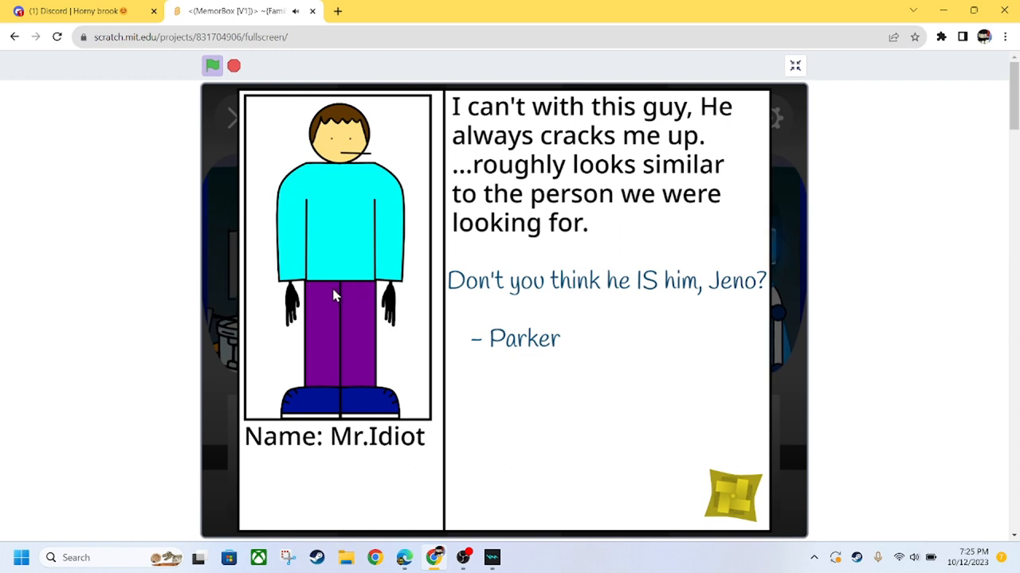
mouse_move(354, 309)
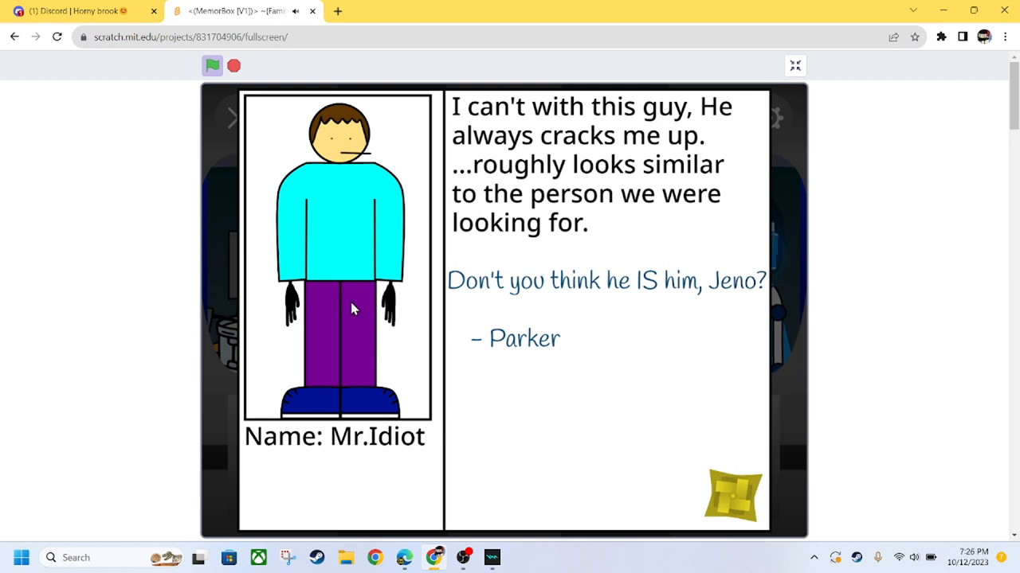
mouse_move(693, 376)
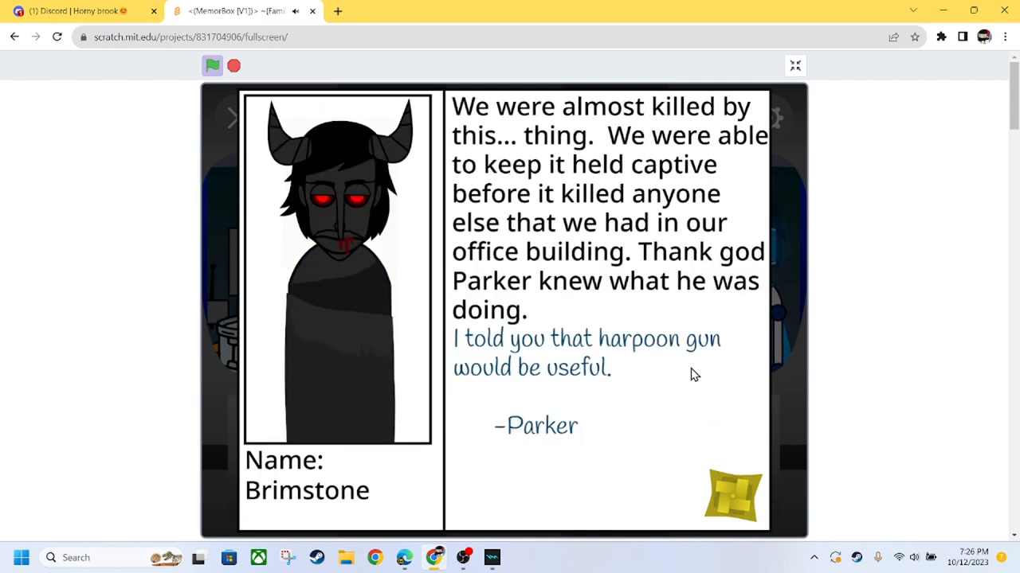
mouse_move(688, 381)
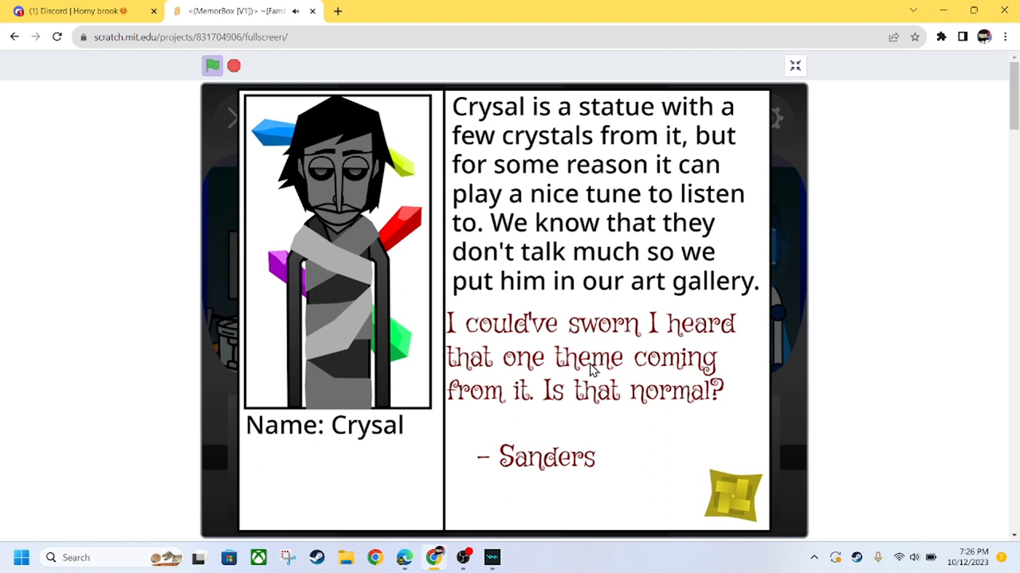
mouse_move(629, 417)
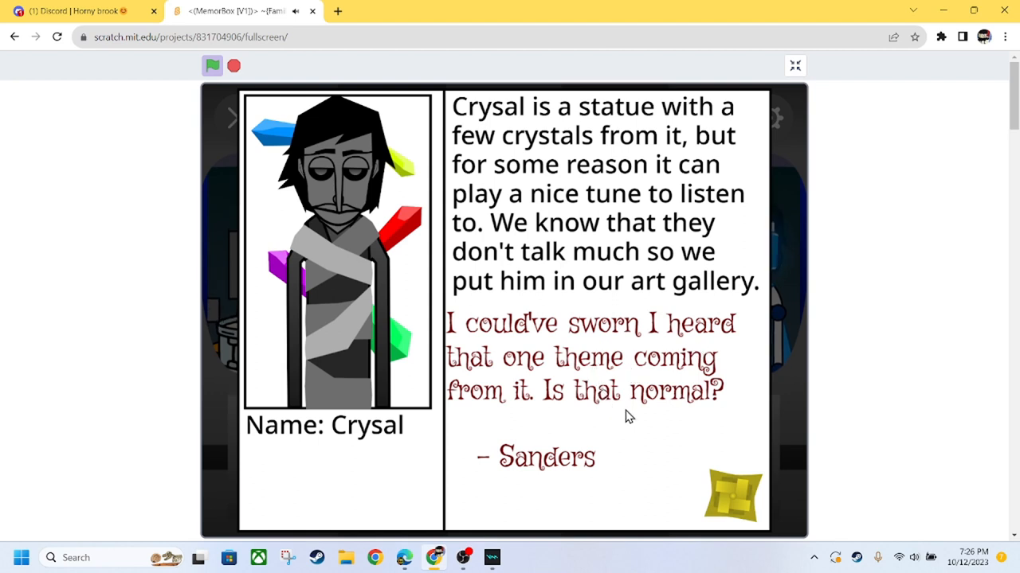
mouse_move(629, 412)
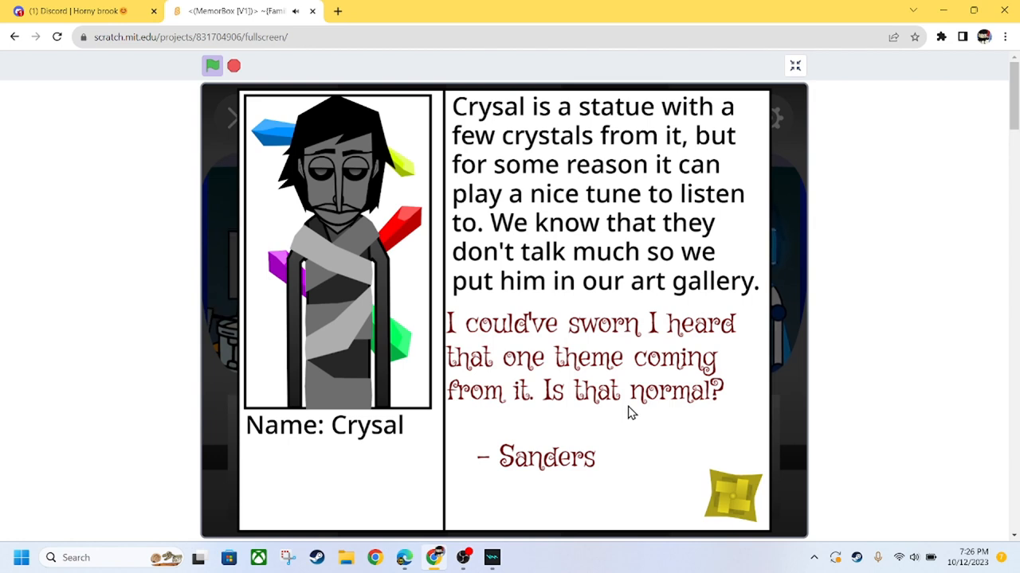
mouse_move(631, 408)
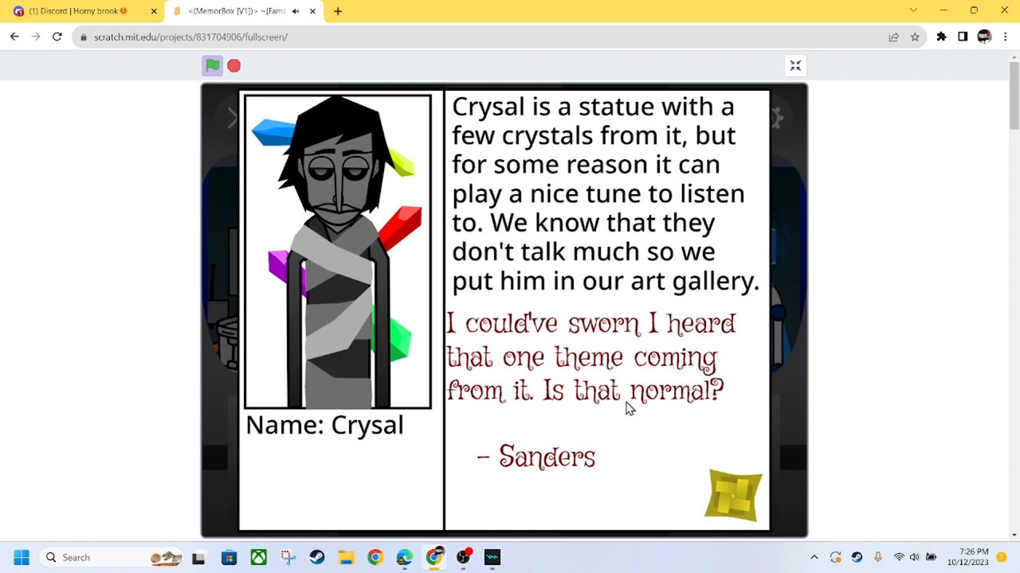
mouse_move(634, 430)
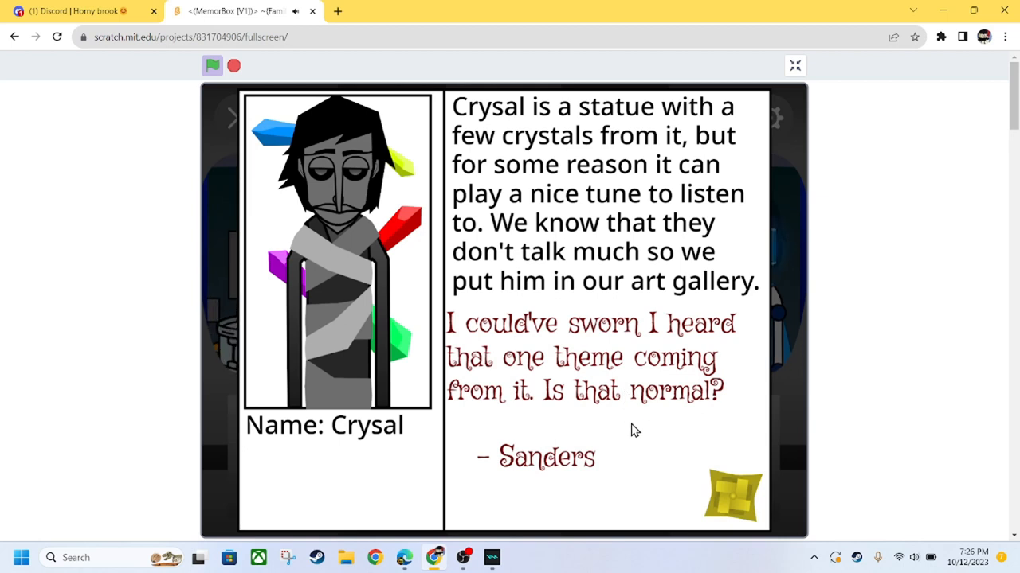
mouse_move(631, 432)
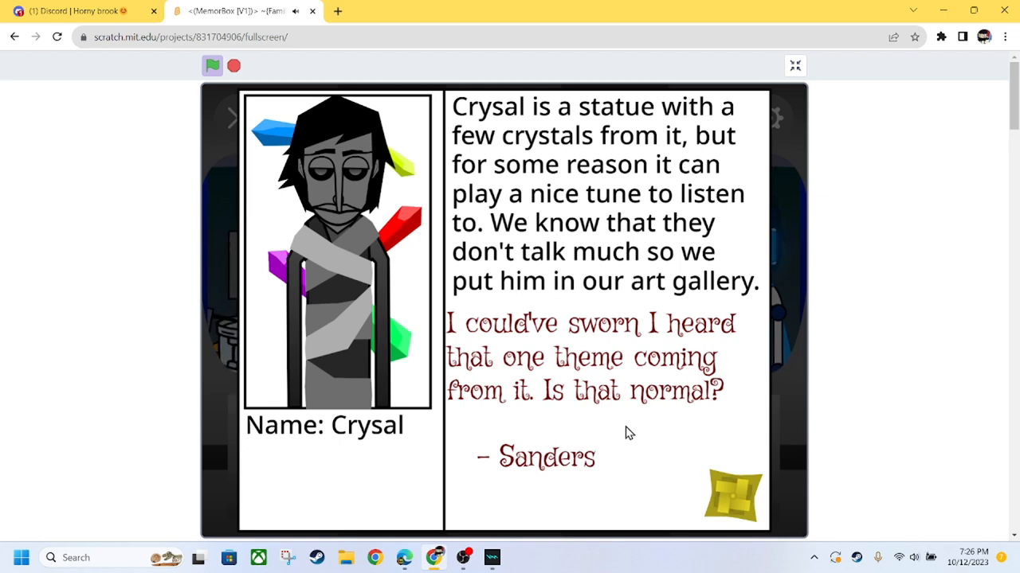
mouse_move(640, 443)
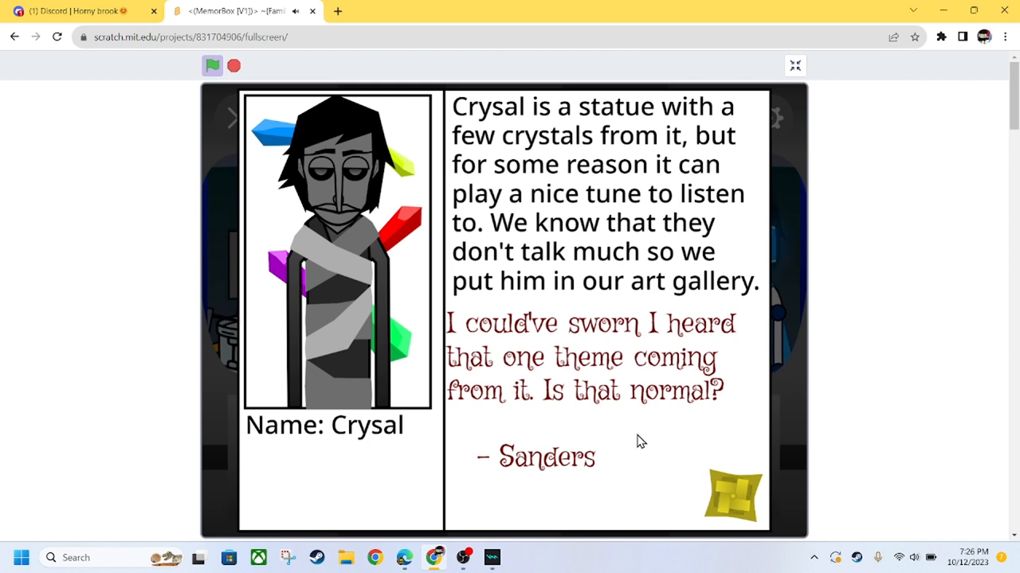
mouse_move(663, 456)
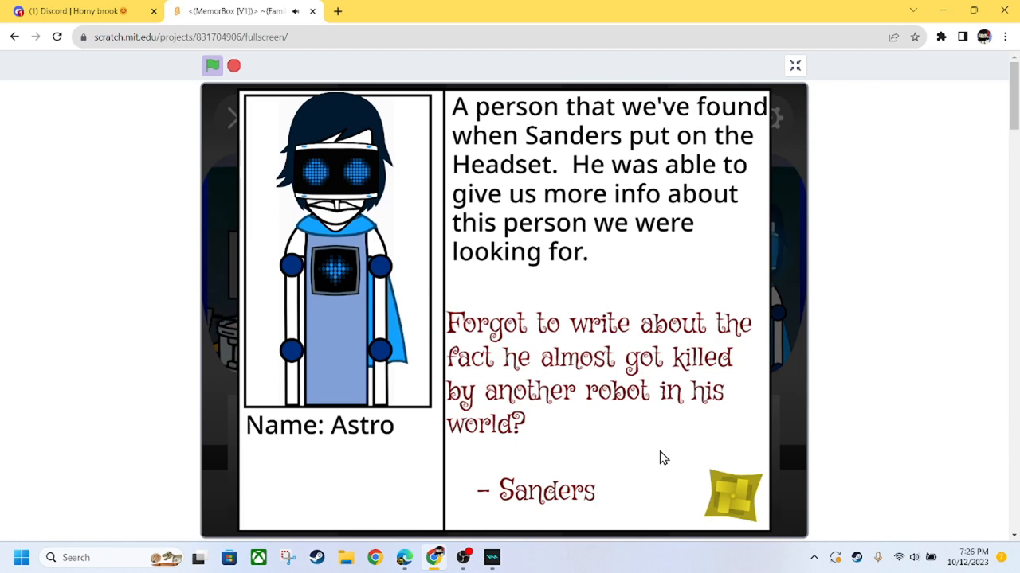
mouse_move(661, 448)
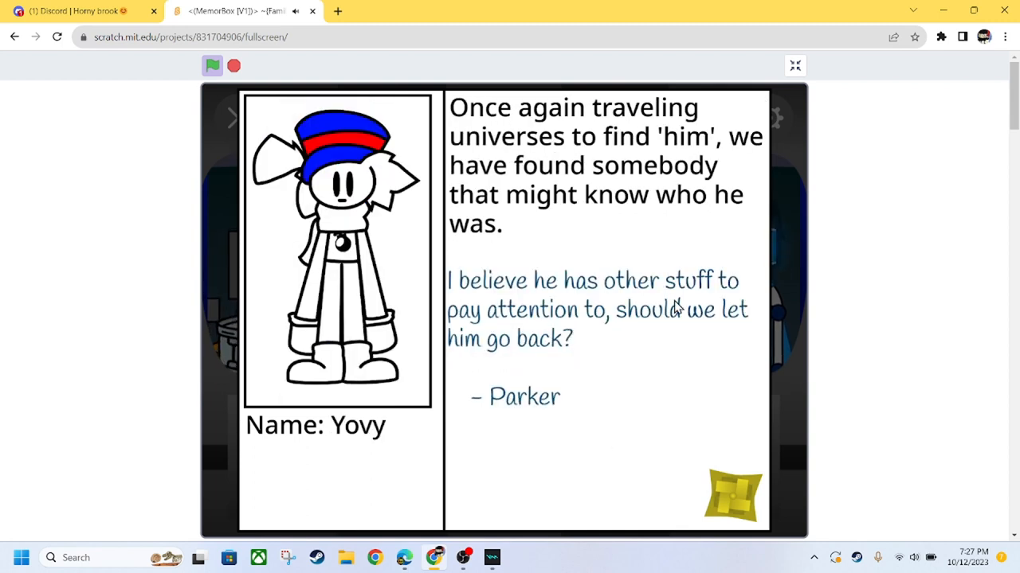
mouse_move(570, 383)
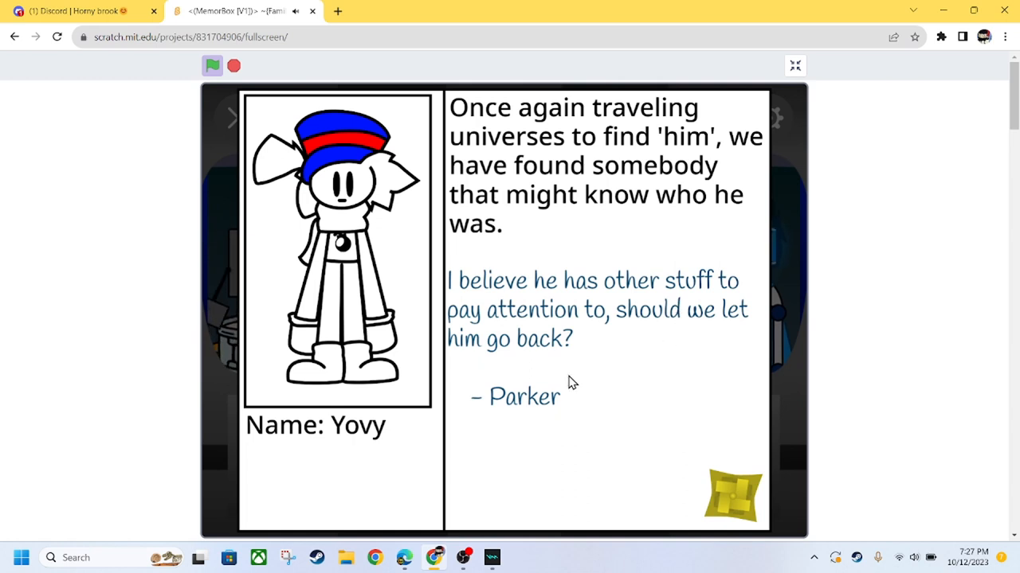
mouse_move(391, 390)
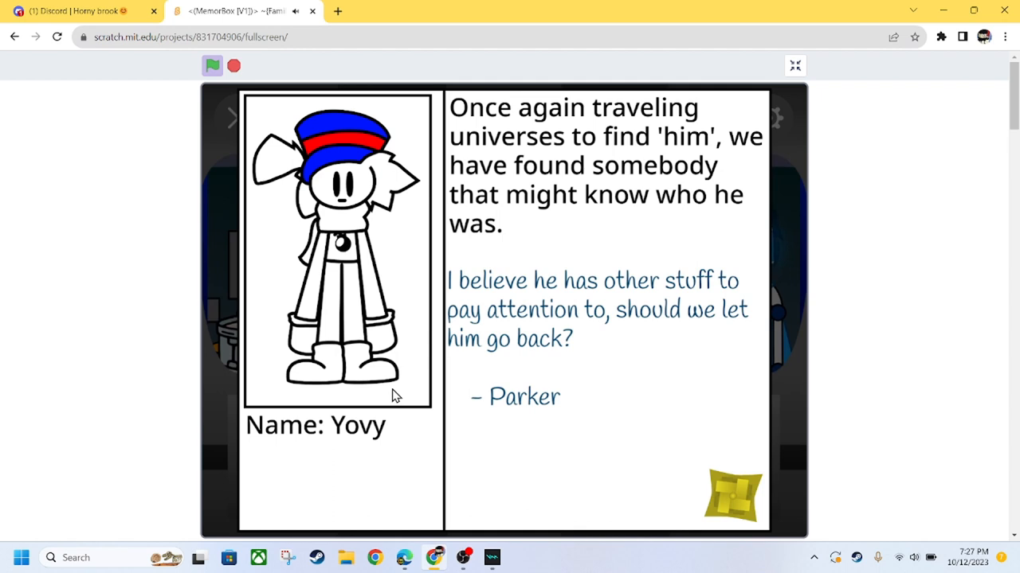
mouse_move(420, 398)
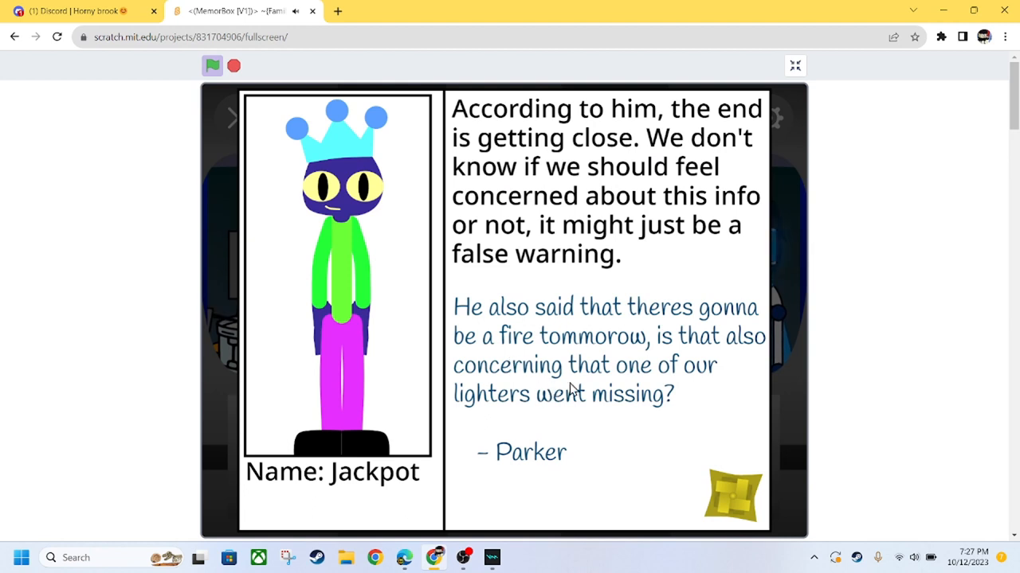
mouse_move(581, 405)
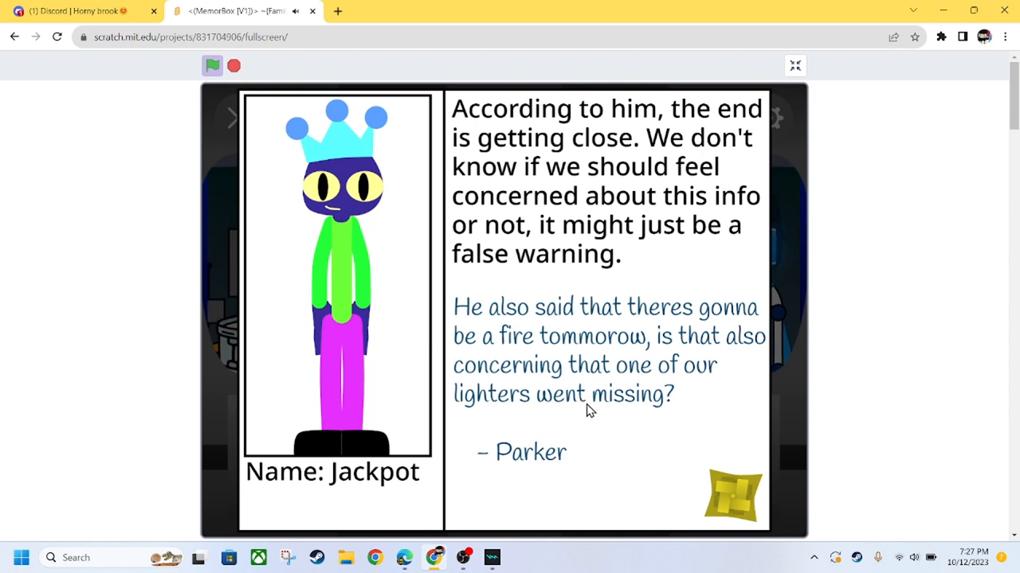
mouse_move(595, 421)
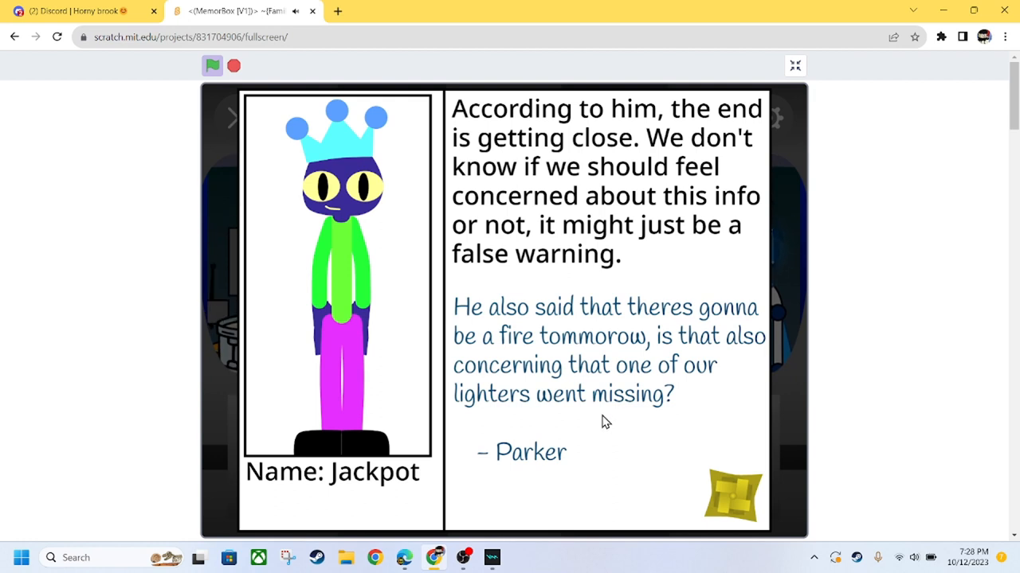
mouse_move(599, 455)
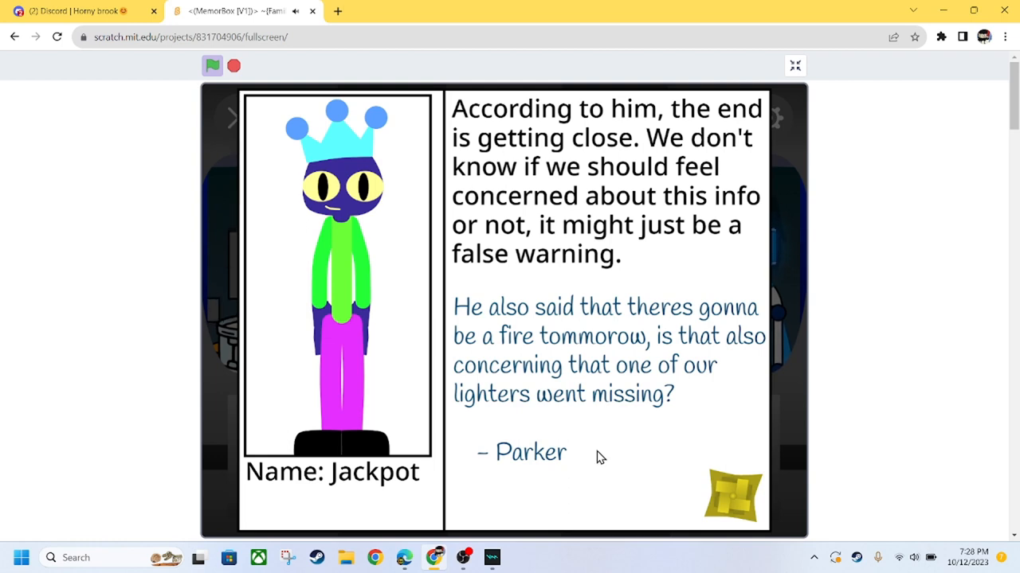
mouse_move(613, 488)
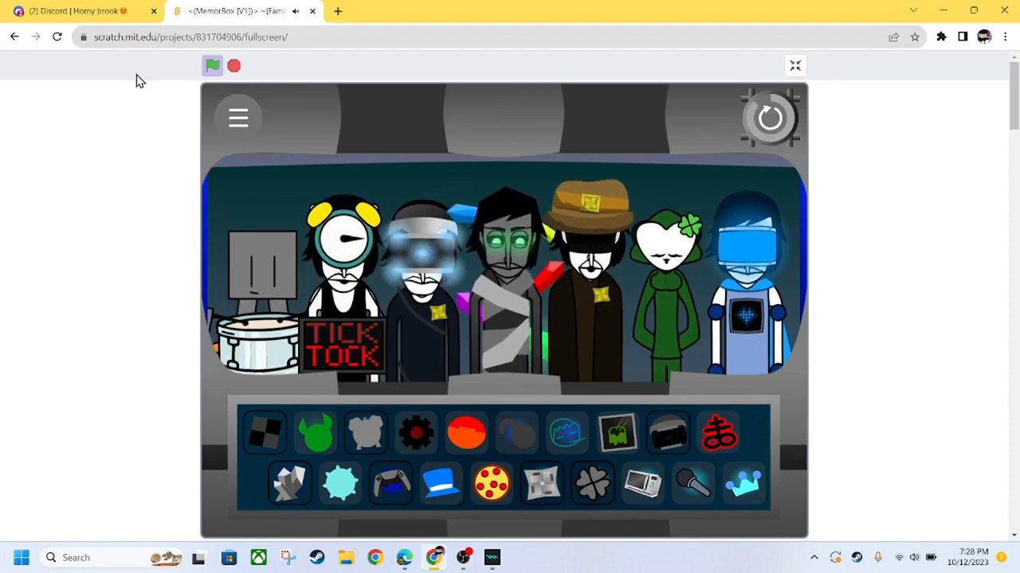
Glance at the chat tab, return, and reach the mod's 'Its useless.' Settings page via the hamburger menu
click(80, 10)
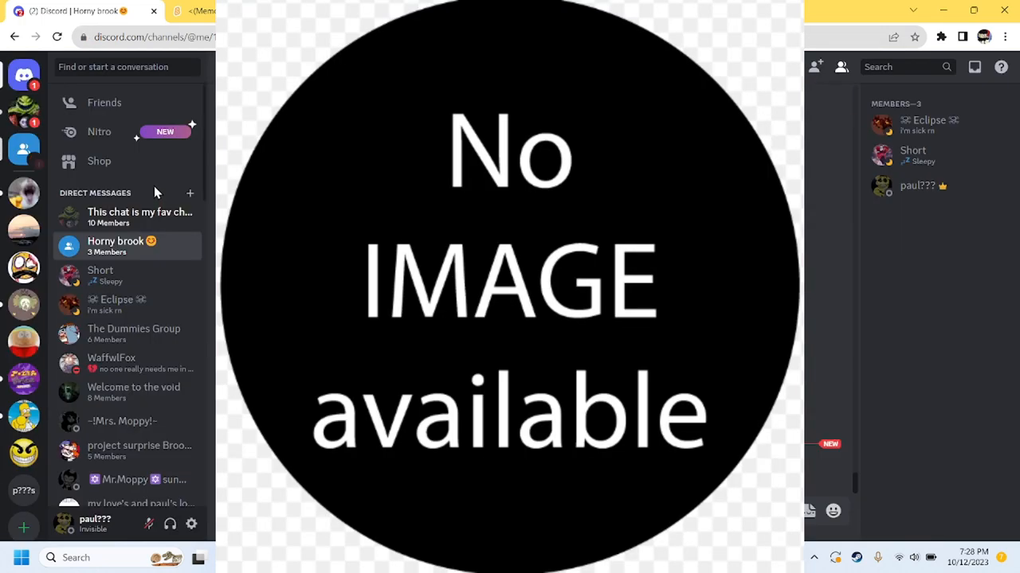
click(199, 11)
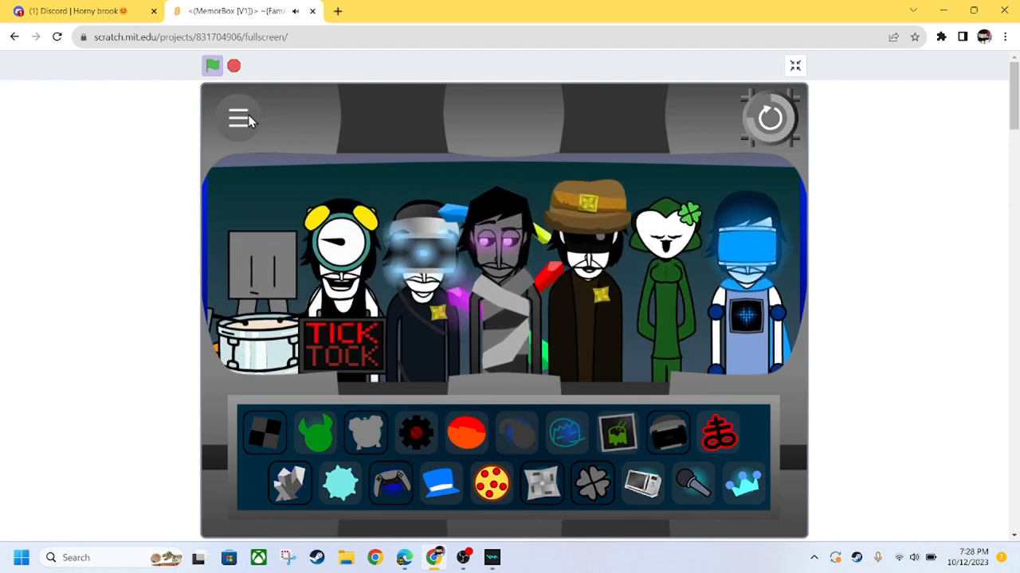
click(239, 117)
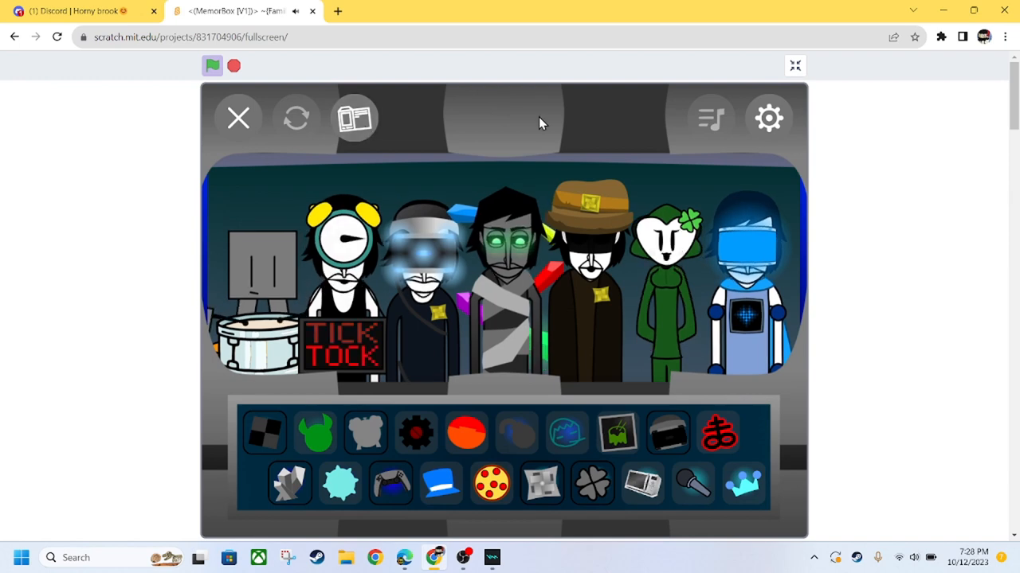
click(768, 118)
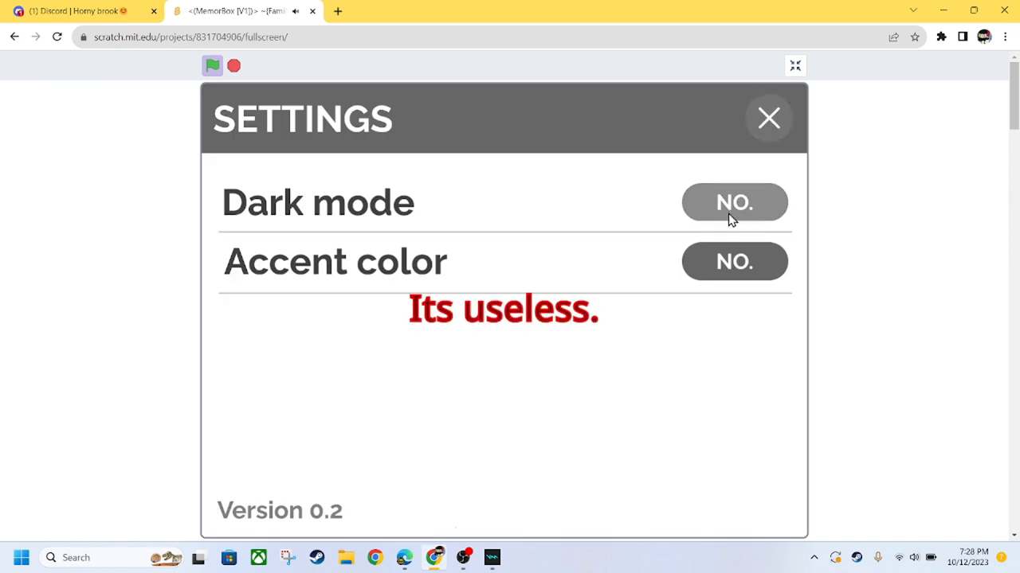
Leave Settings and rebuild the seven-slot line-up with a horned demon and blue-haired person
click(768, 118)
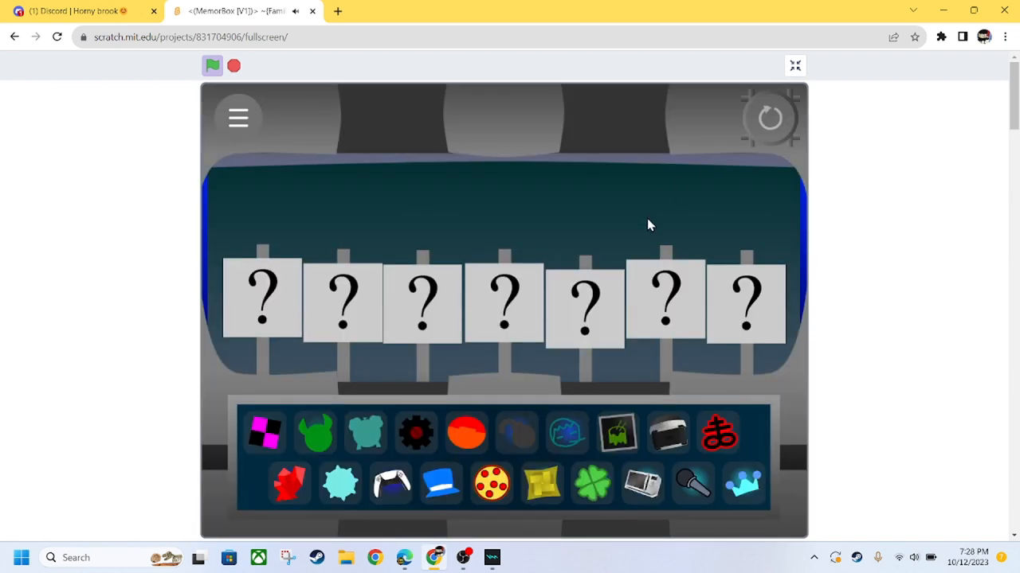
mouse_move(618, 207)
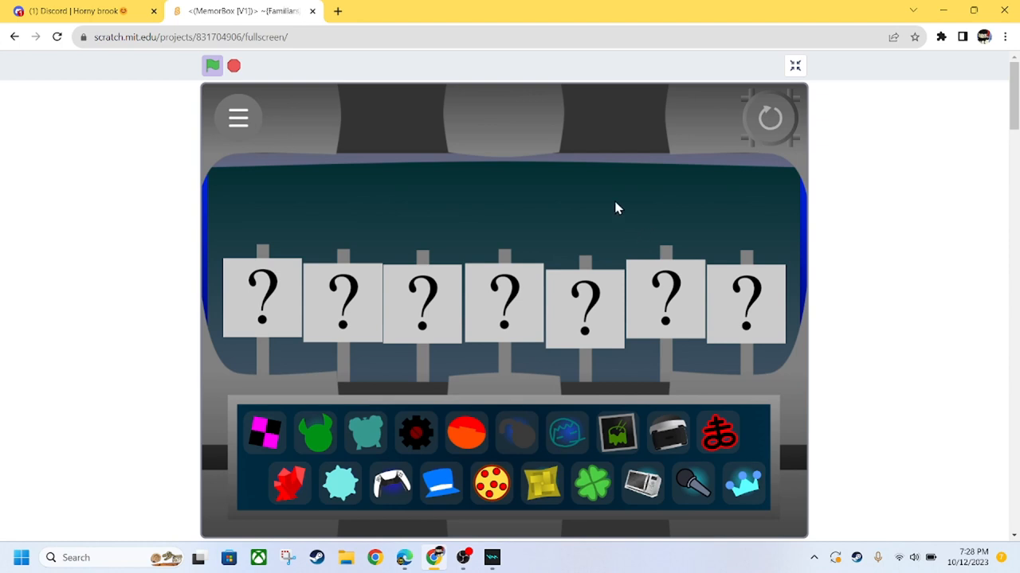
mouse_move(651, 325)
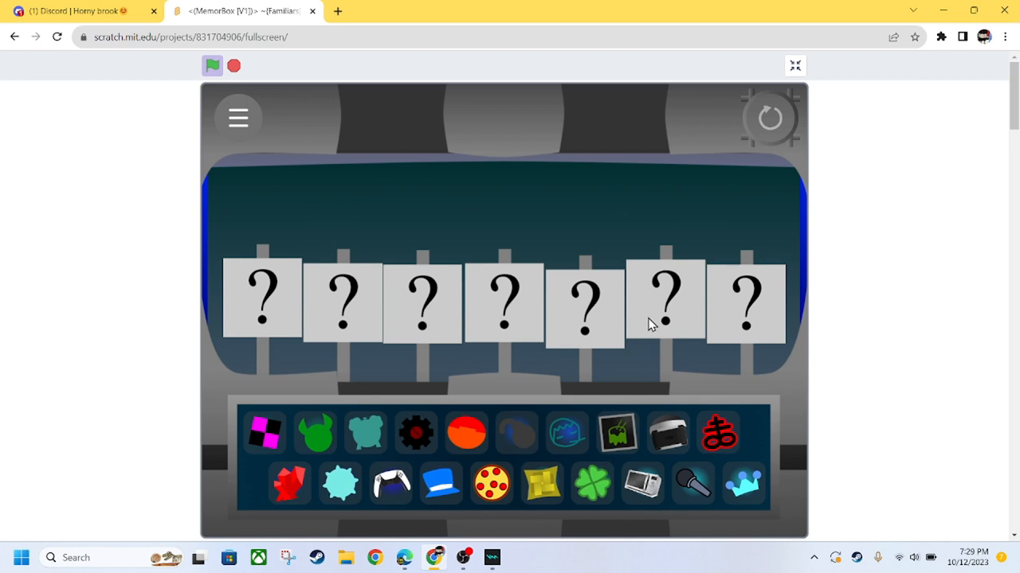
mouse_move(508, 464)
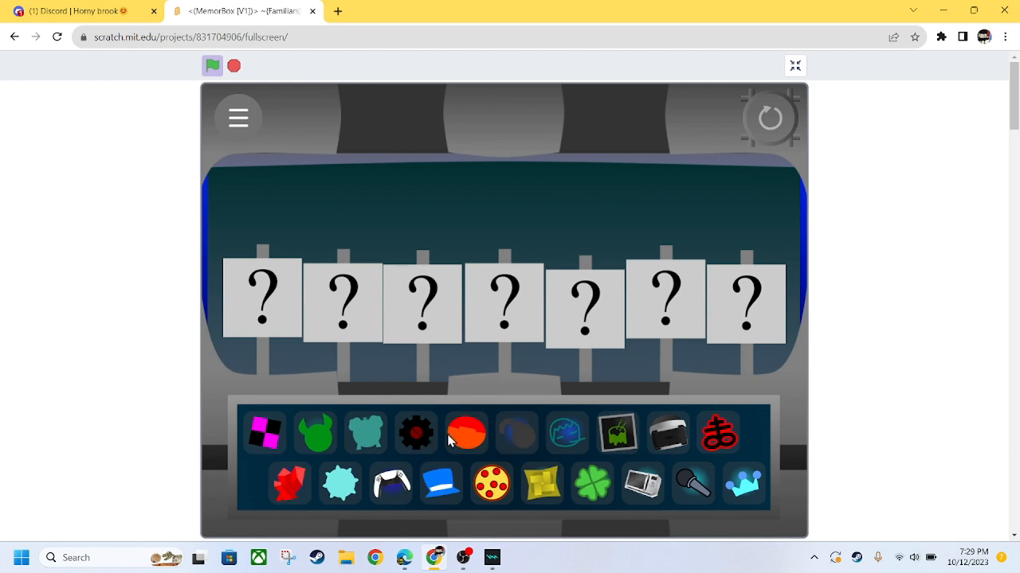
mouse_move(325, 436)
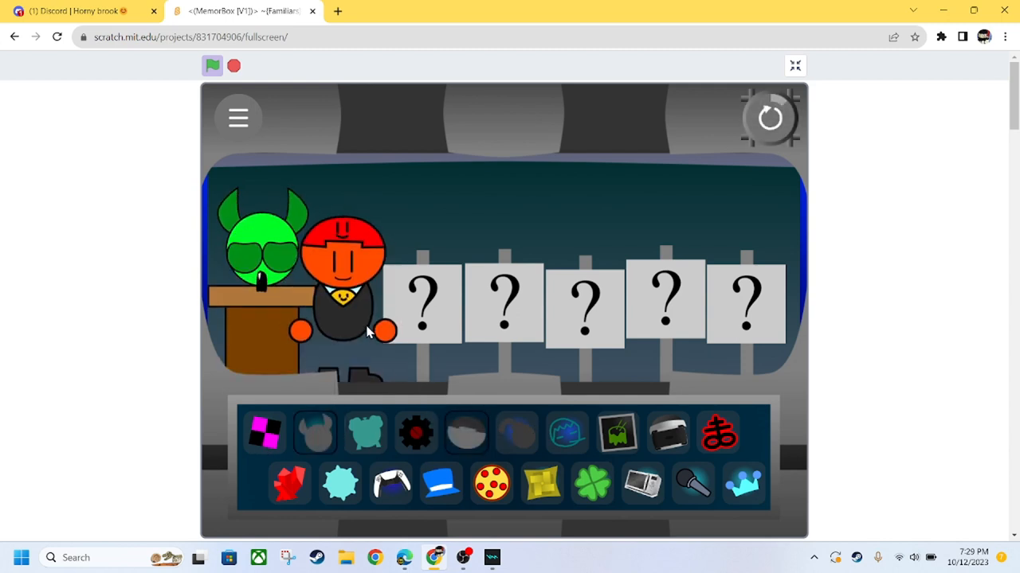
click(716, 433)
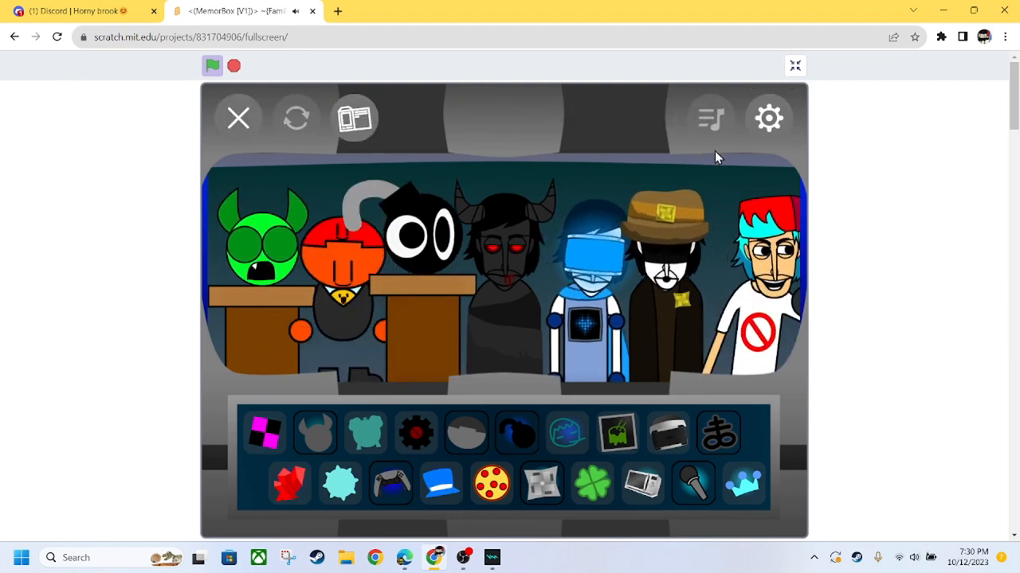
Visit Settings once more, then reset the stage to seven empty question-mark slots
click(768, 118)
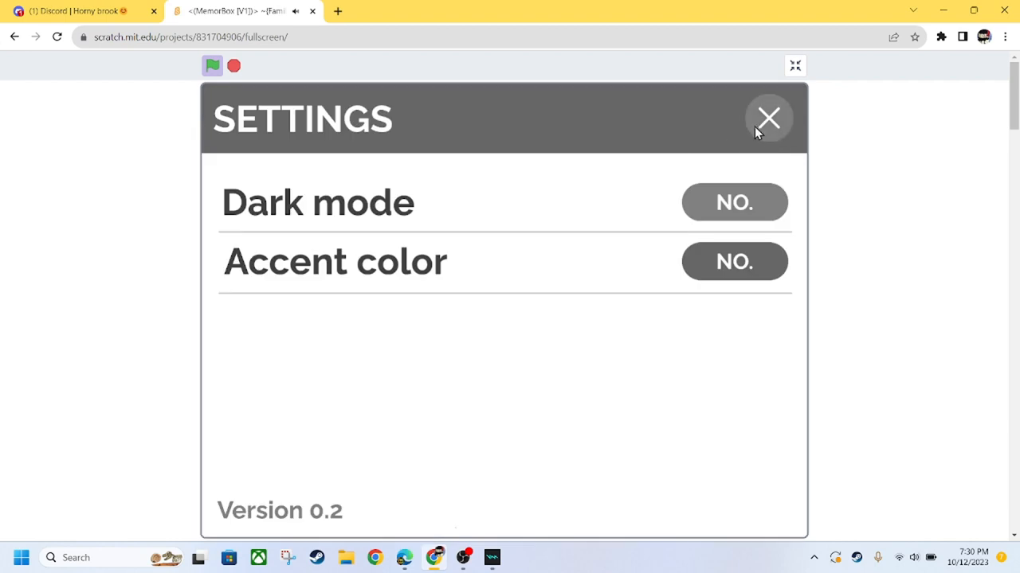
click(767, 118)
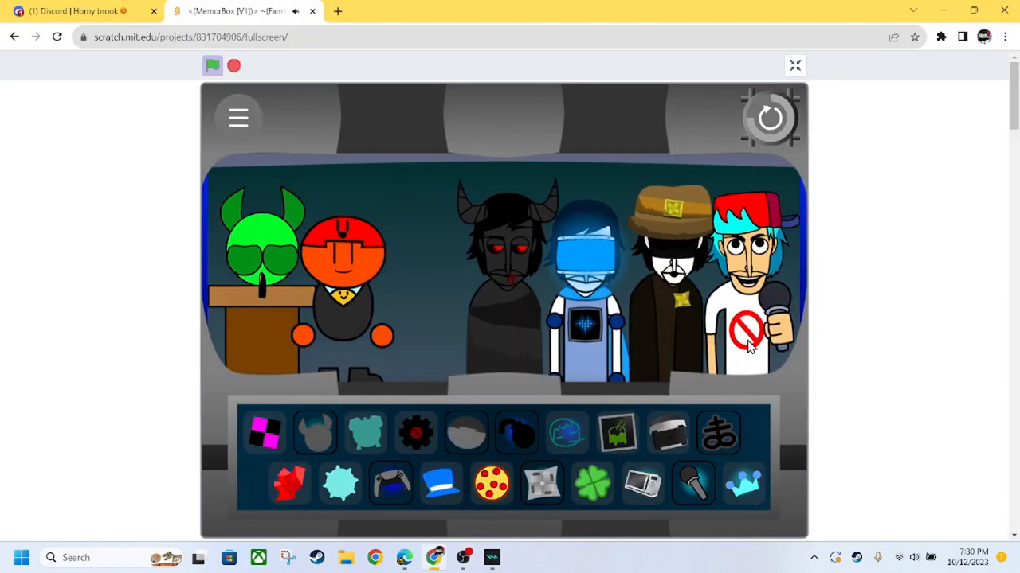
click(768, 118)
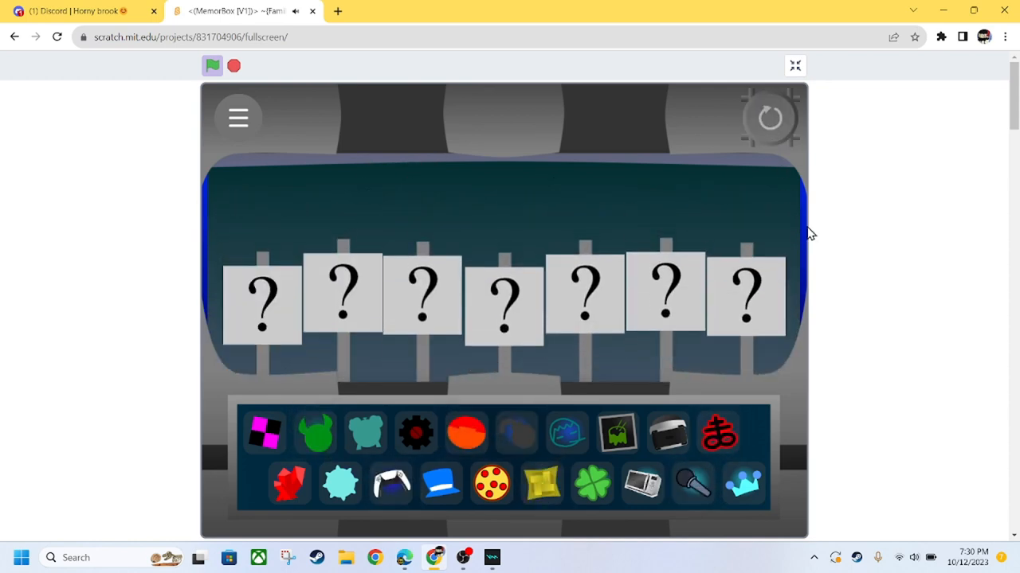
Place the hat-wearing character on slot one and add three more tray characters, ending with two in the middle
drag(542, 481, 343, 370)
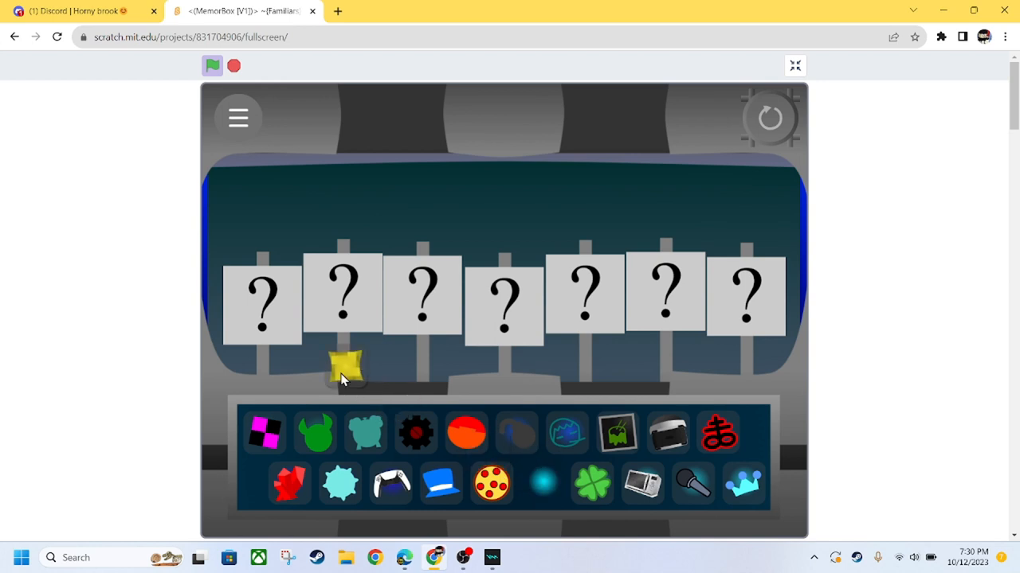
click(542, 484)
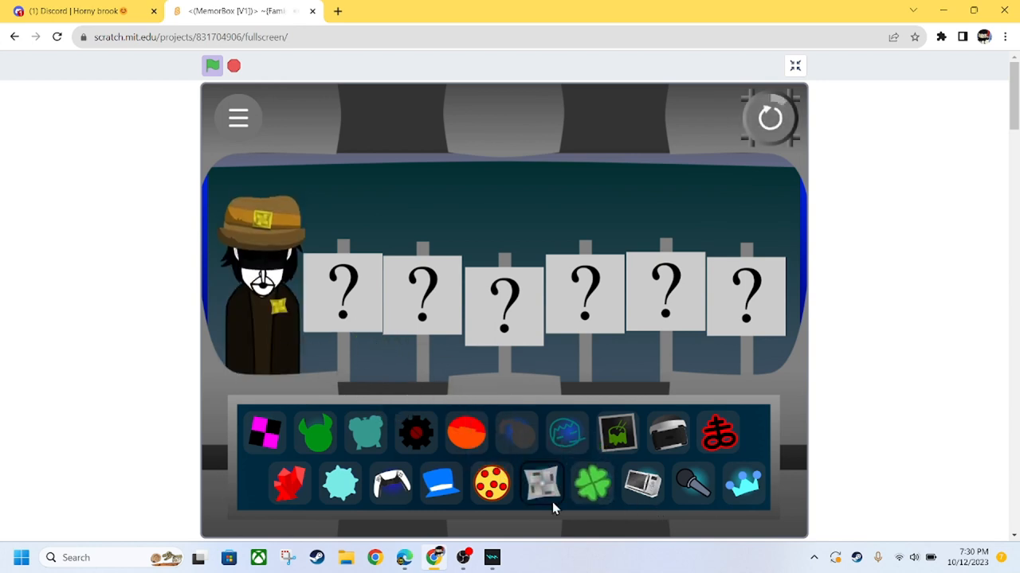
click(593, 481)
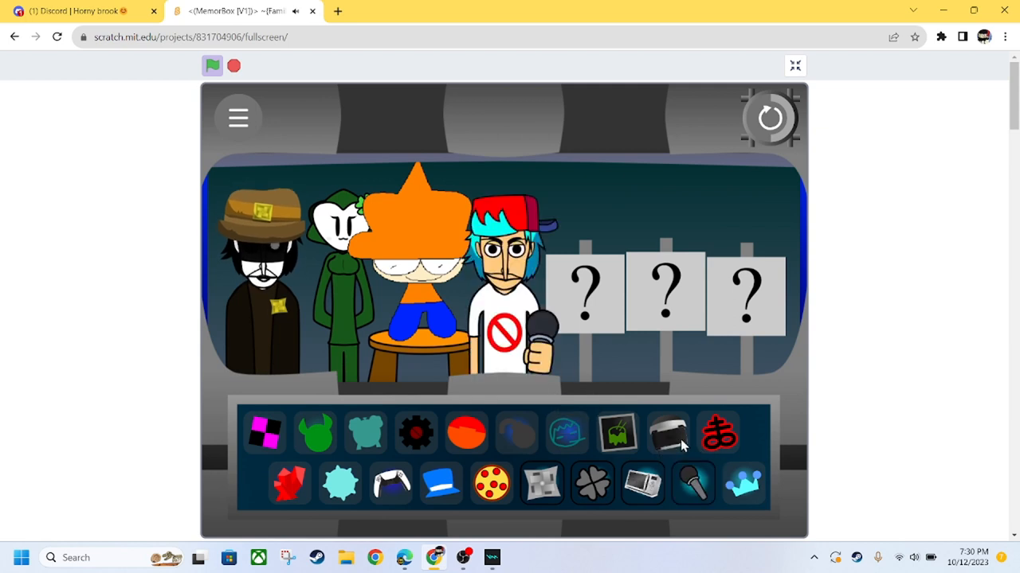
click(743, 484)
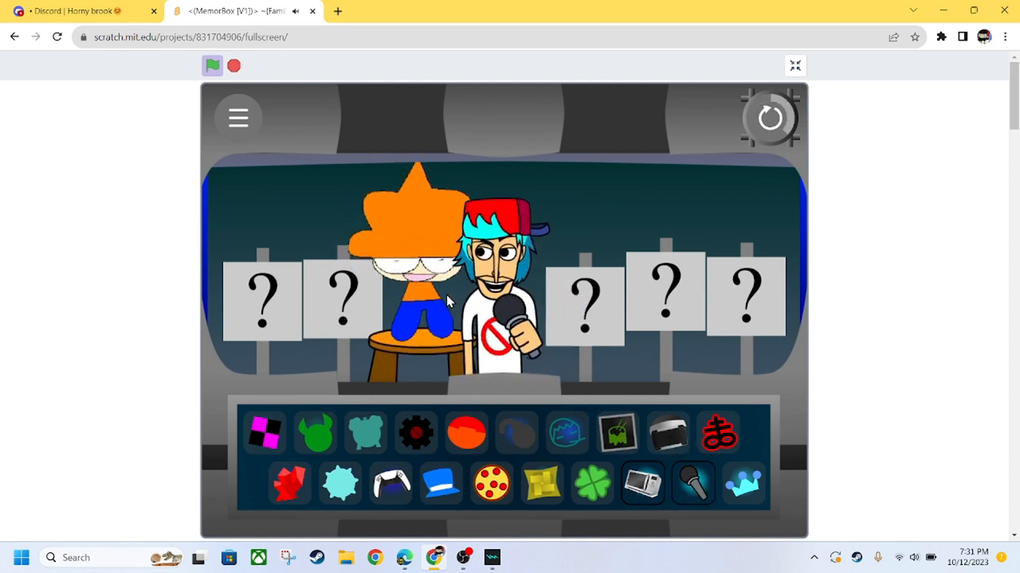
Reset the stage and put the TICK TOCK clock character alone on the first slot
click(692, 485)
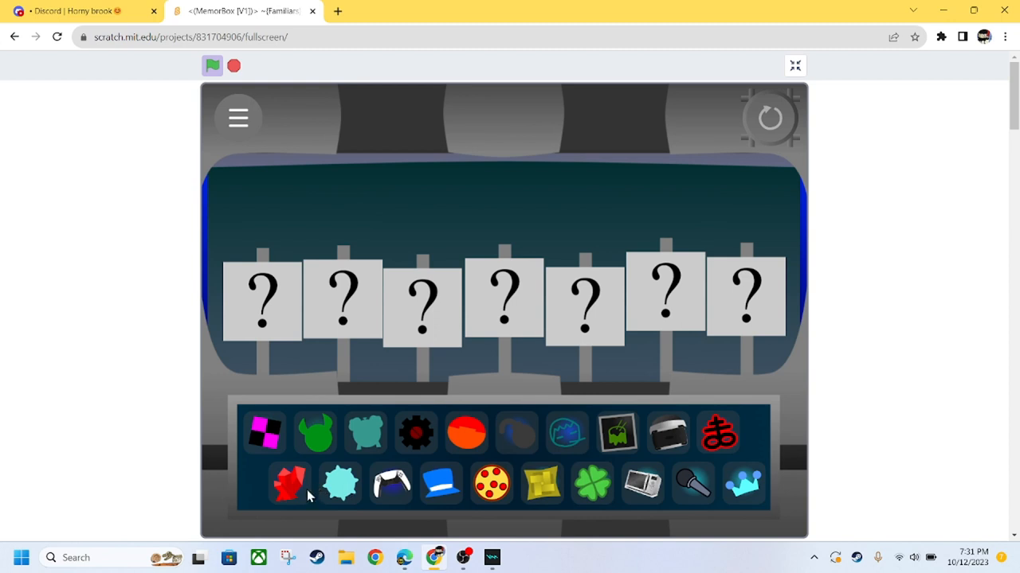
mouse_move(374, 436)
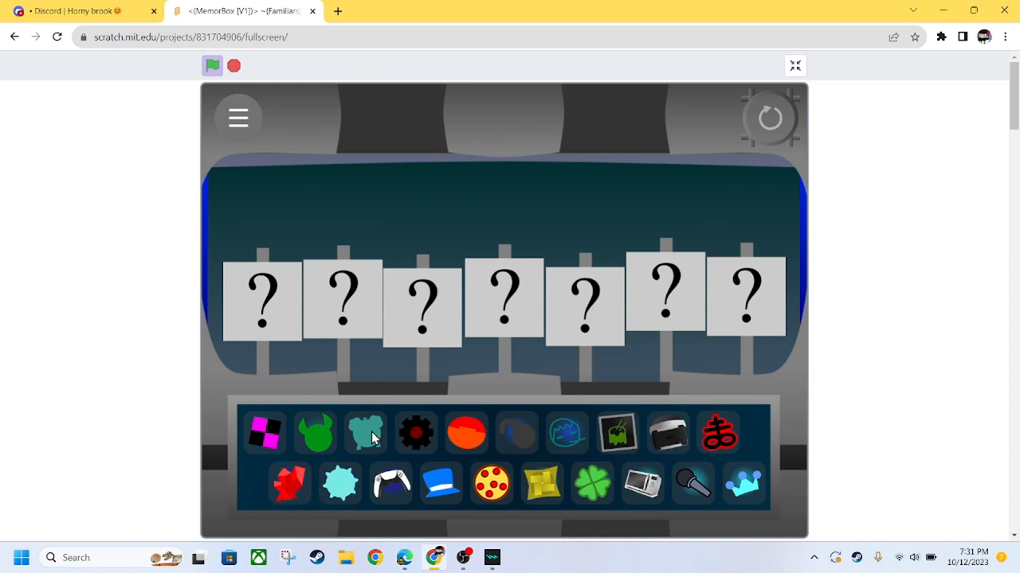
click(367, 432)
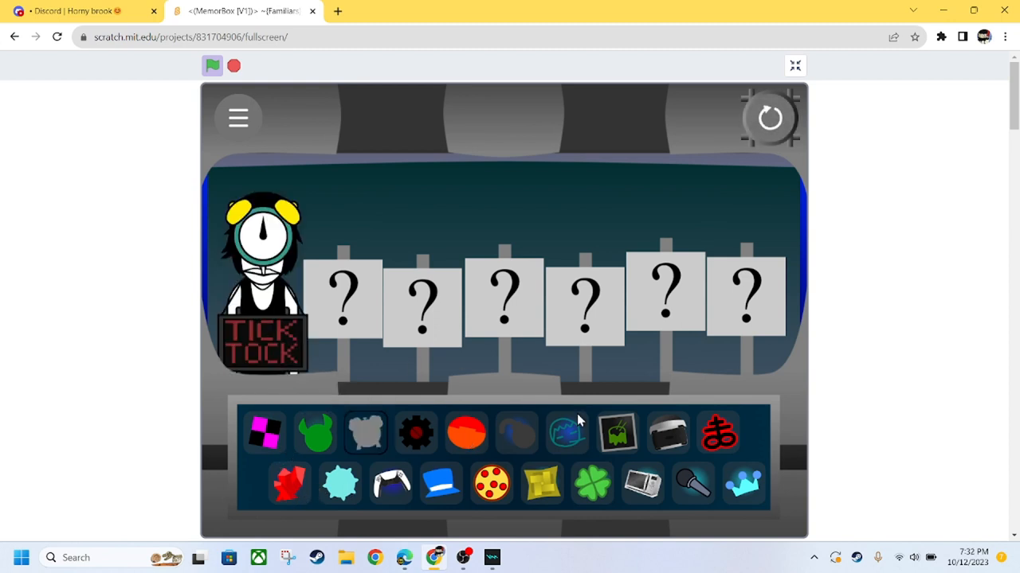